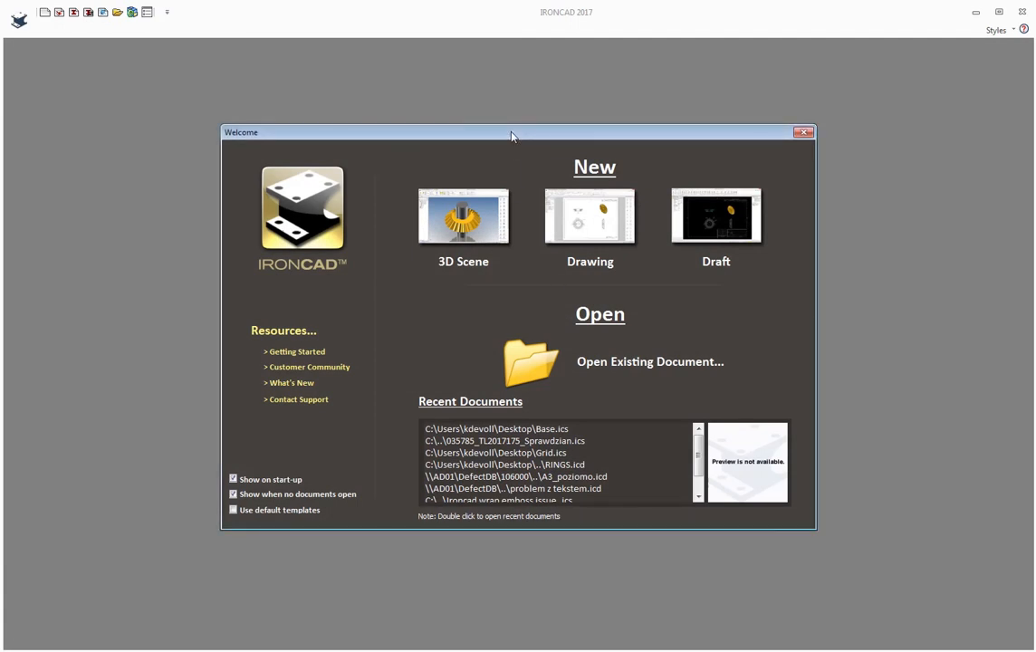
pyautogui.moveTo(437, 154)
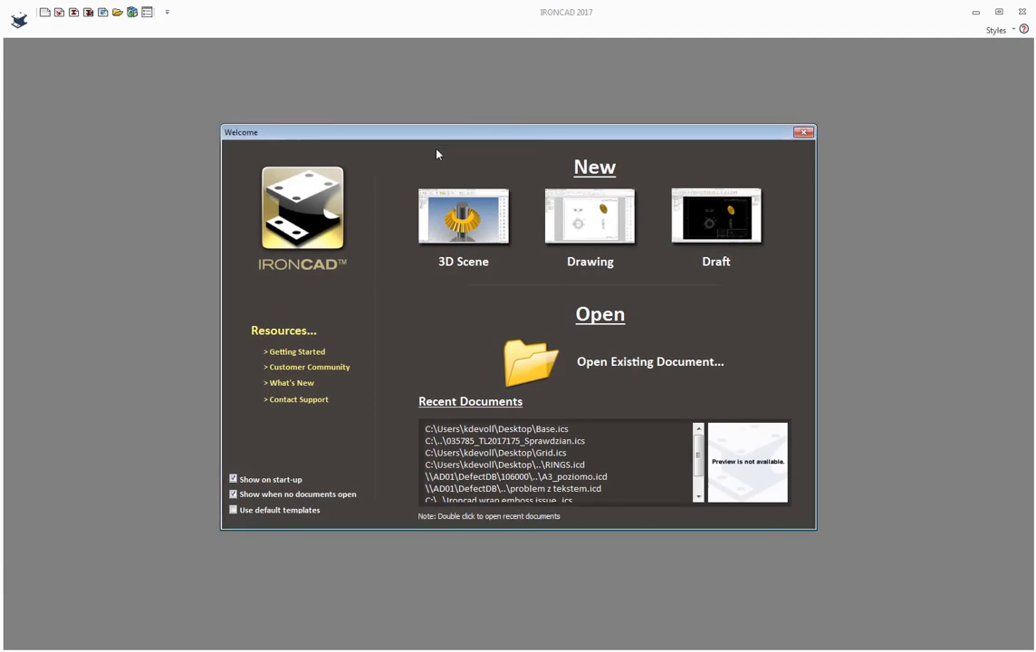
pyautogui.moveTo(425, 181)
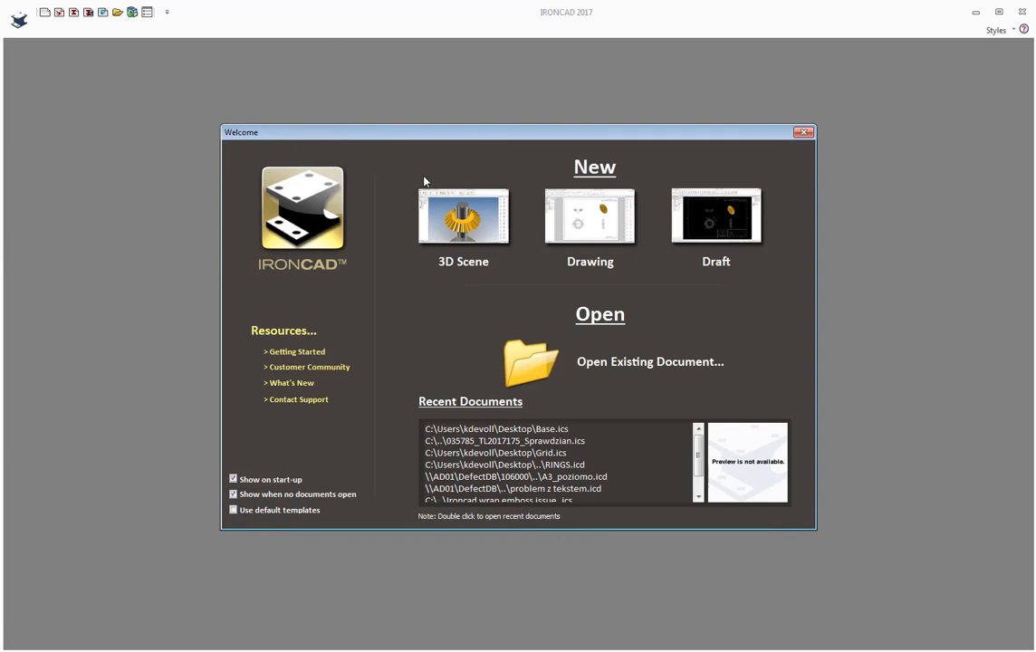
pyautogui.moveTo(436, 203)
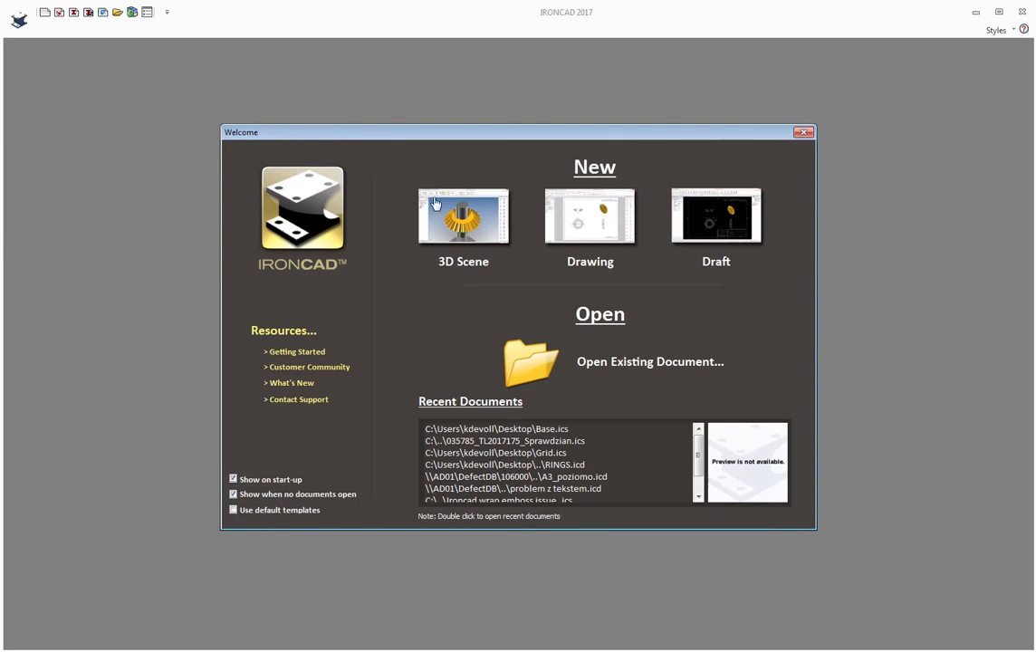
pyautogui.moveTo(461, 229)
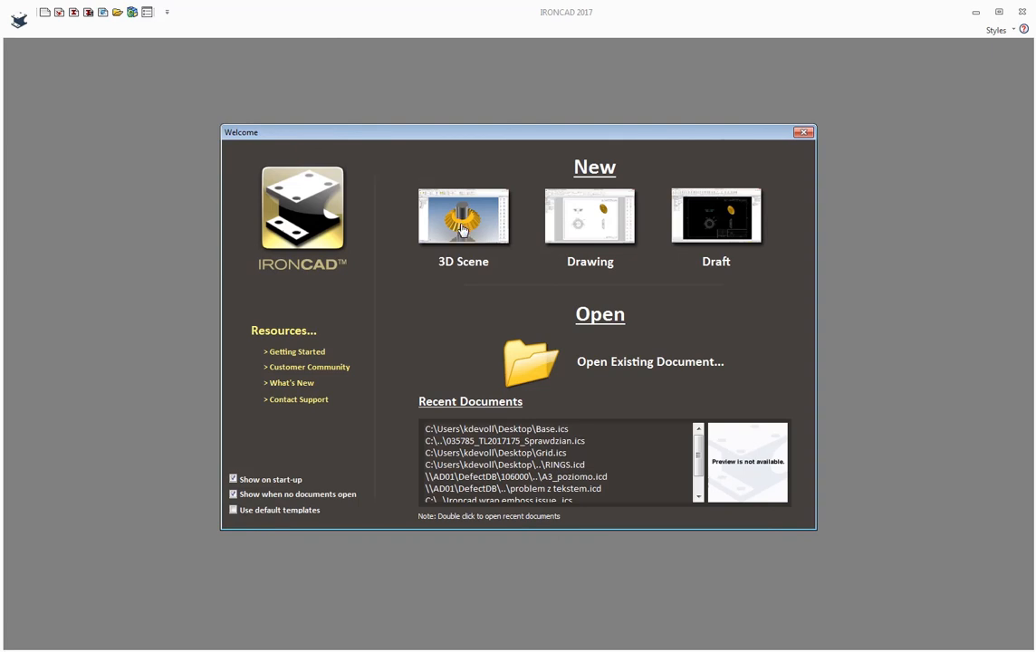
pyautogui.moveTo(698, 232)
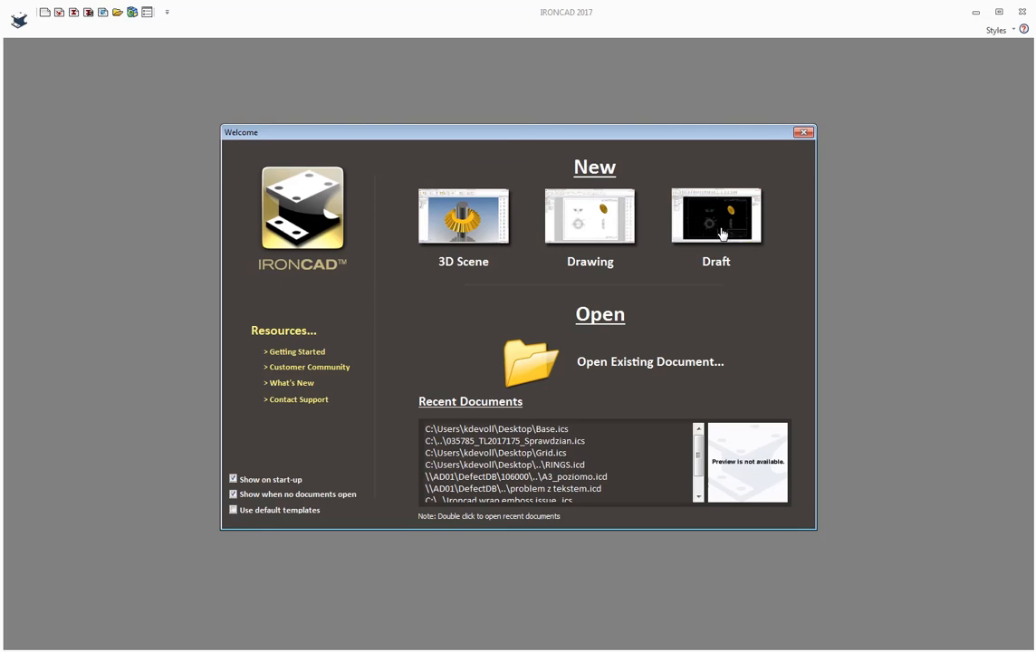
pyautogui.moveTo(529, 374)
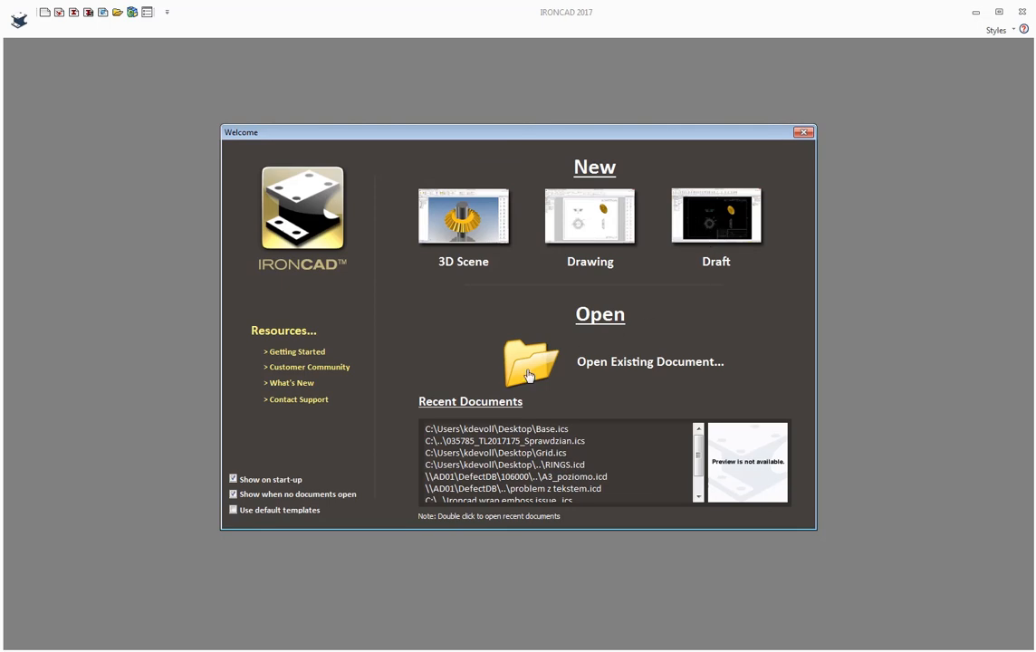
pyautogui.moveTo(562, 356)
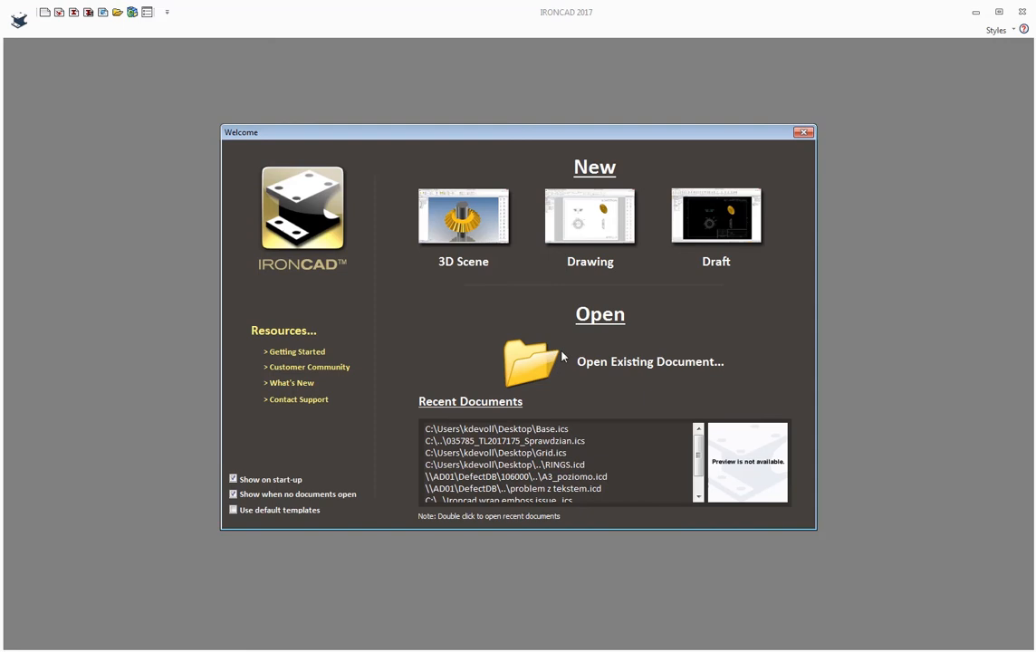
pyautogui.moveTo(607, 361)
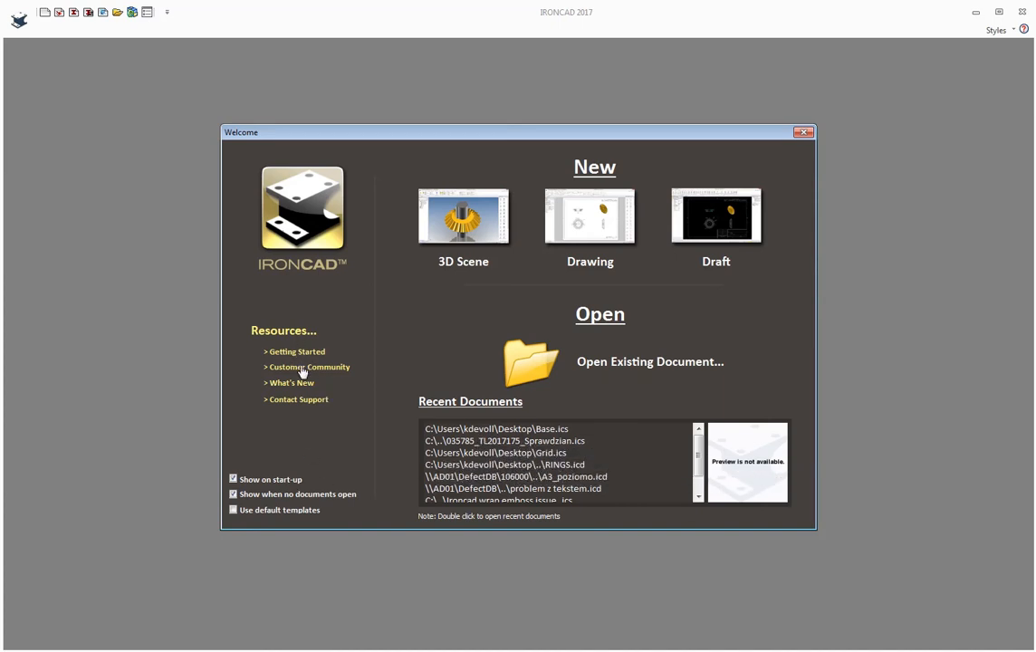
pyautogui.moveTo(300, 432)
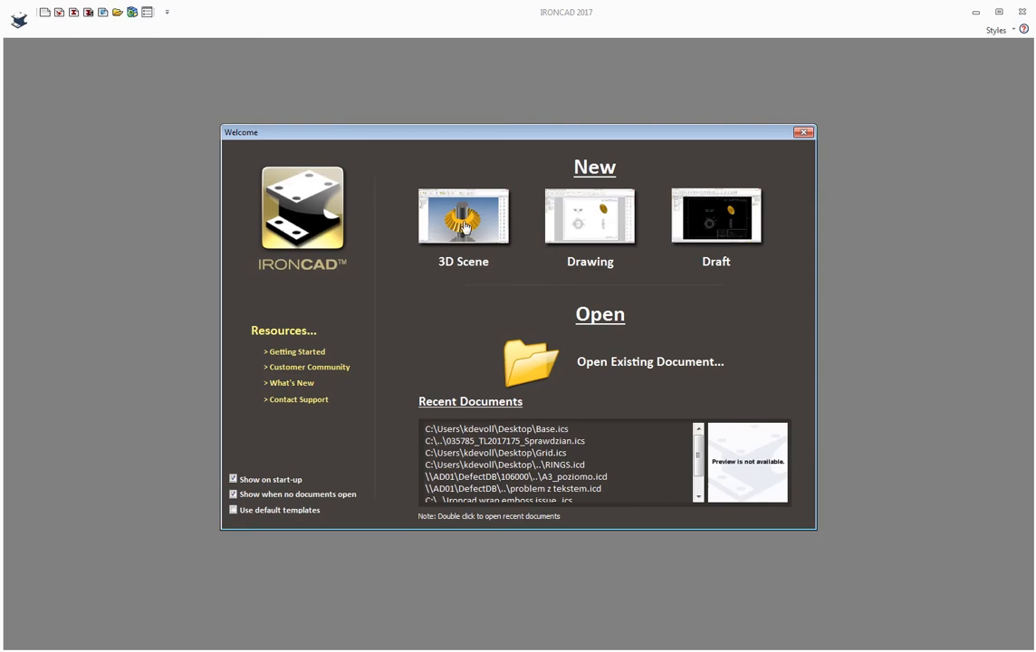
# Start a new 3D scene from the Welcome dialog using the metric Blue template
pyautogui.click(463, 217)
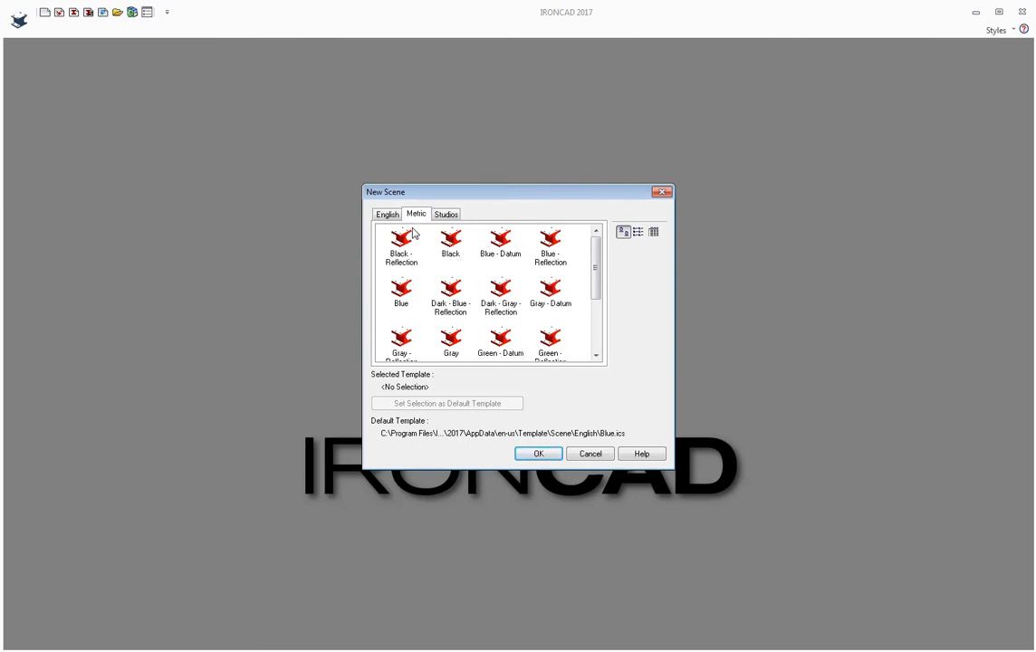
pyautogui.moveTo(400, 295)
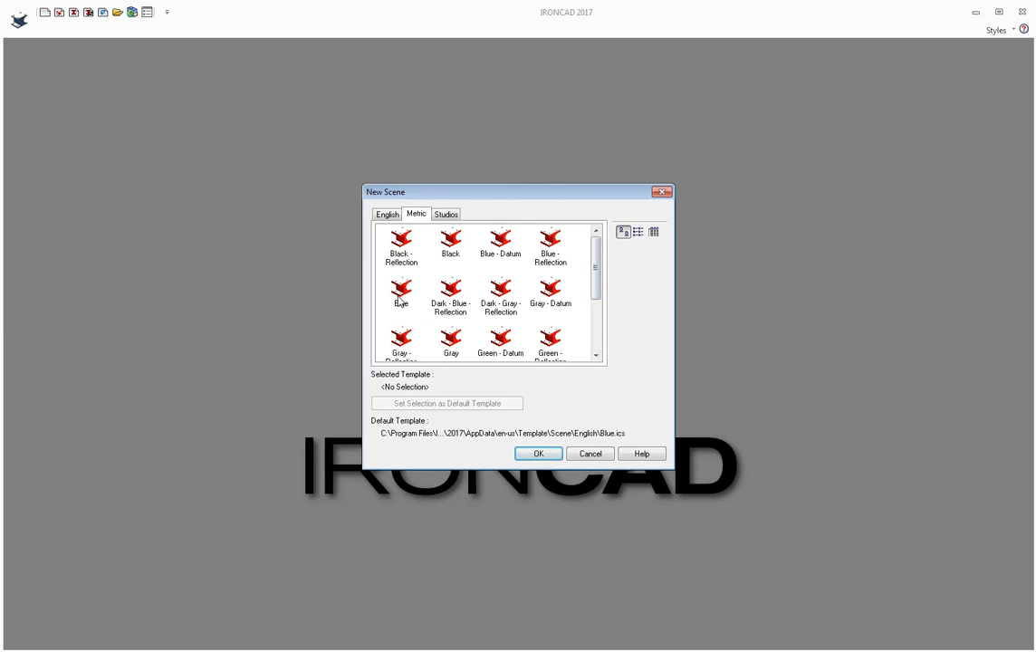
pyautogui.click(400, 288)
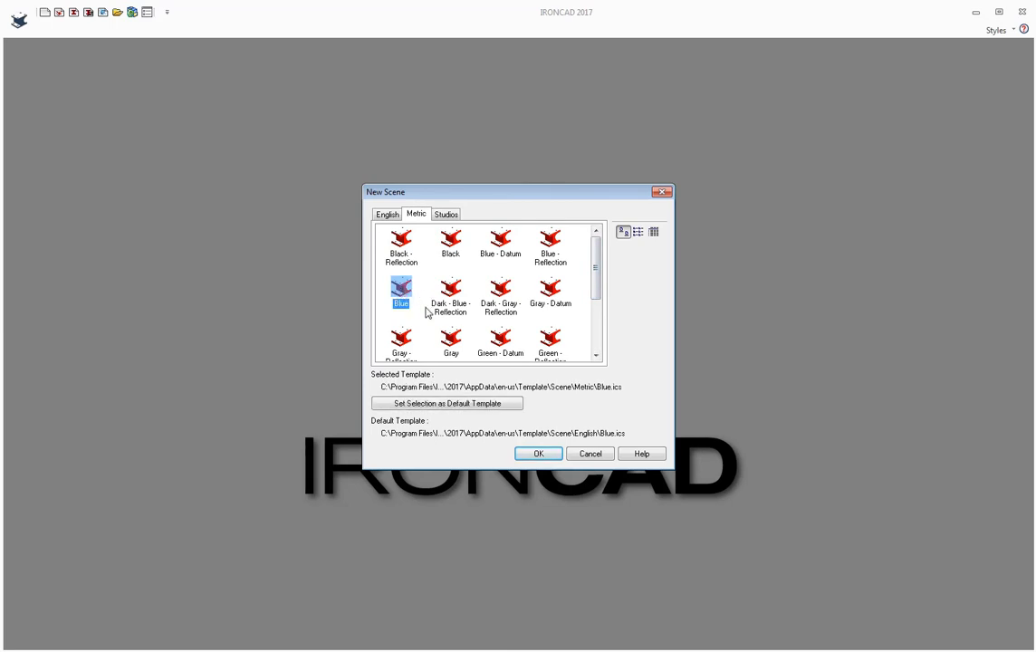
pyautogui.moveTo(434, 438)
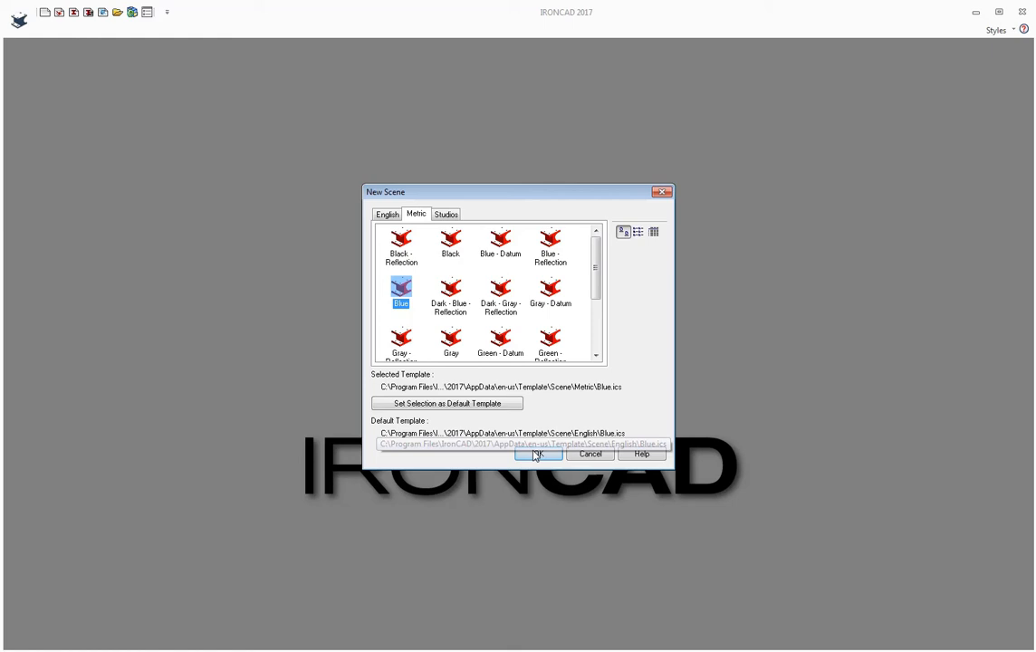
# Create the empty metric Scene1 and glance at the Quick Access Toolbar customize options
pyautogui.click(539, 454)
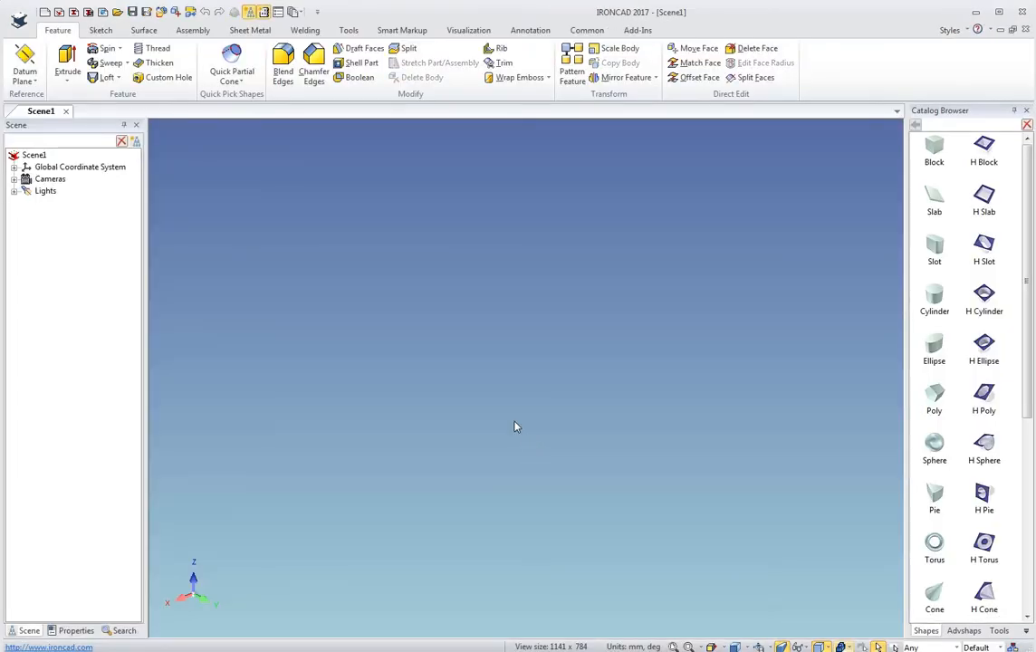
pyautogui.moveTo(493, 386)
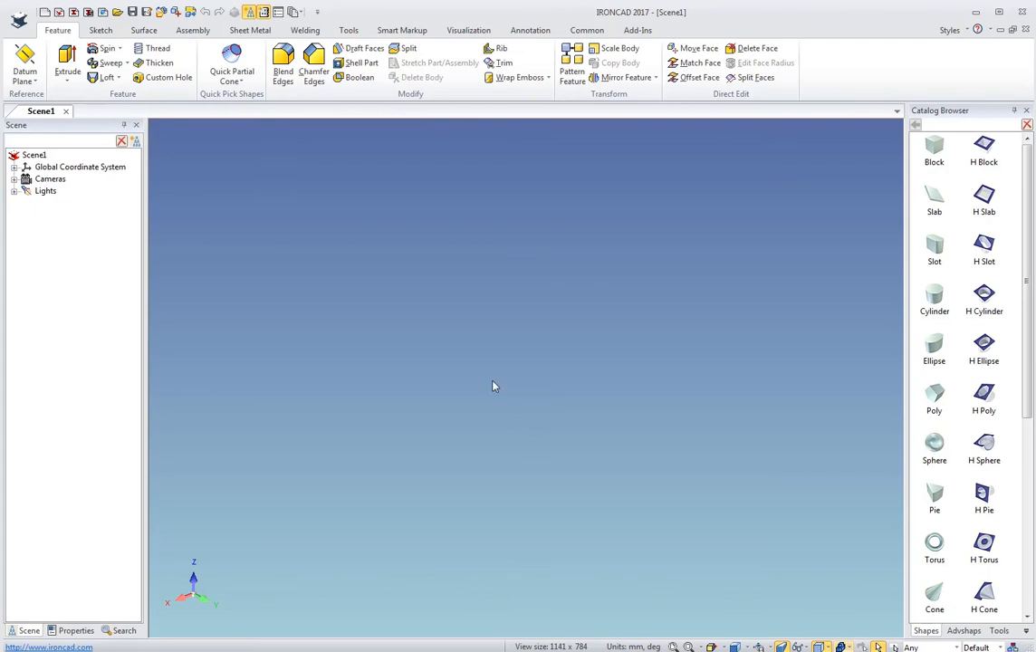
pyautogui.moveTo(263, 145)
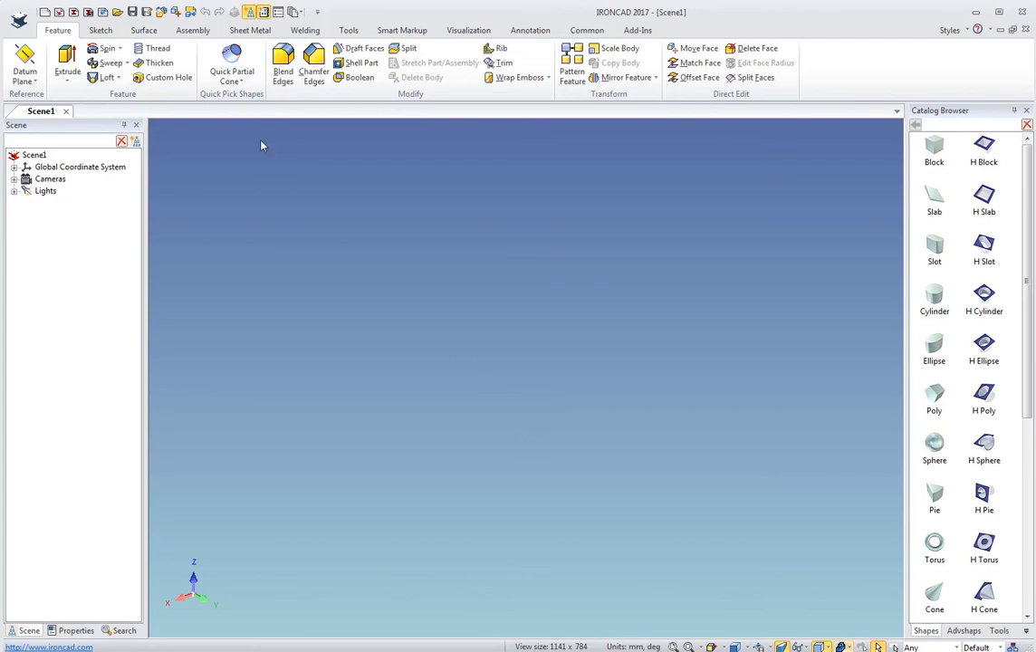
pyautogui.moveTo(264, 11)
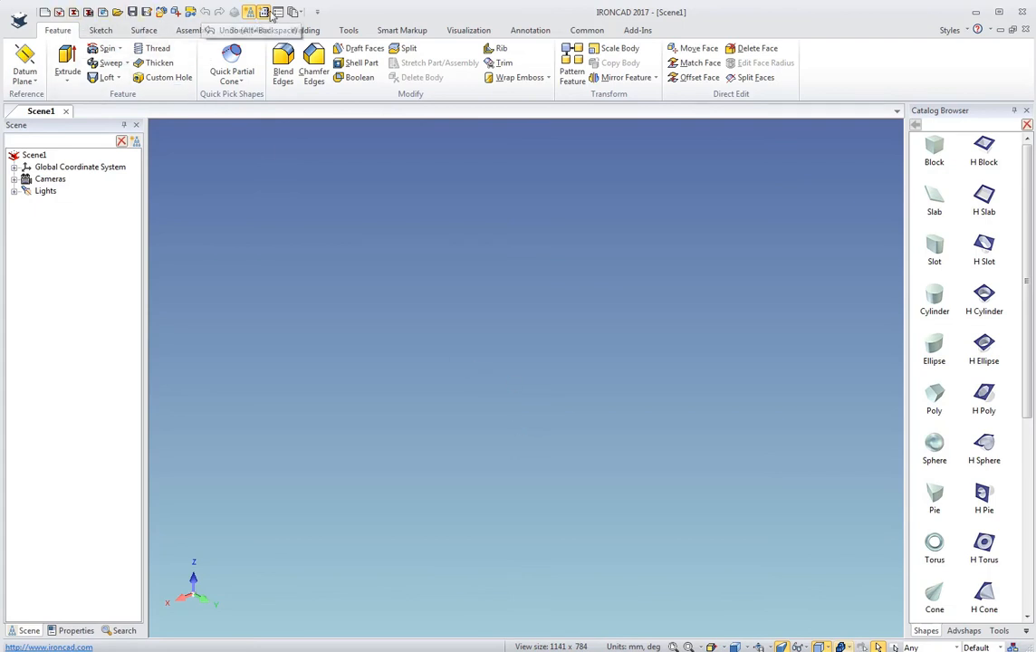
pyautogui.click(316, 12)
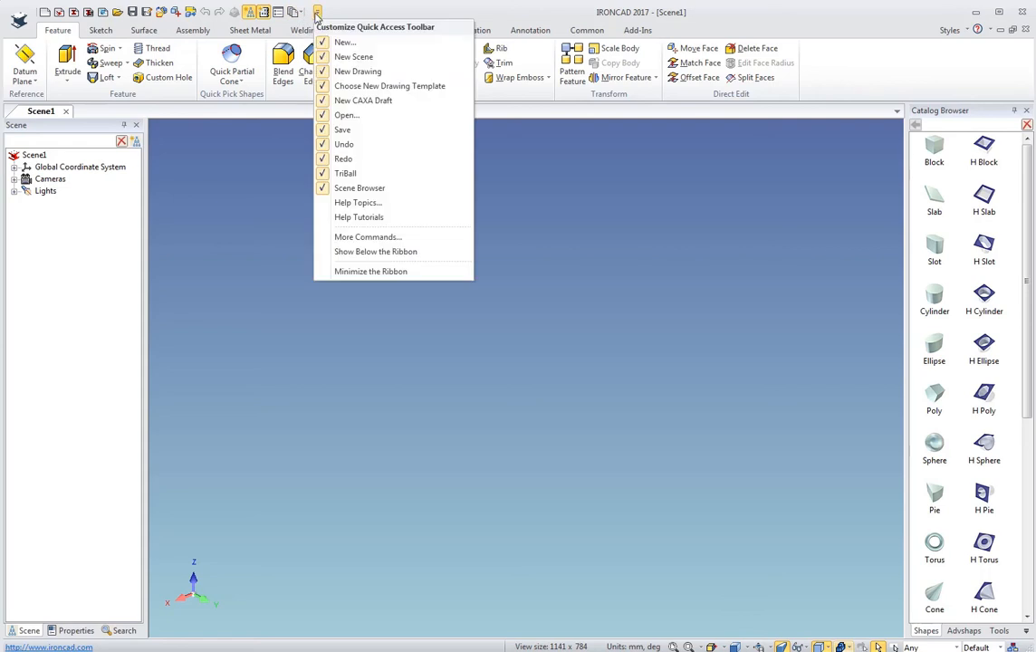
pyautogui.moveTo(367, 237)
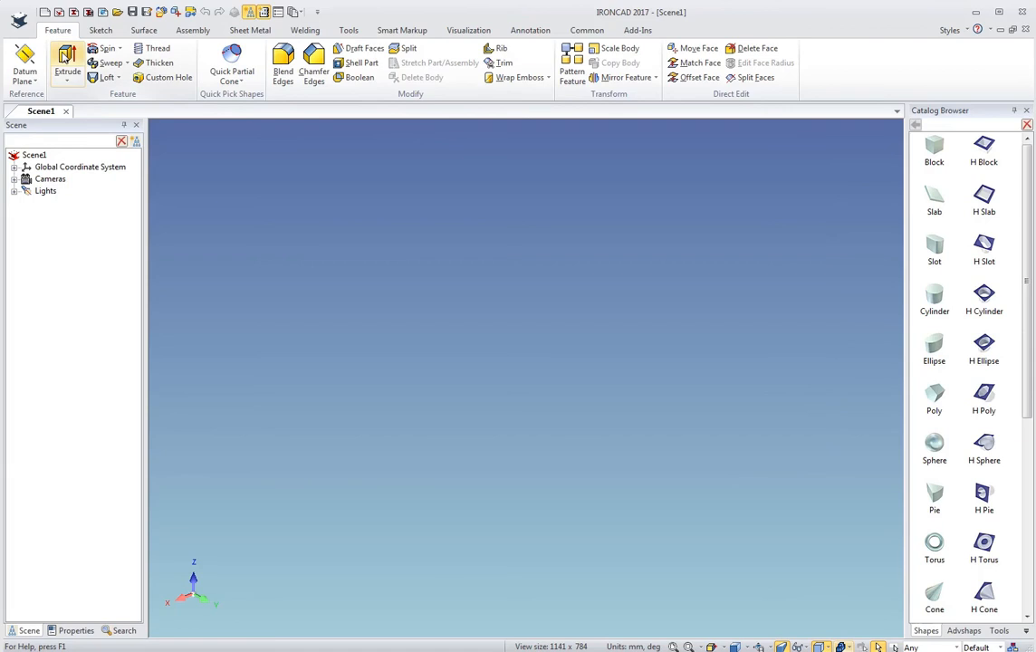
pyautogui.moveTo(204, 57)
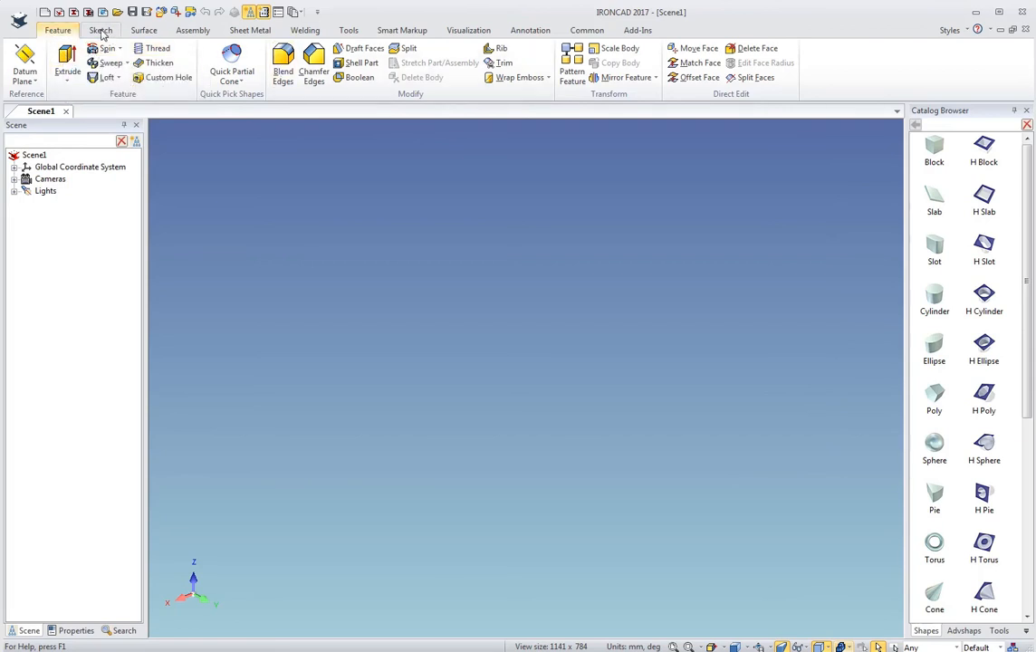
# Browse the Sketch, Surface, Assembly, Sheet Metal, Welding and Tools ribbon command sets
pyautogui.click(100, 30)
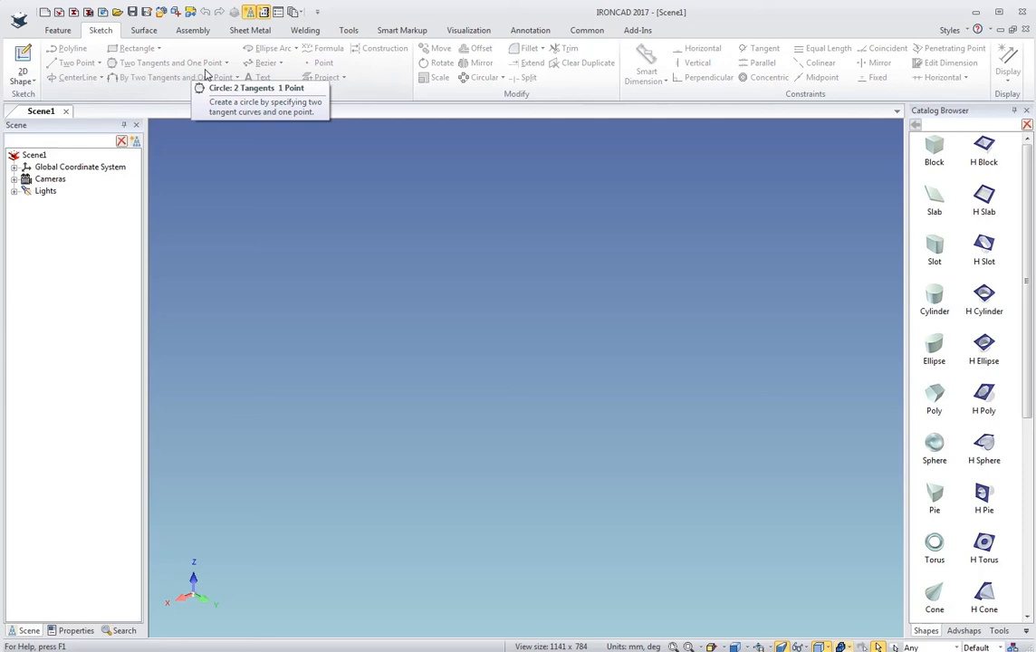
pyautogui.moveTo(150, 29)
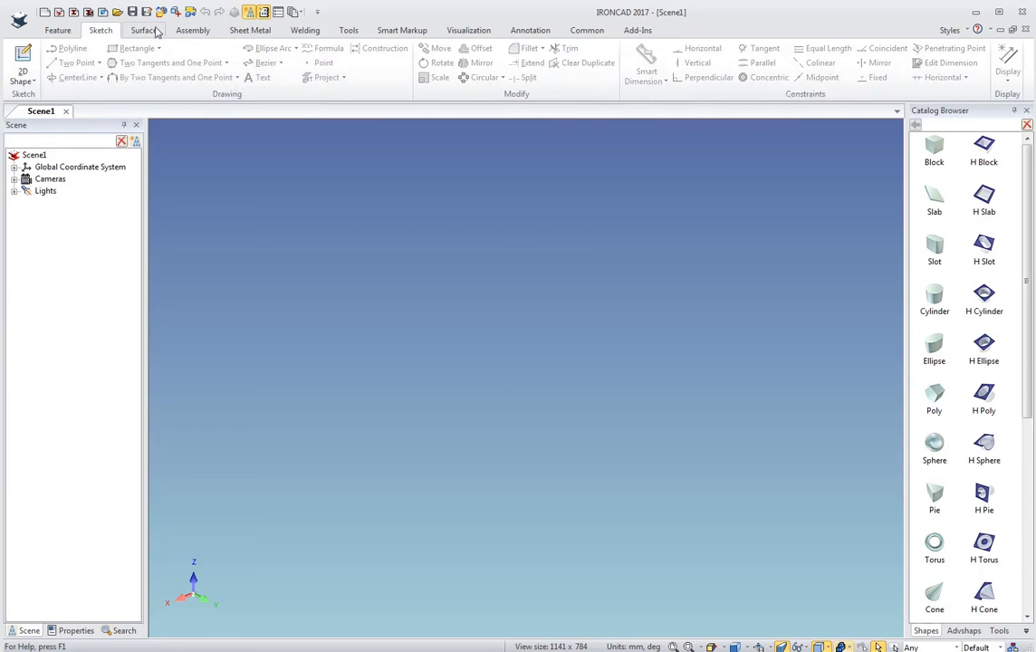
pyautogui.click(143, 30)
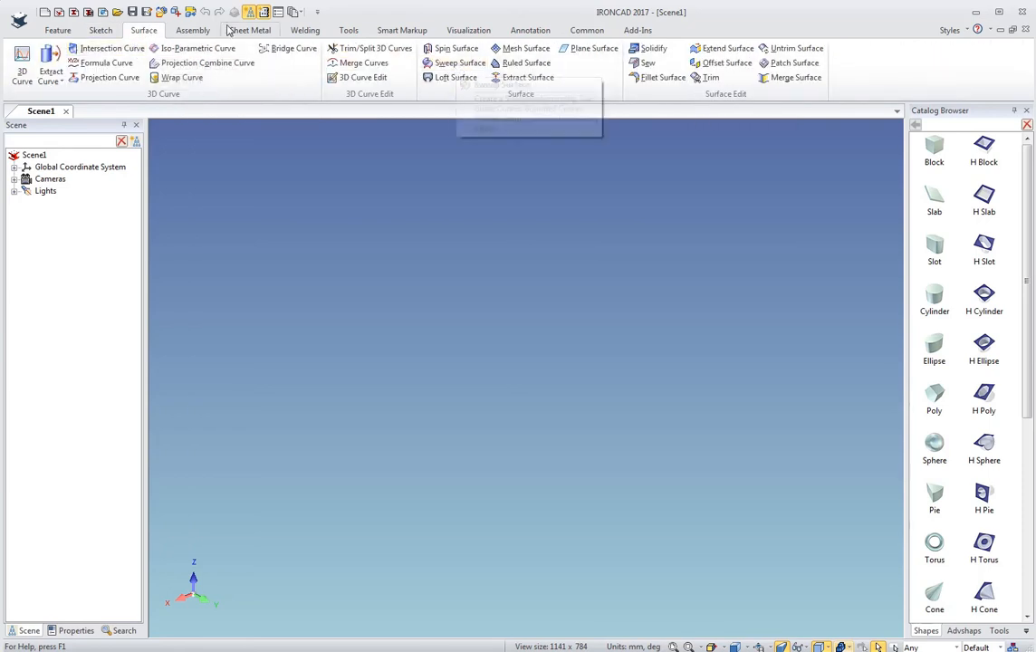
pyautogui.click(192, 30)
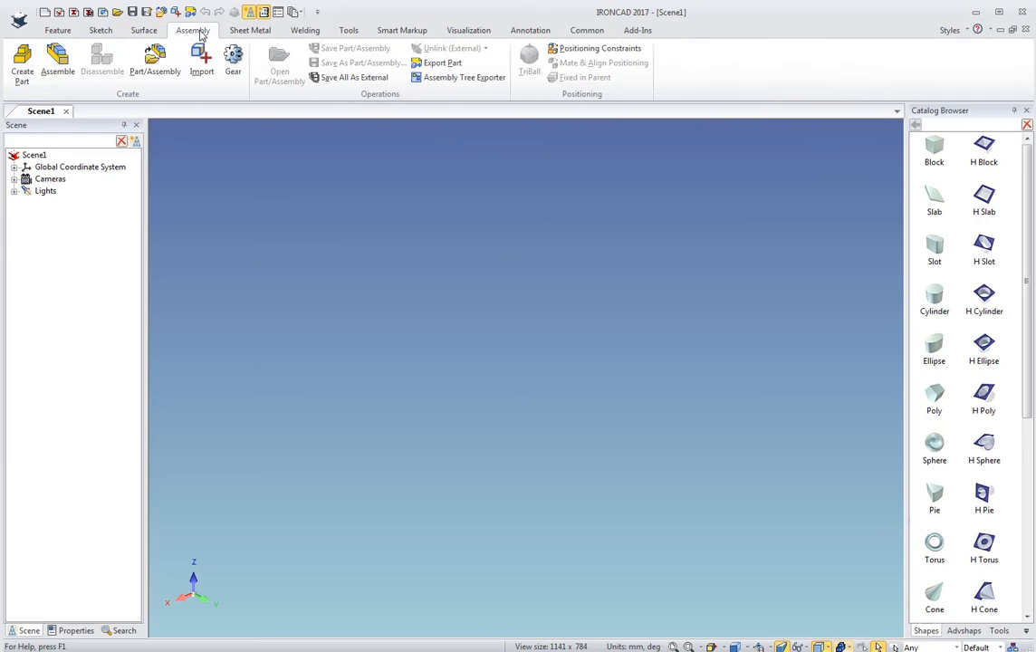
pyautogui.moveTo(311, 57)
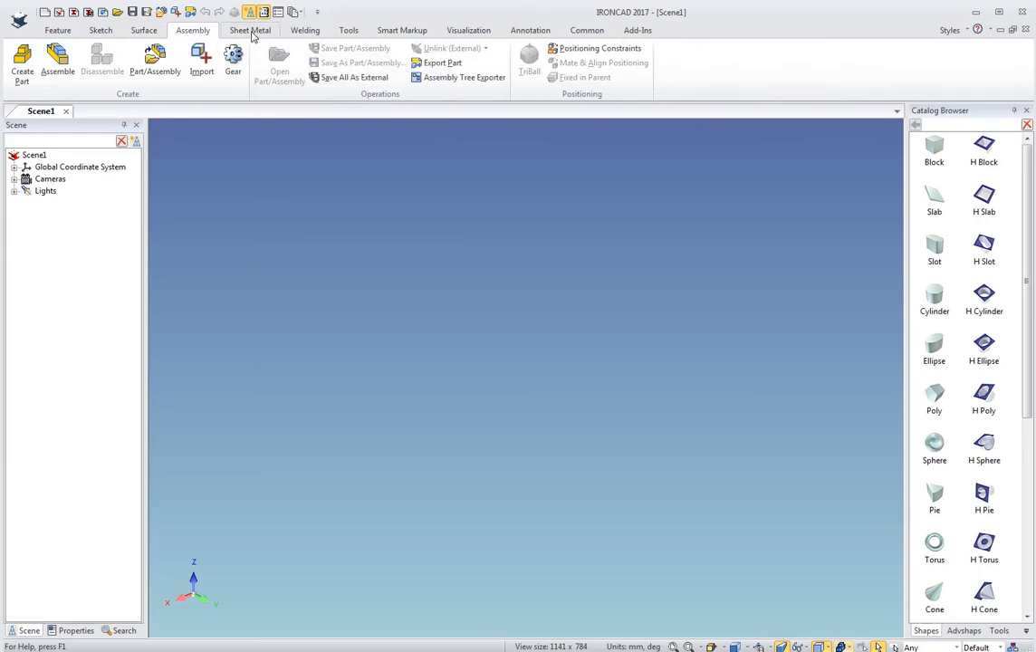
pyautogui.click(250, 30)
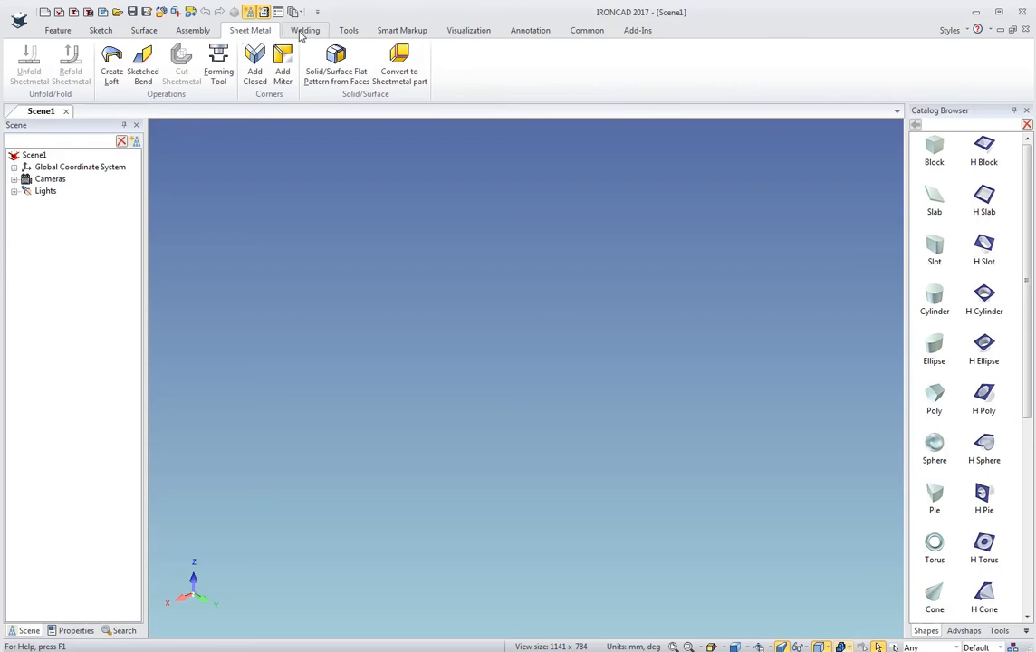
pyautogui.click(305, 30)
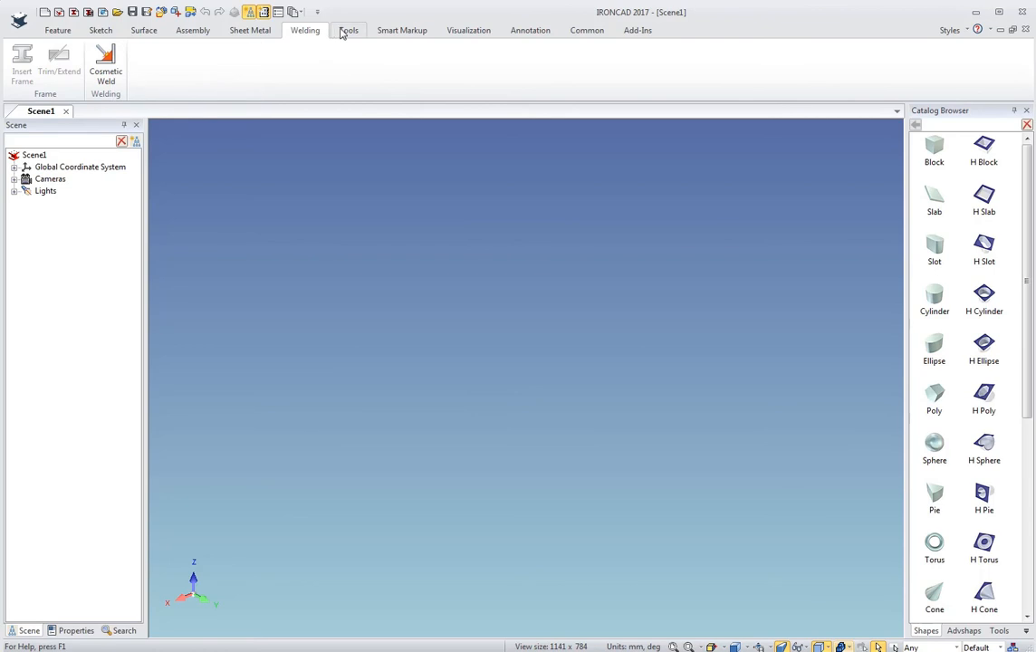
pyautogui.click(349, 30)
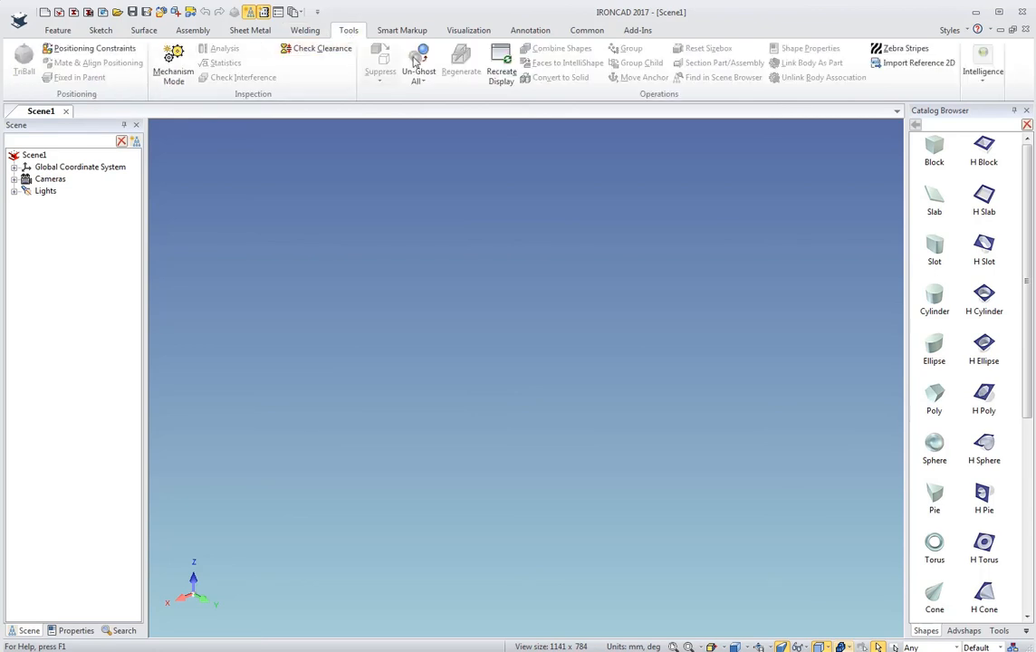
pyautogui.moveTo(719, 62)
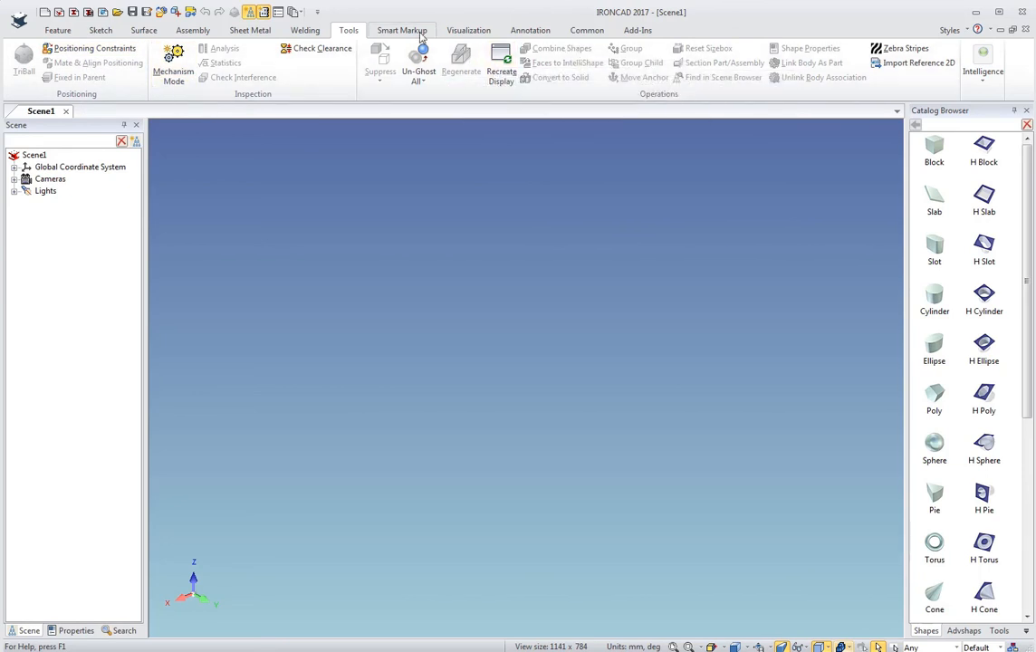
# Browse Smart Markup, Visualization, Annotation, Common and Add-Ins commands, then return to Feature
pyautogui.click(402, 30)
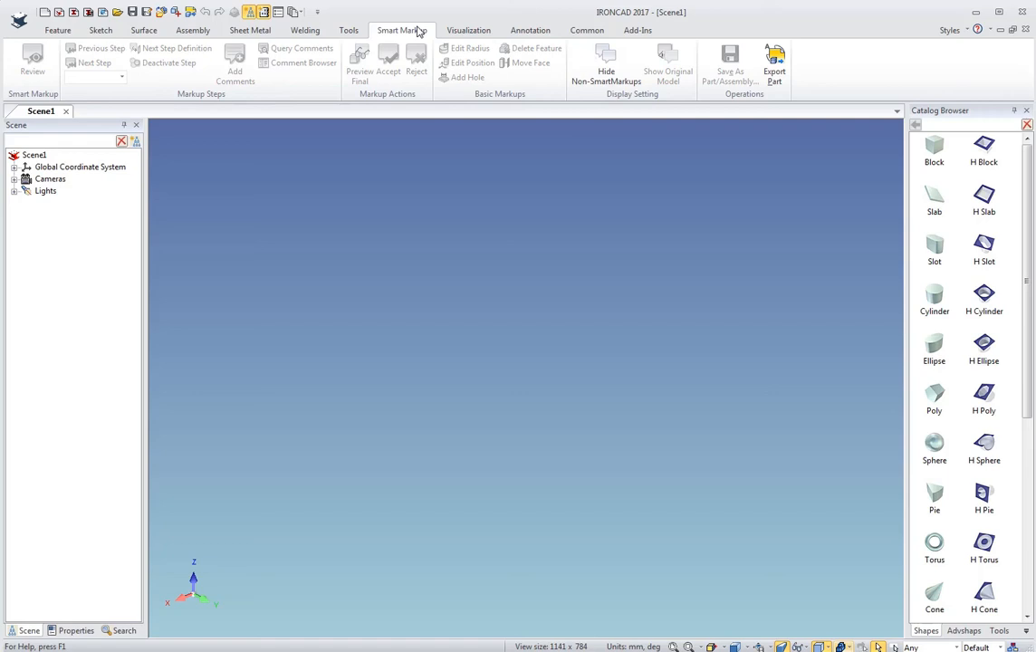
pyautogui.moveTo(374, 42)
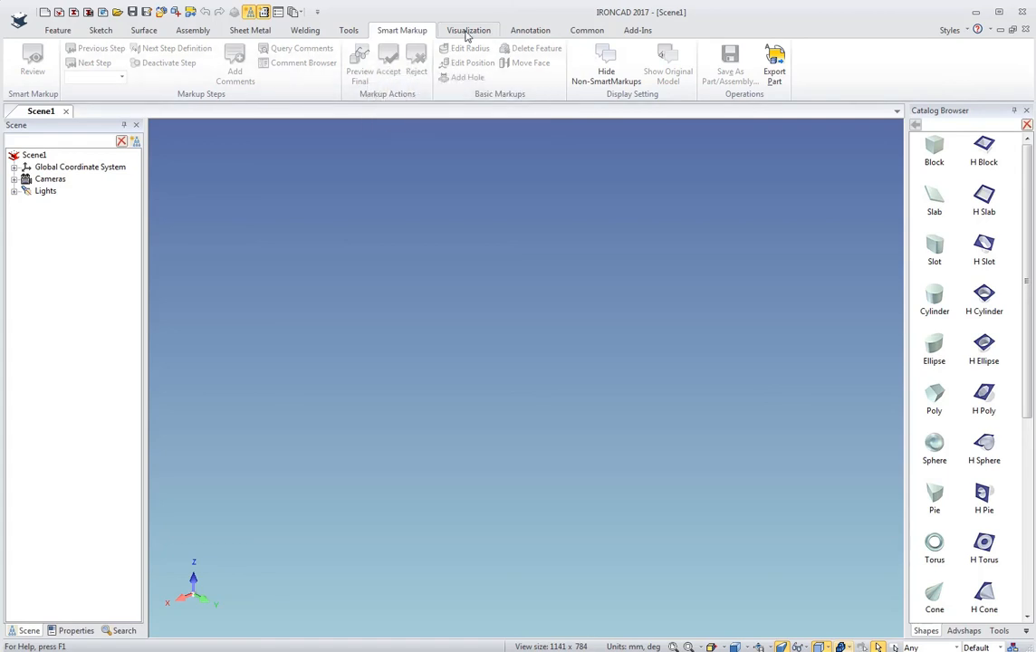
pyautogui.click(468, 30)
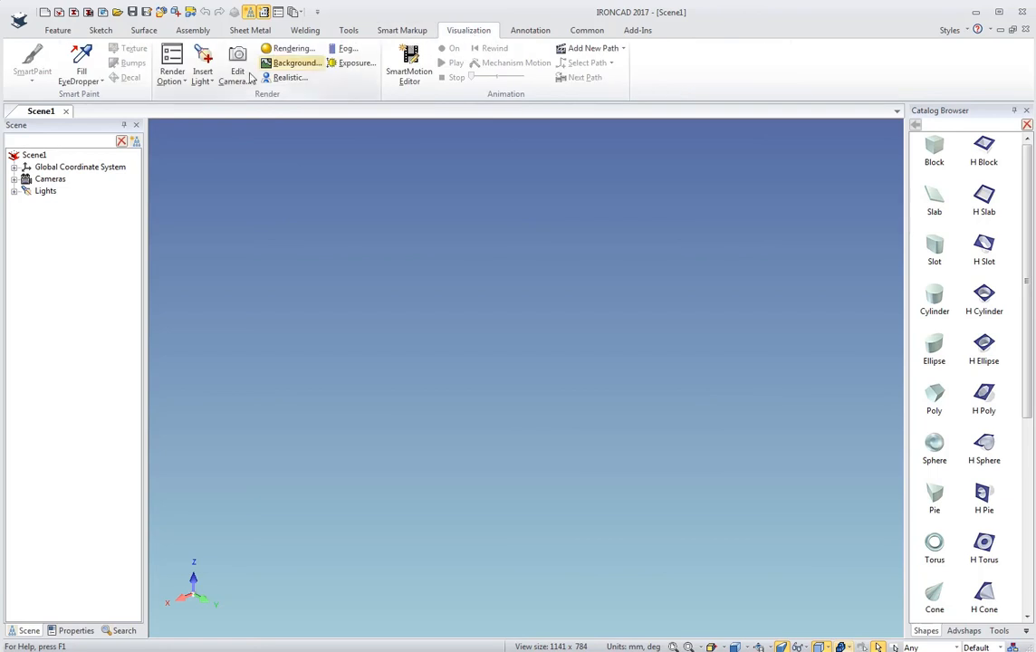
pyautogui.moveTo(531, 30)
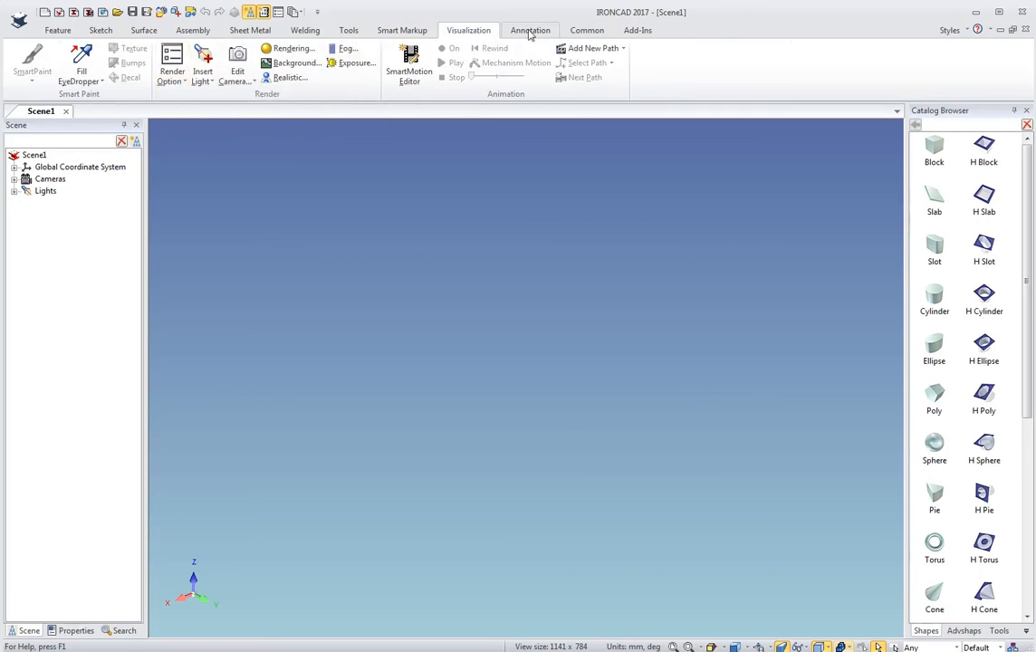
pyautogui.click(529, 30)
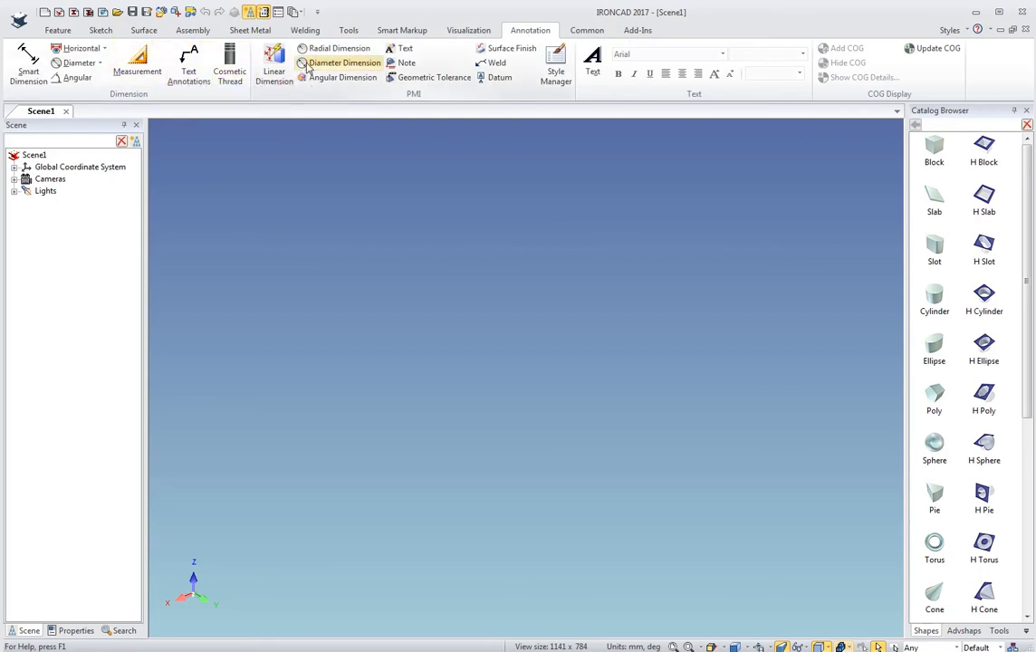
pyautogui.moveTo(826, 68)
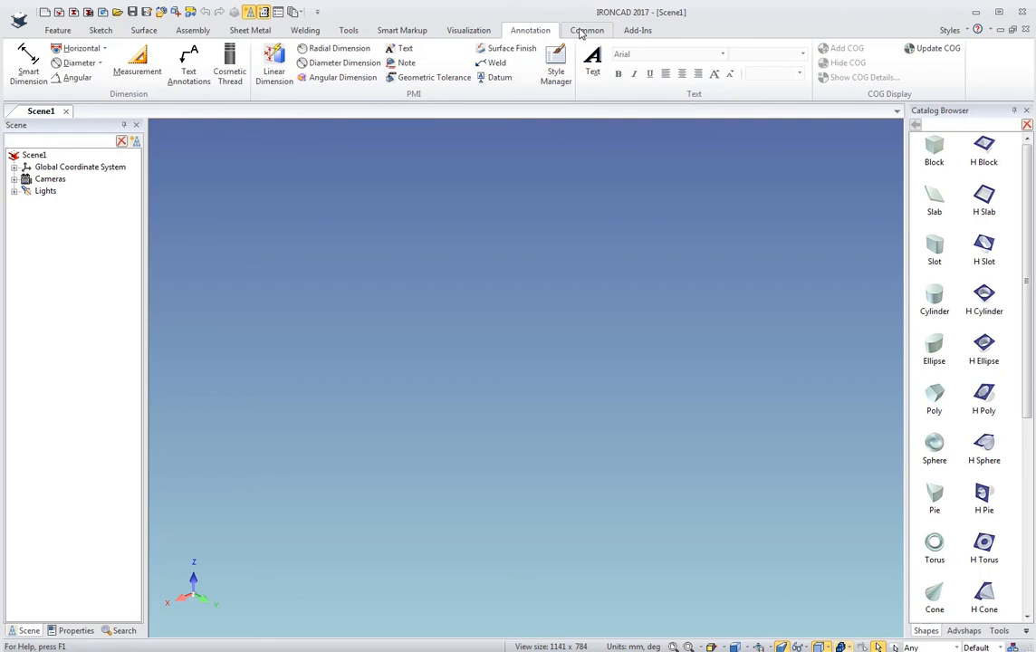
pyautogui.click(587, 30)
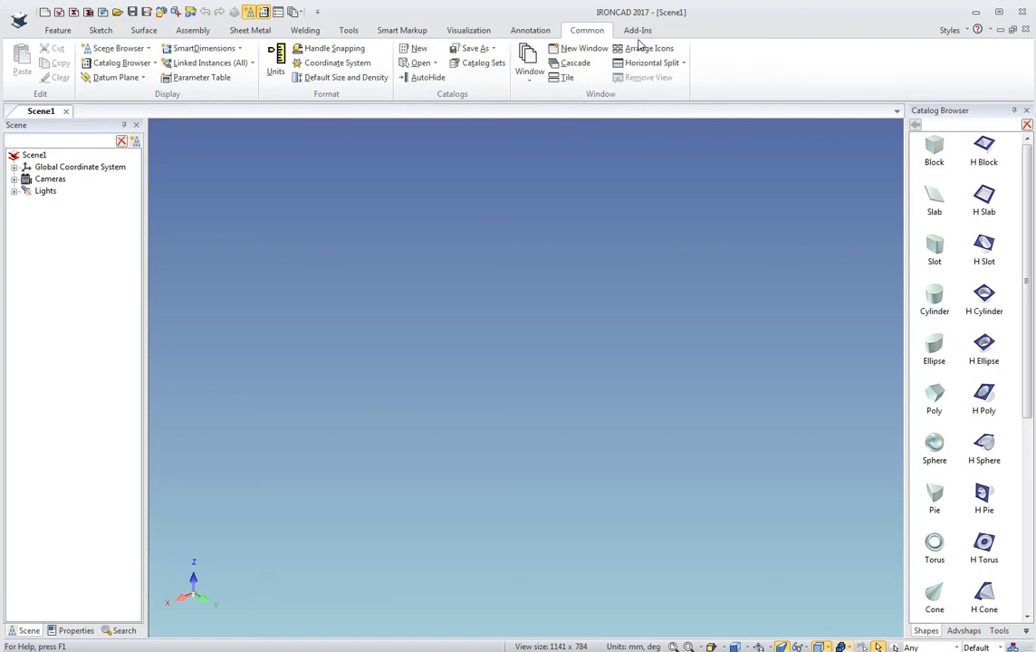
pyautogui.click(638, 30)
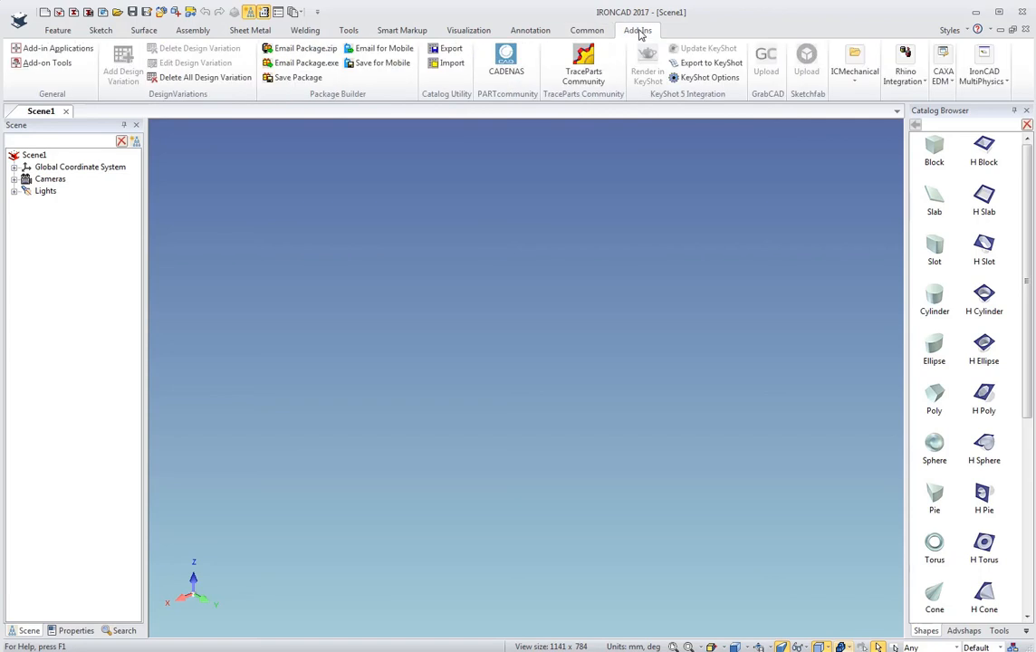
pyautogui.moveTo(379, 77)
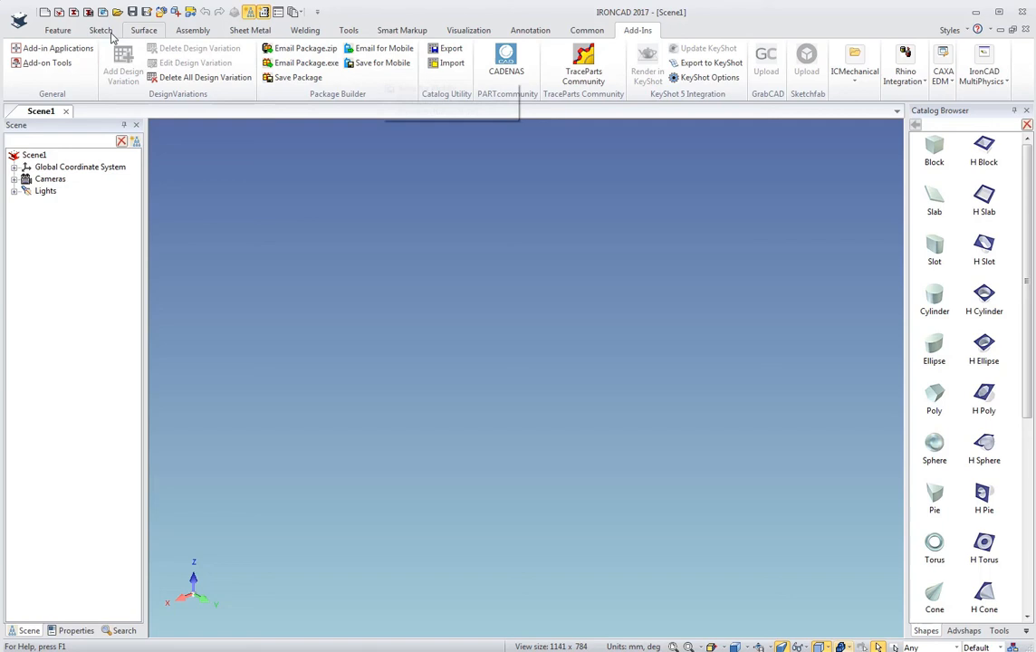
pyautogui.click(57, 29)
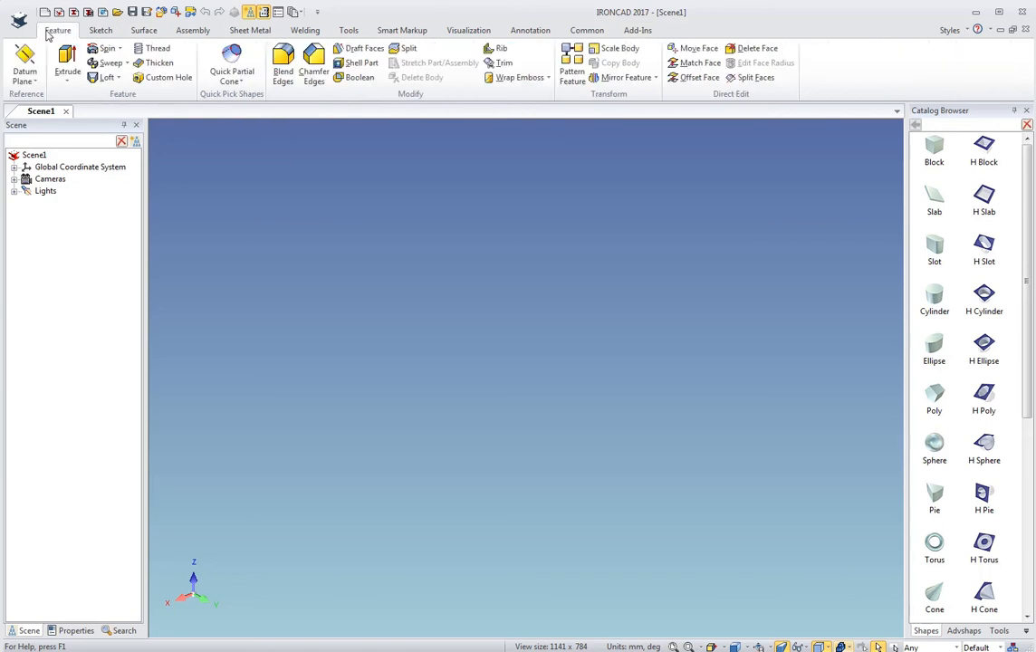
pyautogui.moveTo(838, 239)
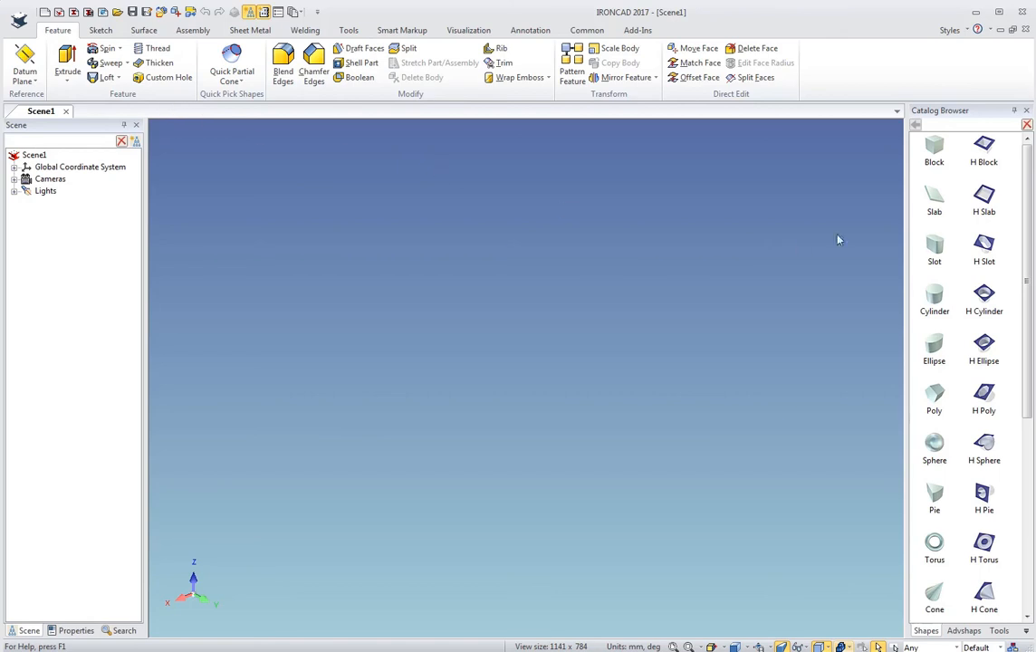
pyautogui.moveTo(951, 170)
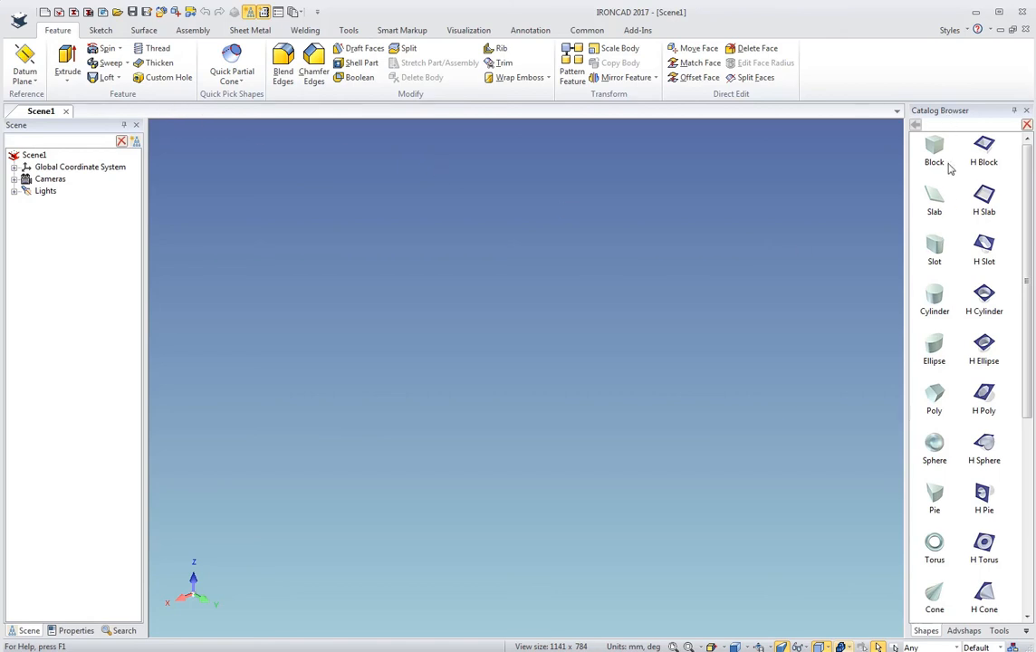
pyautogui.moveTo(945, 240)
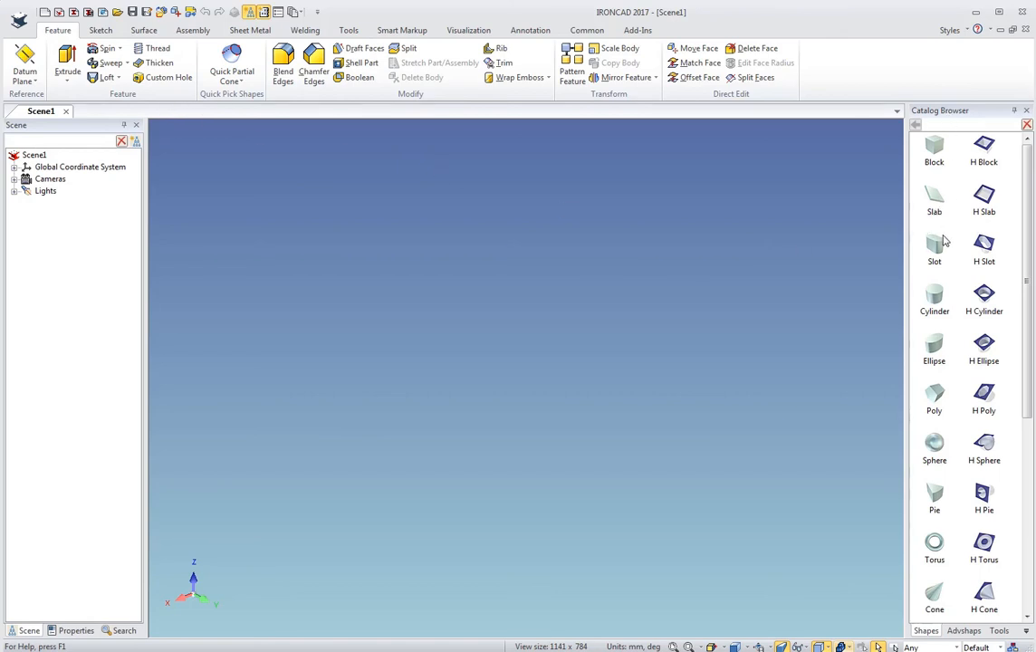
# Scroll through the basic solid shapes in the Shapes catalog
pyautogui.scroll(-3)
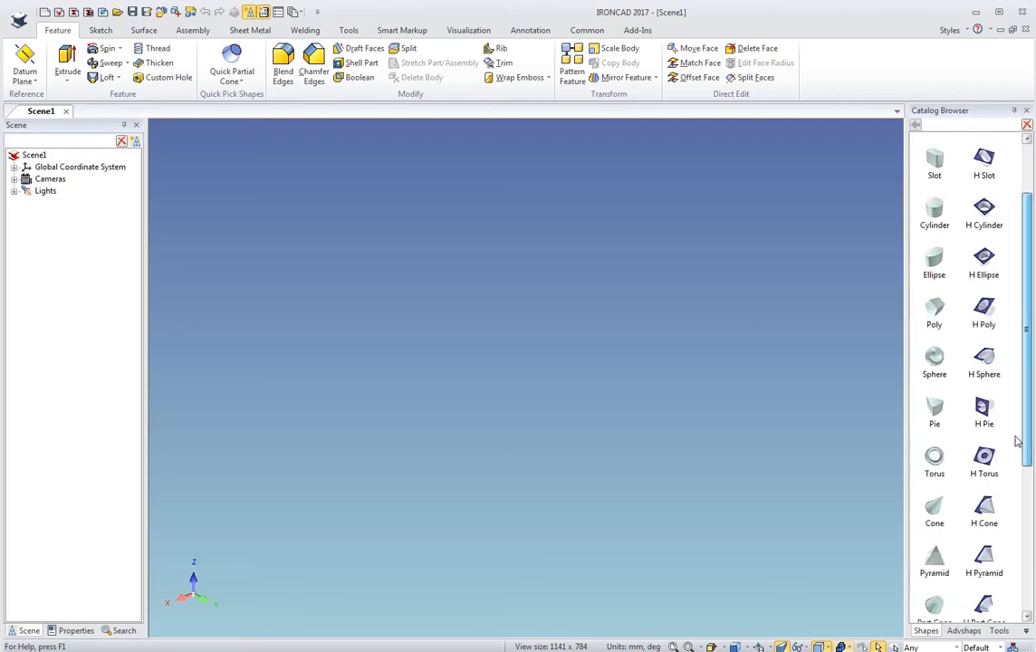
pyautogui.scroll(3)
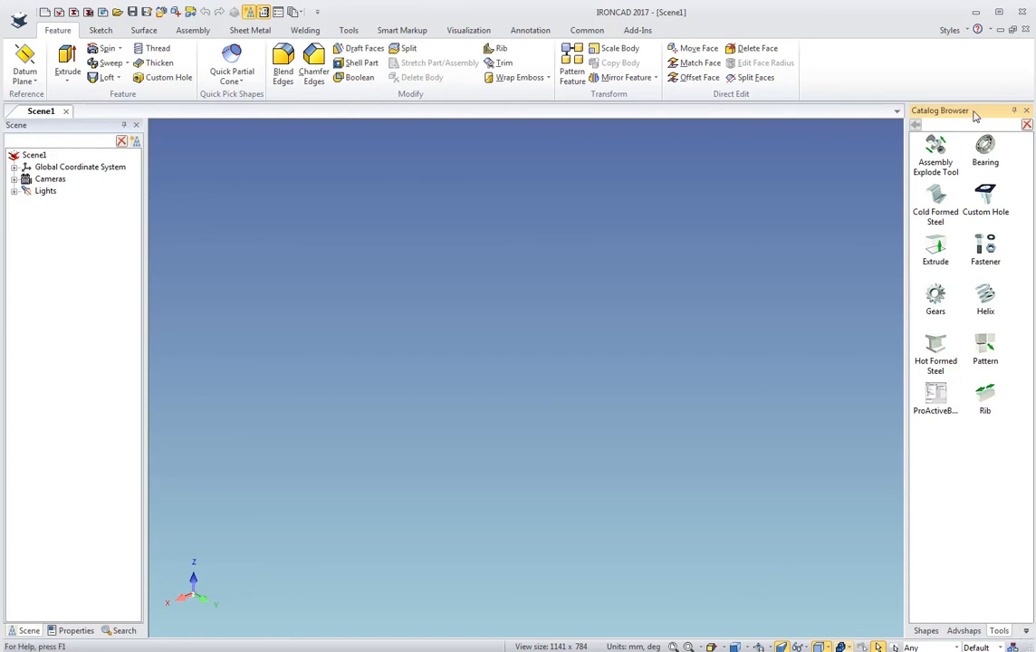
# Dock the catalog at the bottom and browse Animation, Materials, SheetMtl, Steel Frames, Tank, Bumps, then Shapes
pyautogui.moveTo(939, 110); pyautogui.dragTo(581, 193)
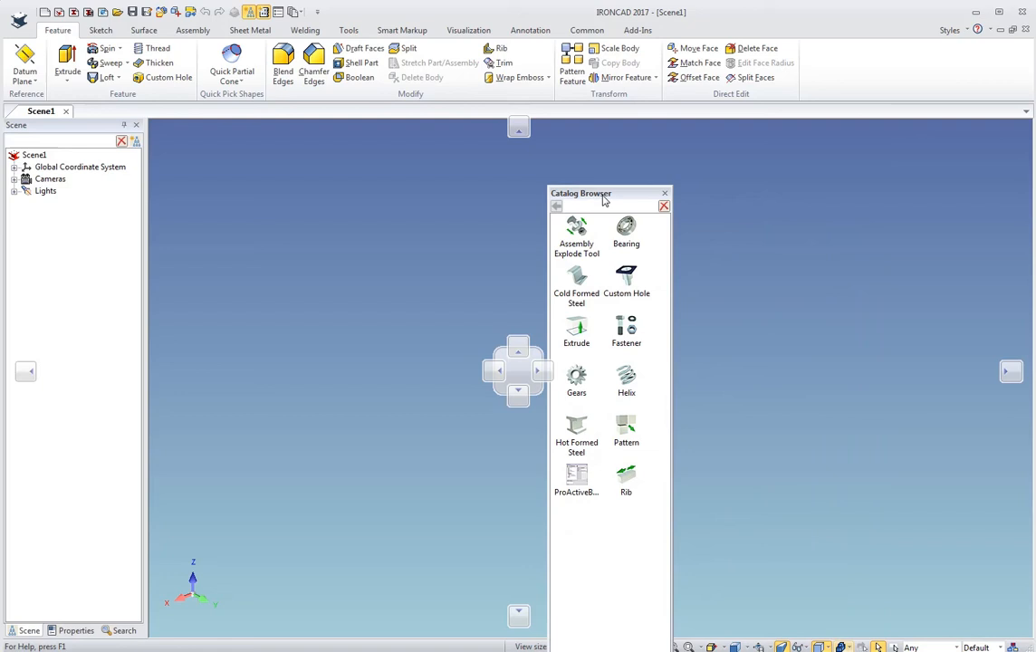
pyautogui.click(664, 193)
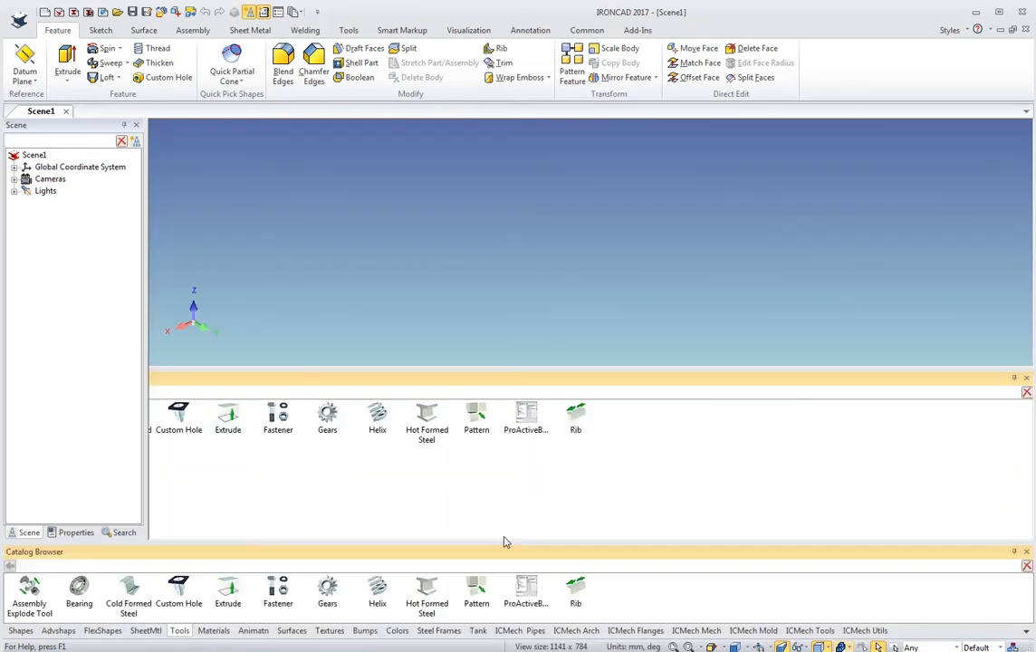
pyautogui.click(253, 630)
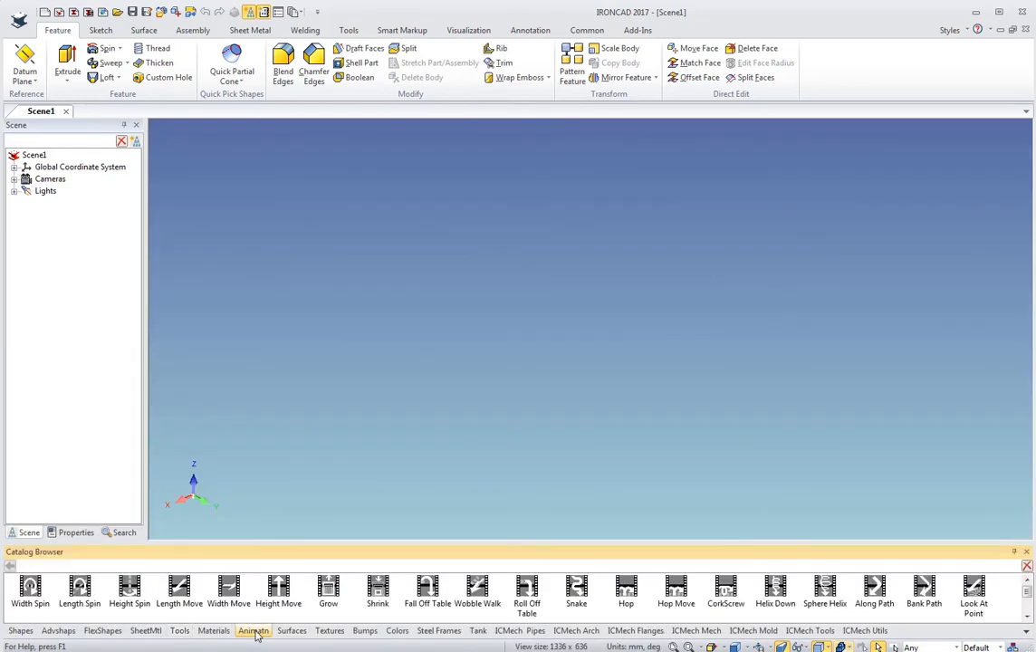
pyautogui.click(213, 631)
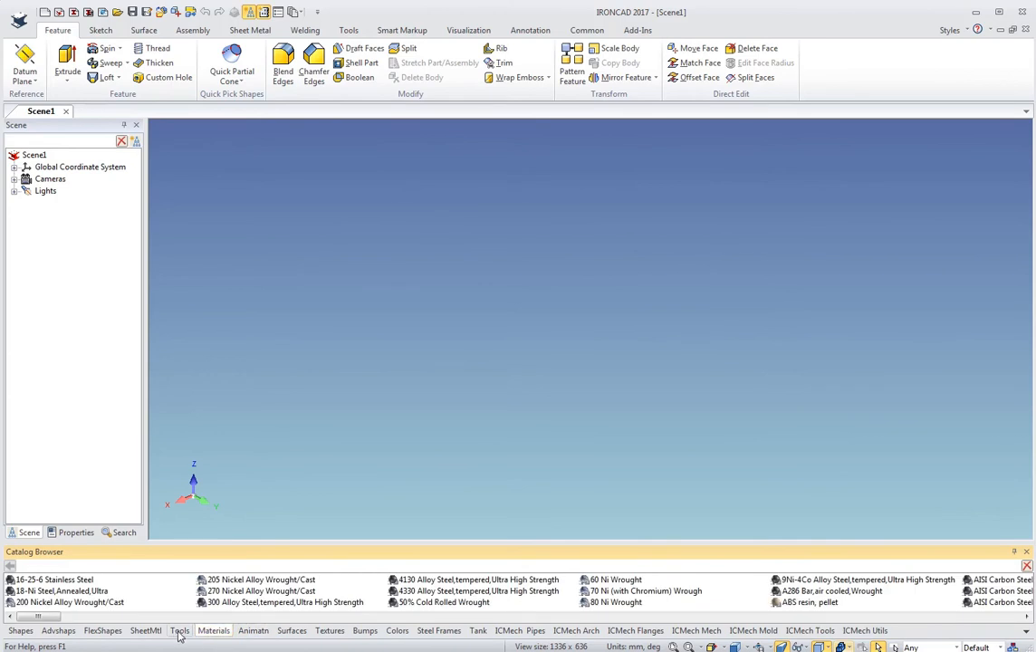
pyautogui.click(145, 630)
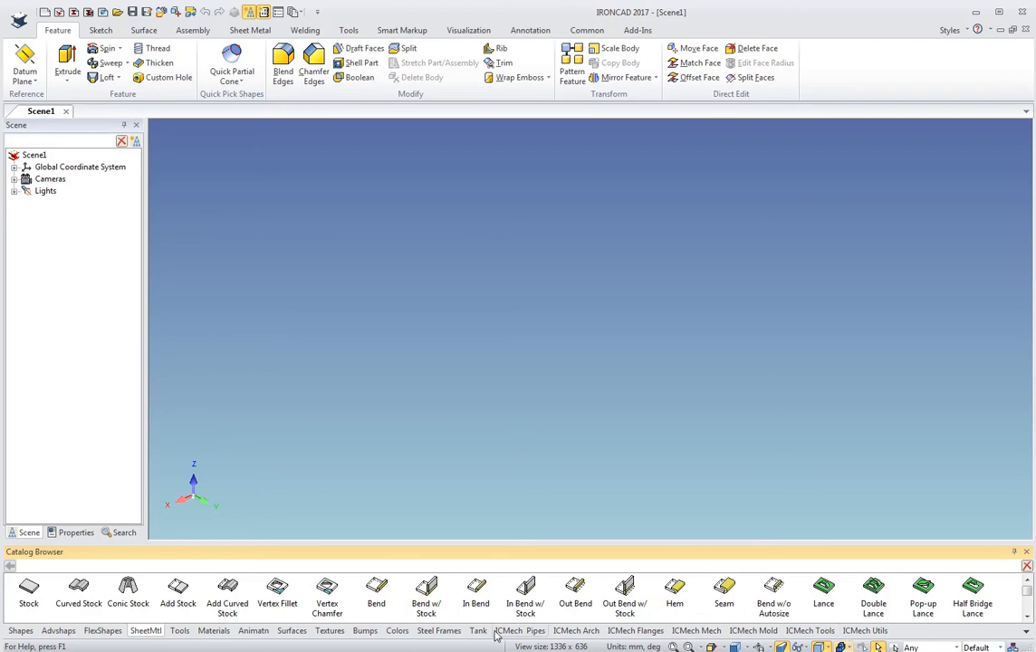
pyautogui.click(440, 631)
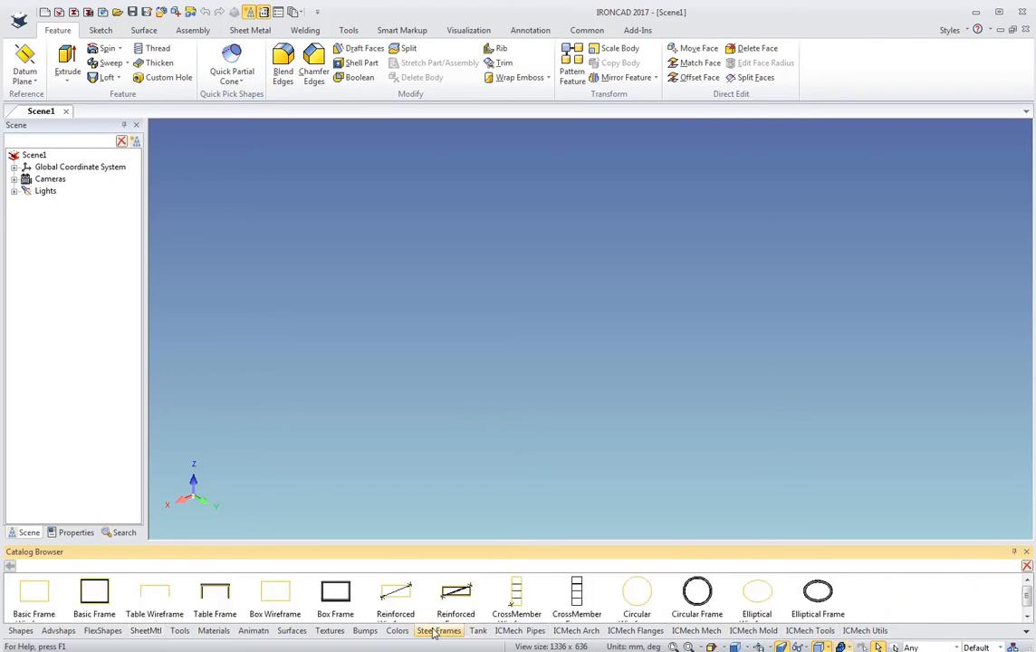
pyautogui.click(477, 630)
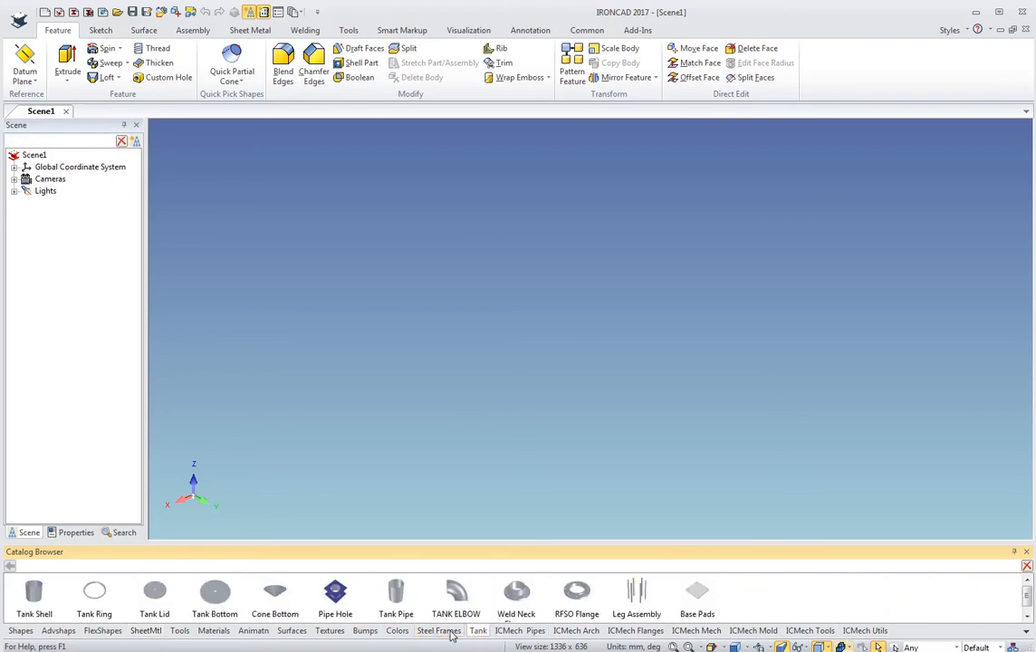
pyautogui.click(365, 630)
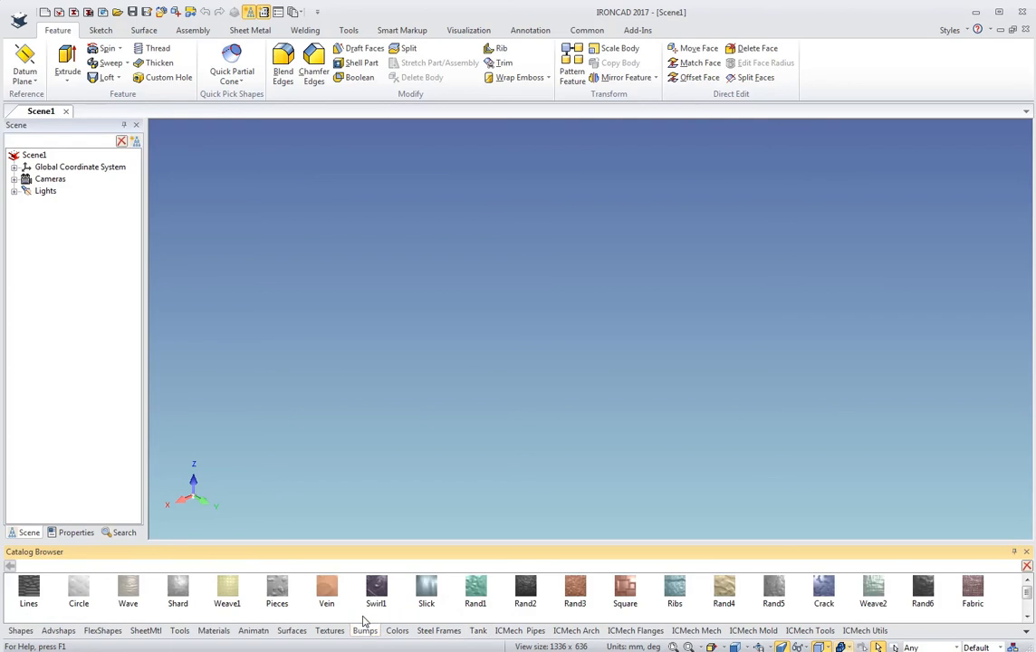
pyautogui.click(20, 630)
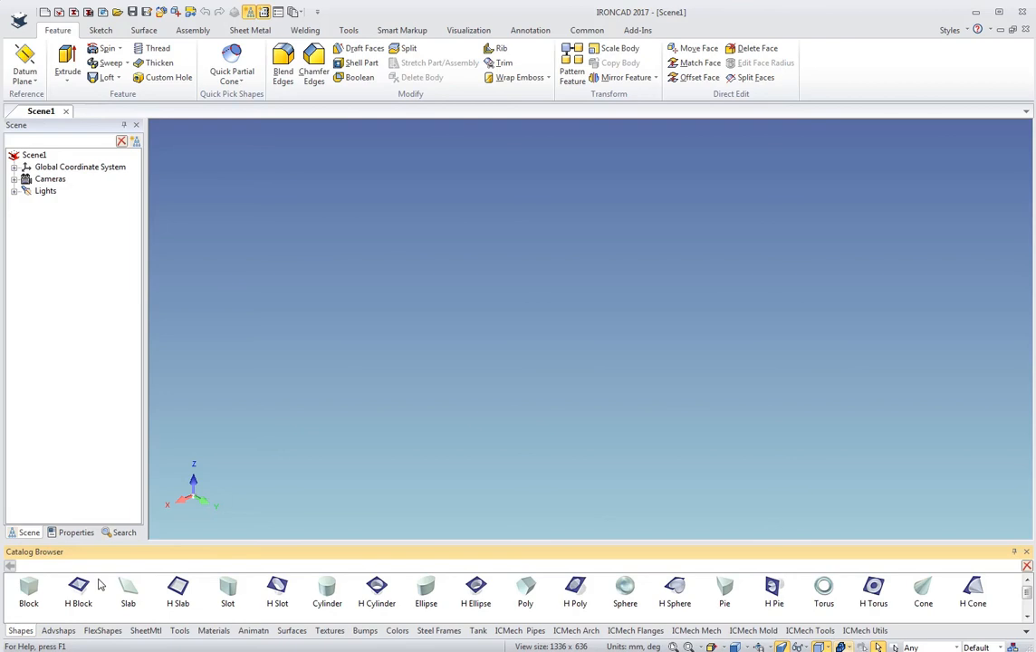
pyautogui.moveTo(97, 581)
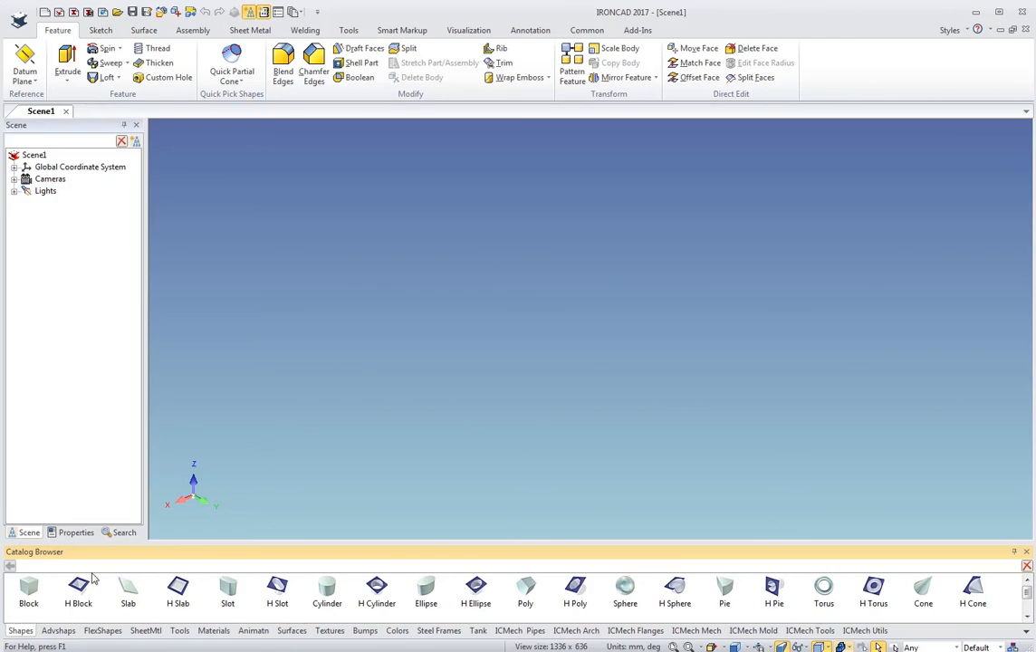
pyautogui.moveTo(193, 591)
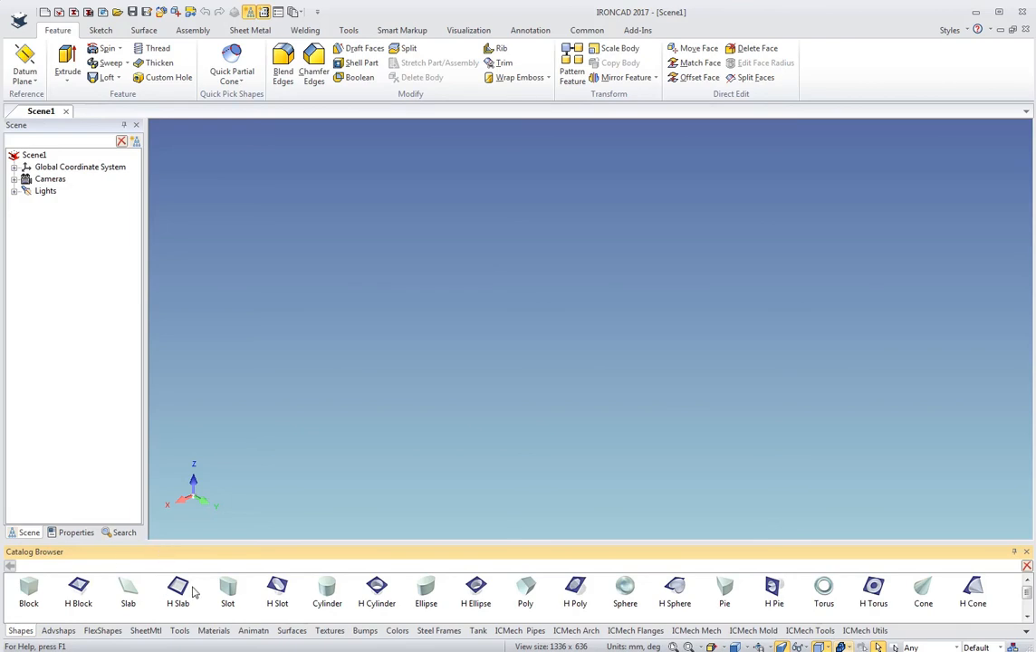
pyautogui.moveTo(377, 542)
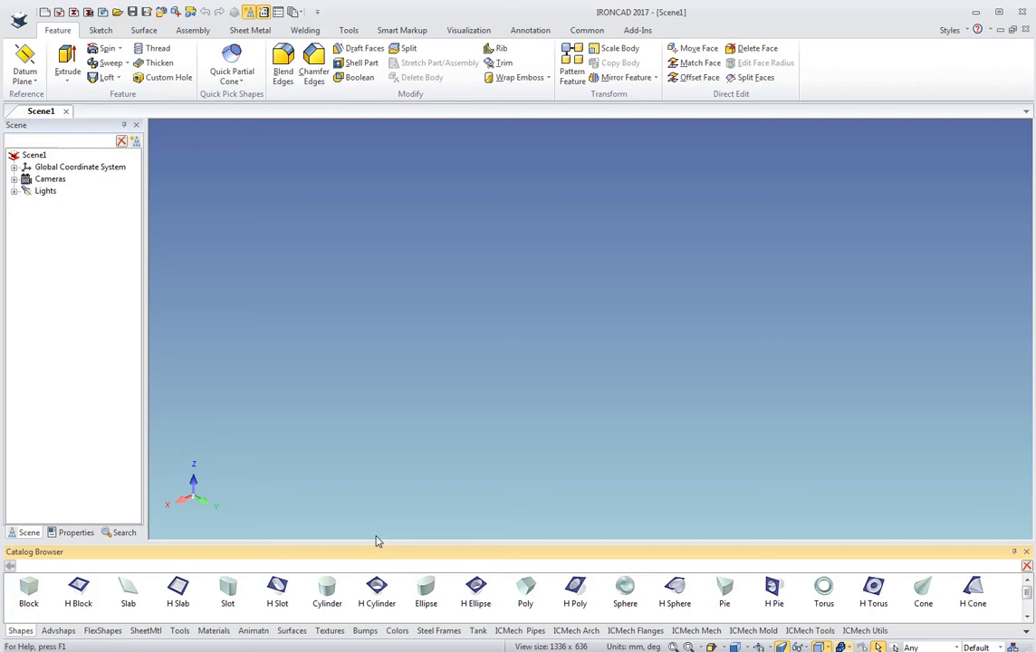
# Add a new empty Catalog1 collection and go back to the Shapes catalog
pyautogui.click(587, 30)
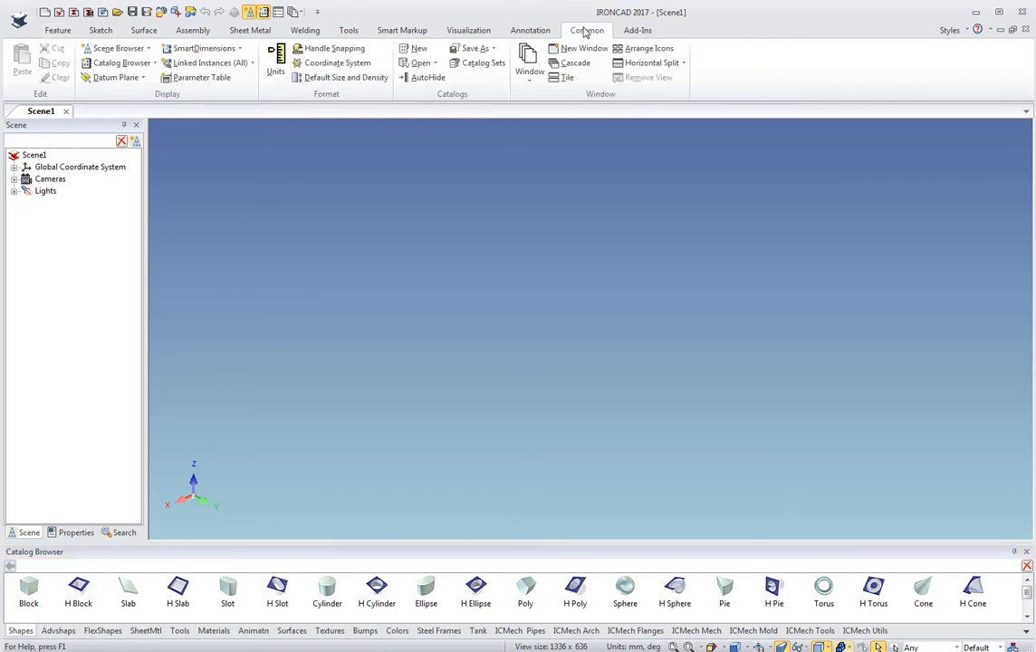
pyautogui.click(413, 48)
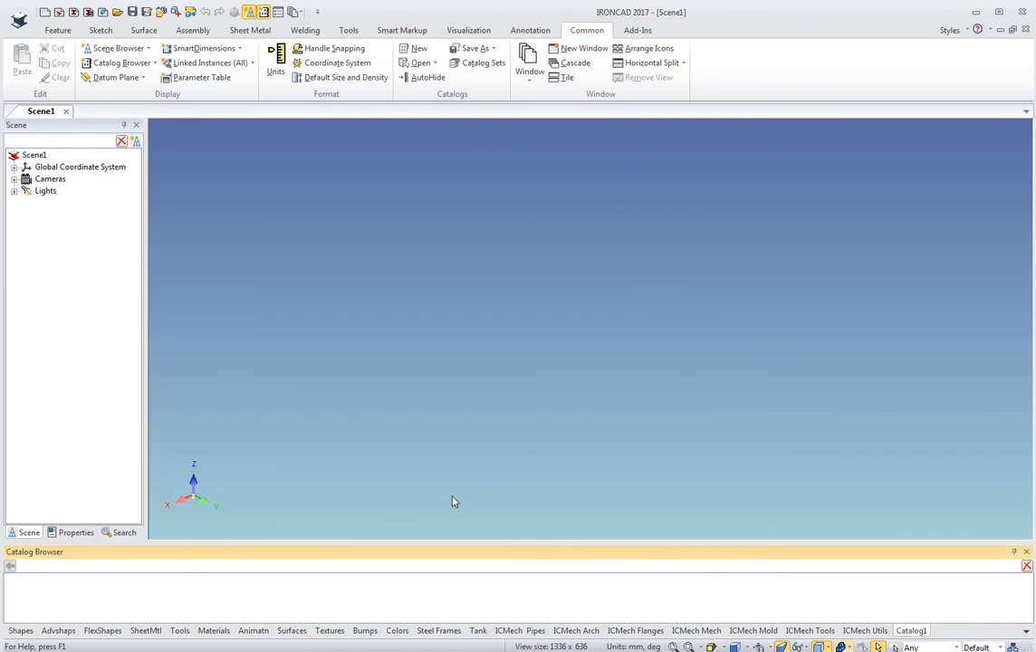
pyautogui.moveTo(310, 586)
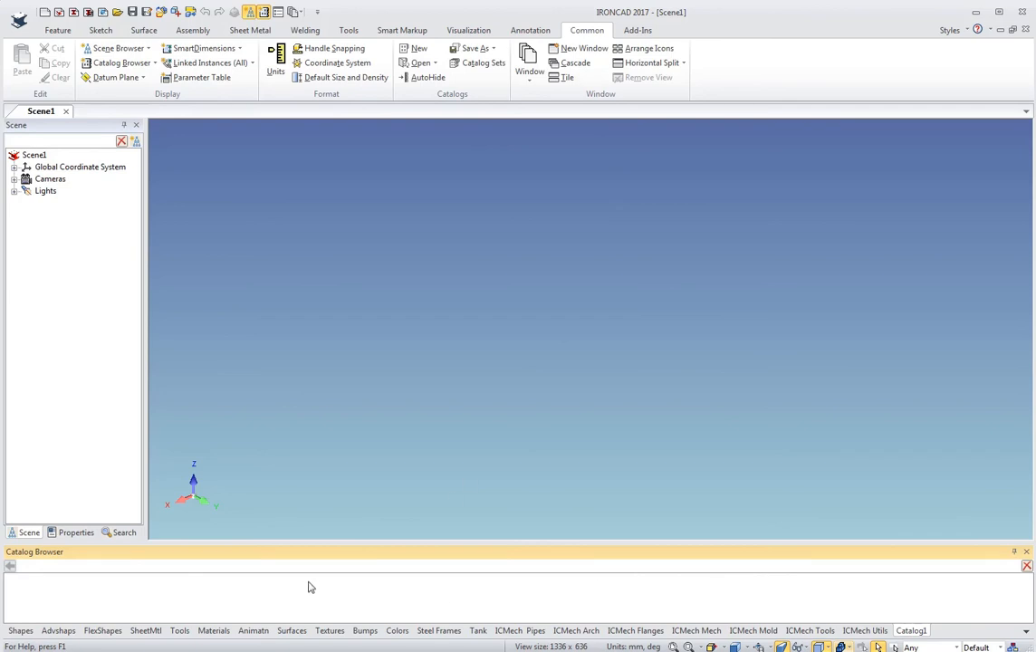
pyautogui.moveTo(232, 593)
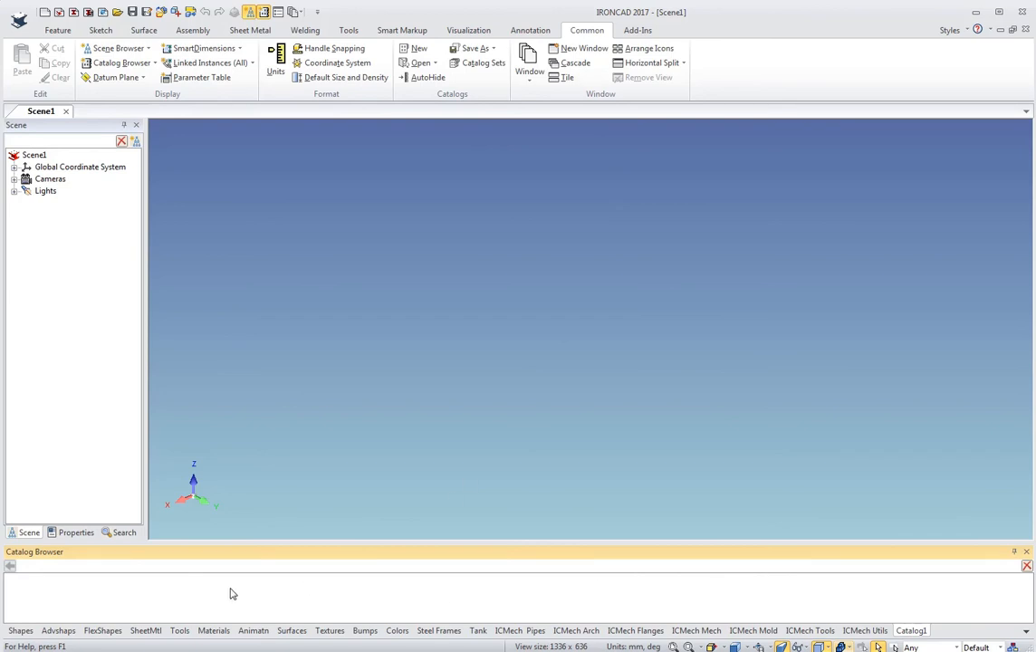
pyautogui.click(20, 630)
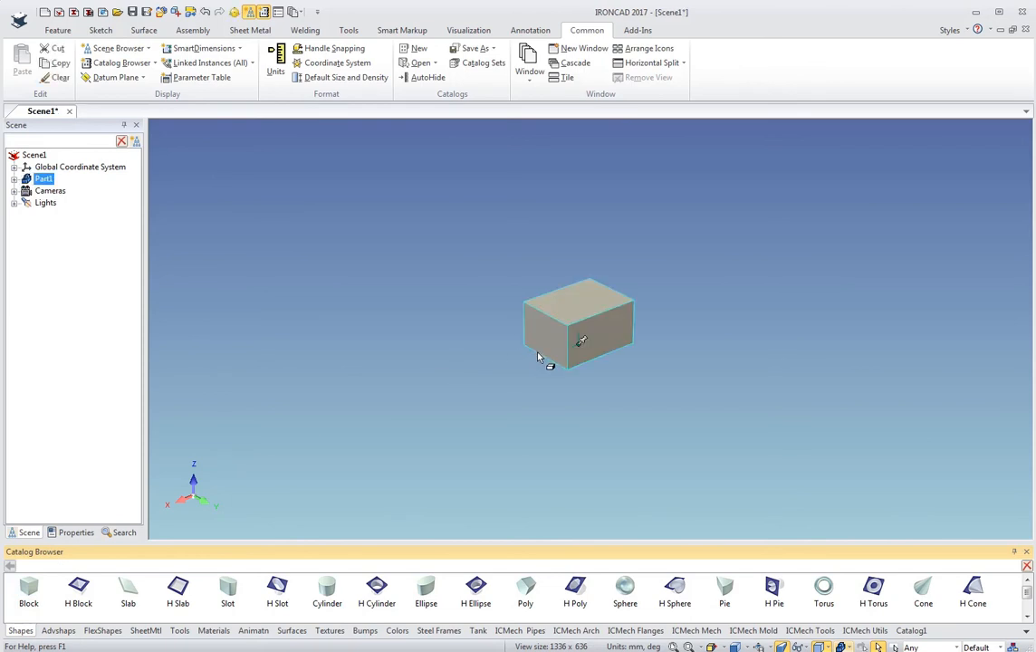
pyautogui.moveTo(566, 315)
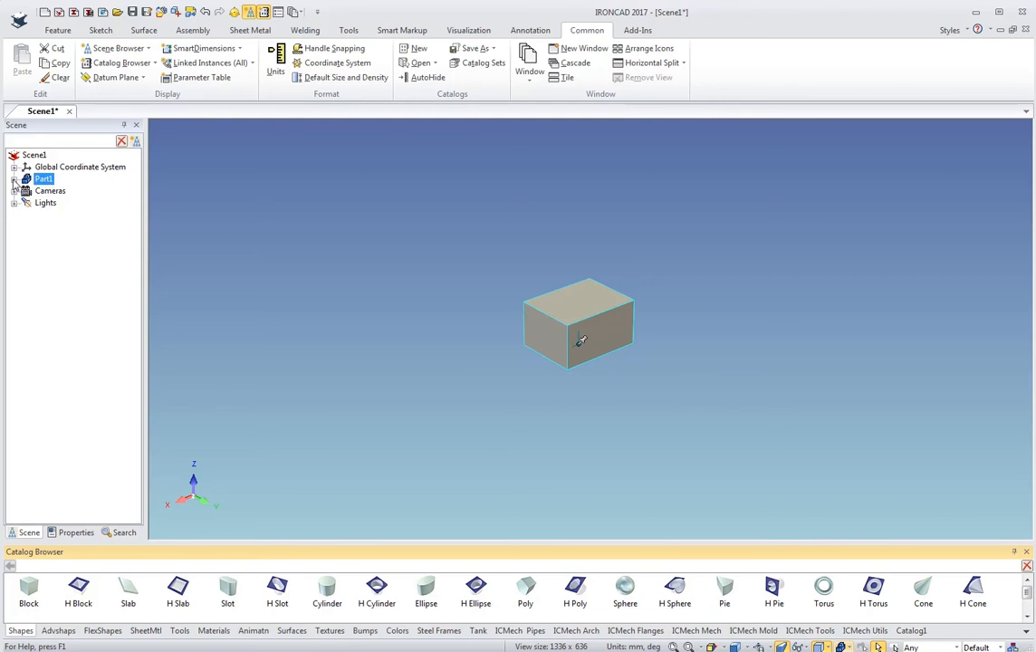
# Expand Part1 and its Block in the scene tree to reveal the block's cross-section
pyautogui.click(14, 178)
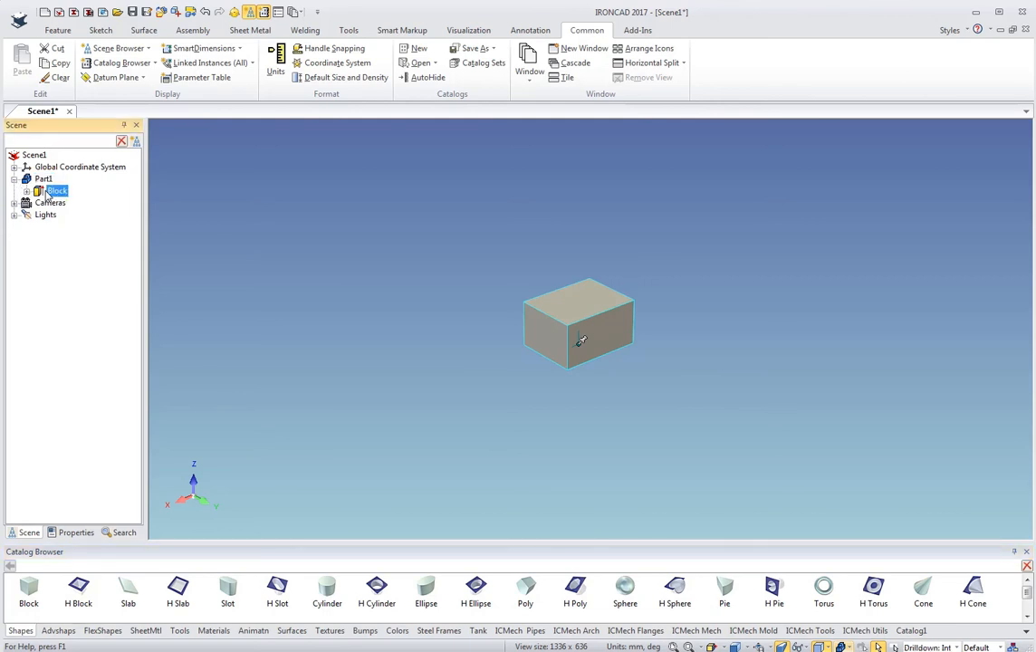
pyautogui.click(580, 326)
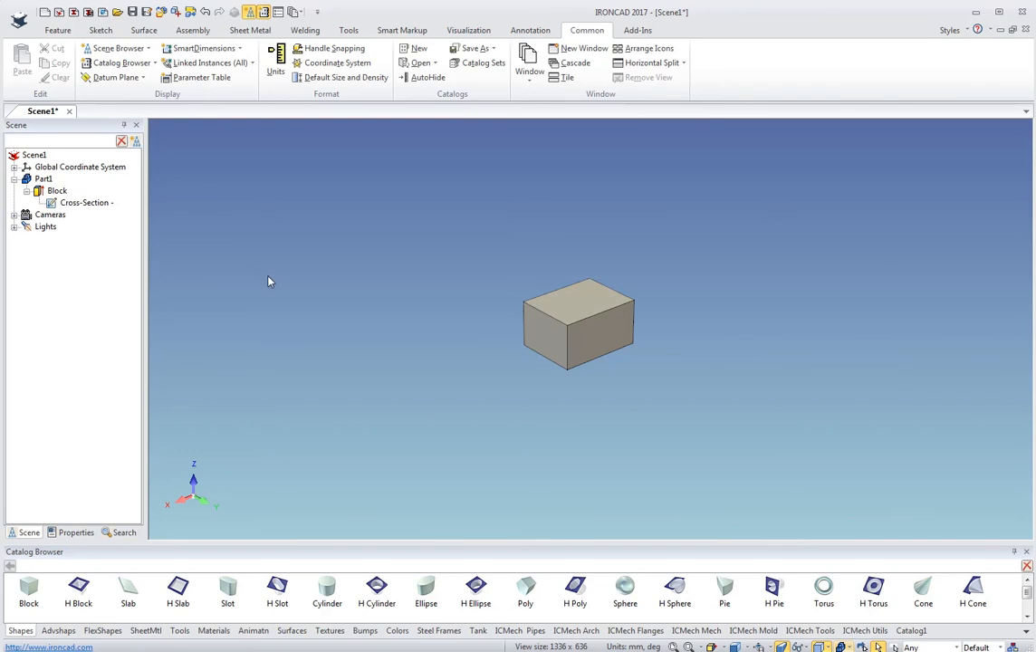
pyautogui.moveTo(552, 356)
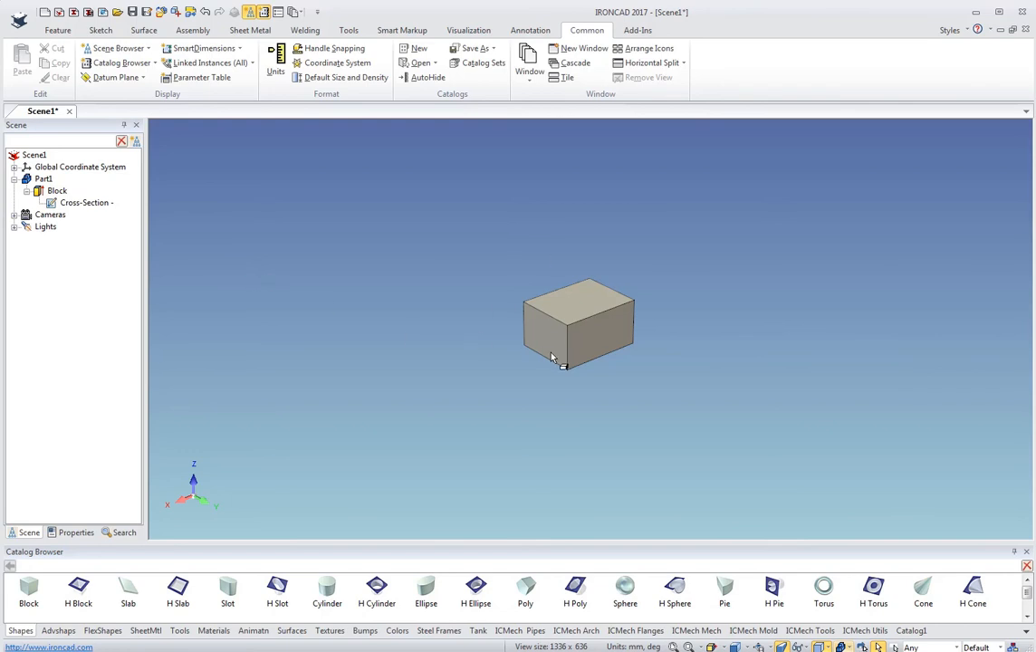
pyautogui.moveTo(575, 342)
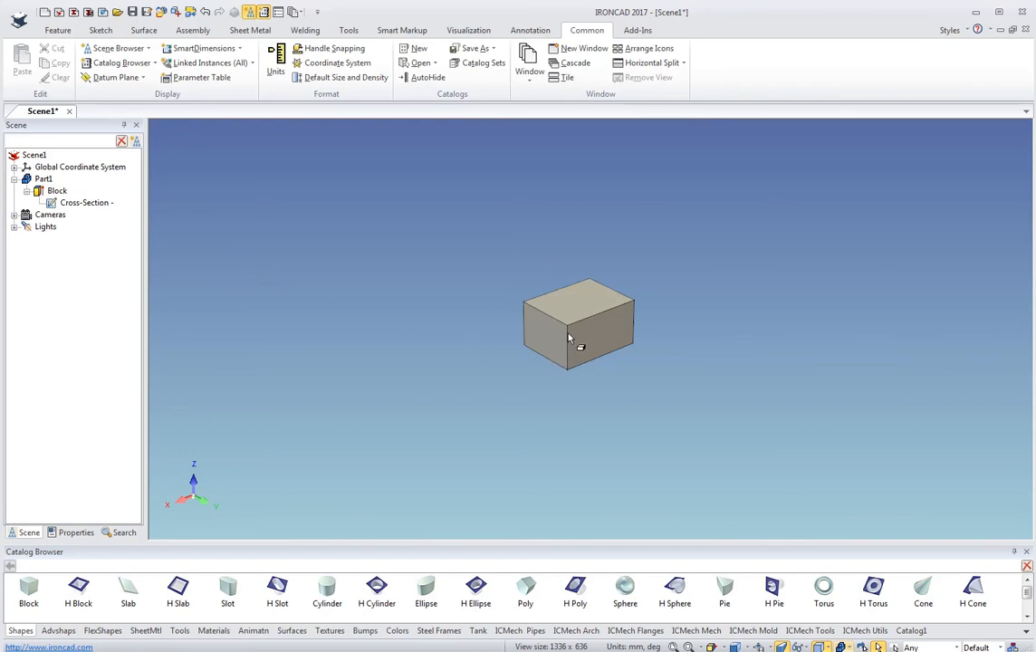
# Drill down from part to front face to the Block IntelliShape, showing its handles
pyautogui.click(580, 326)
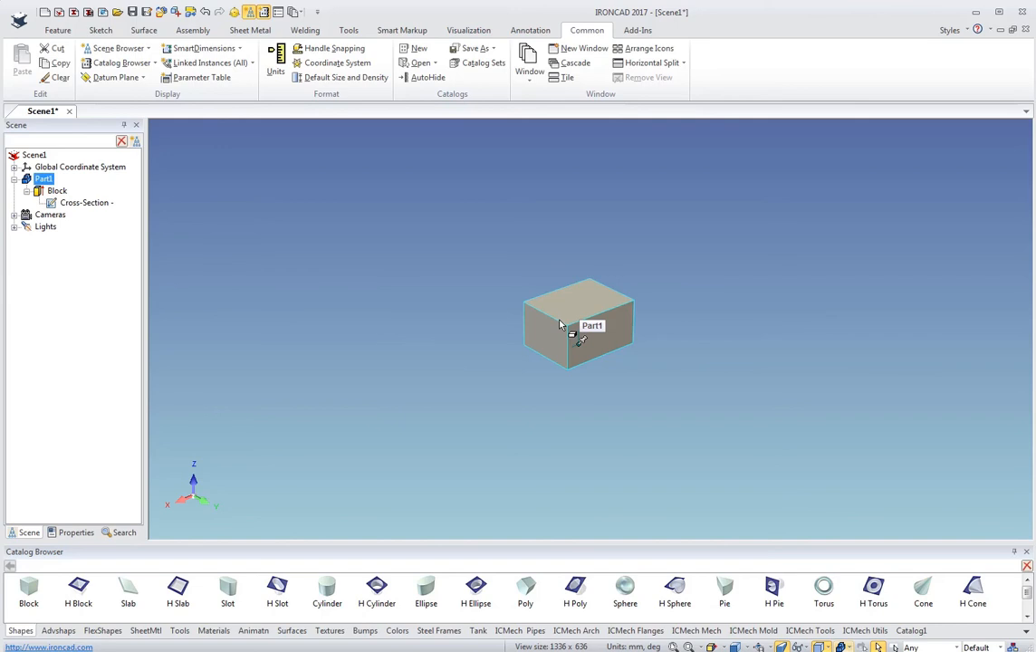
pyautogui.click(580, 326)
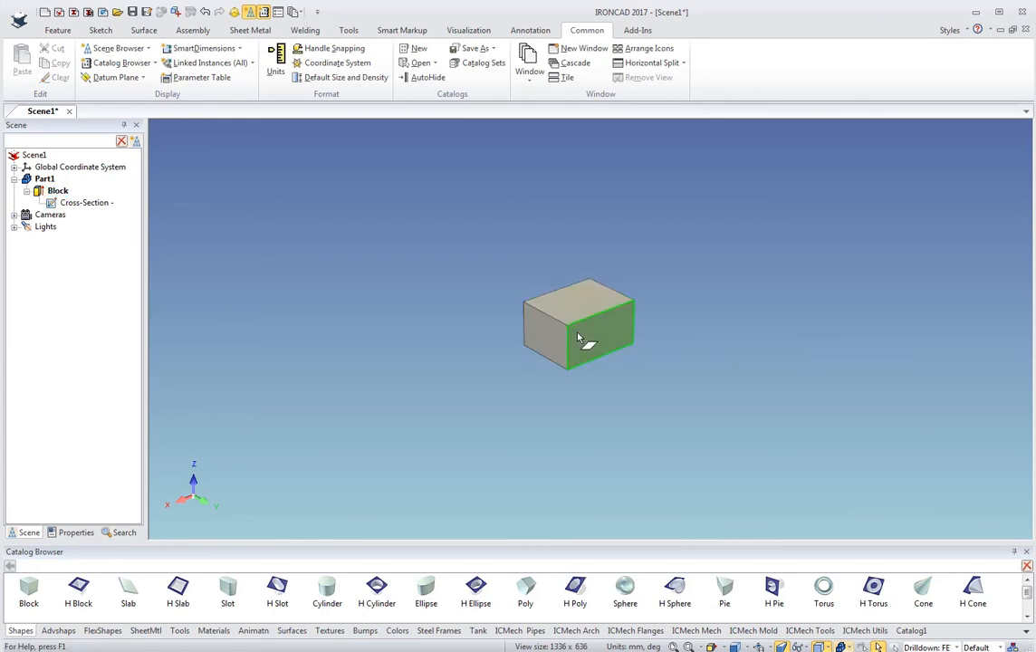
pyautogui.click(580, 326)
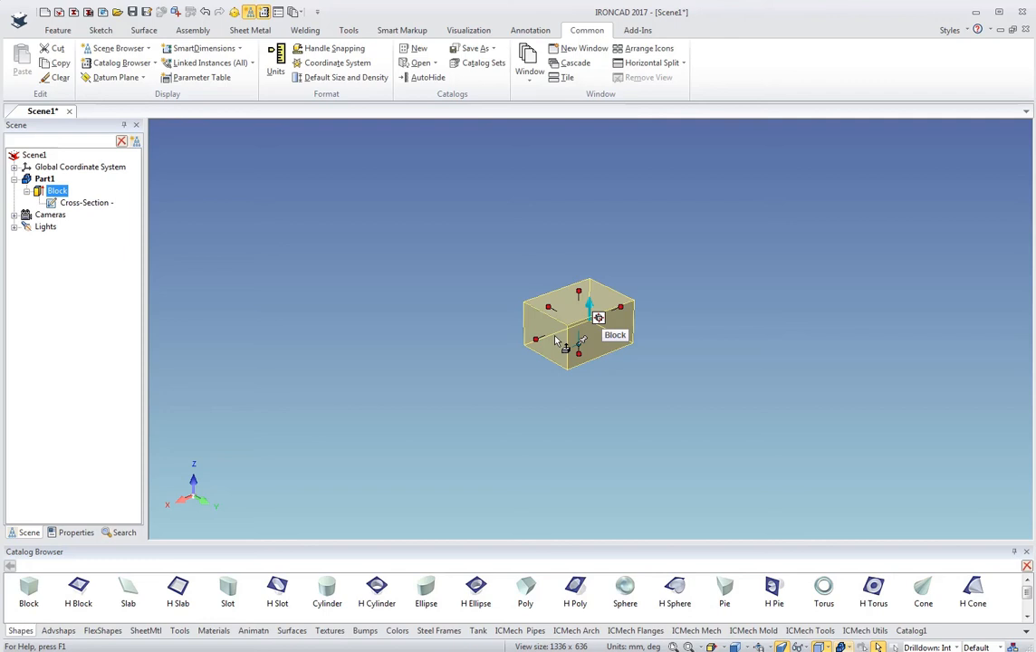
pyautogui.rightClick(556, 337)
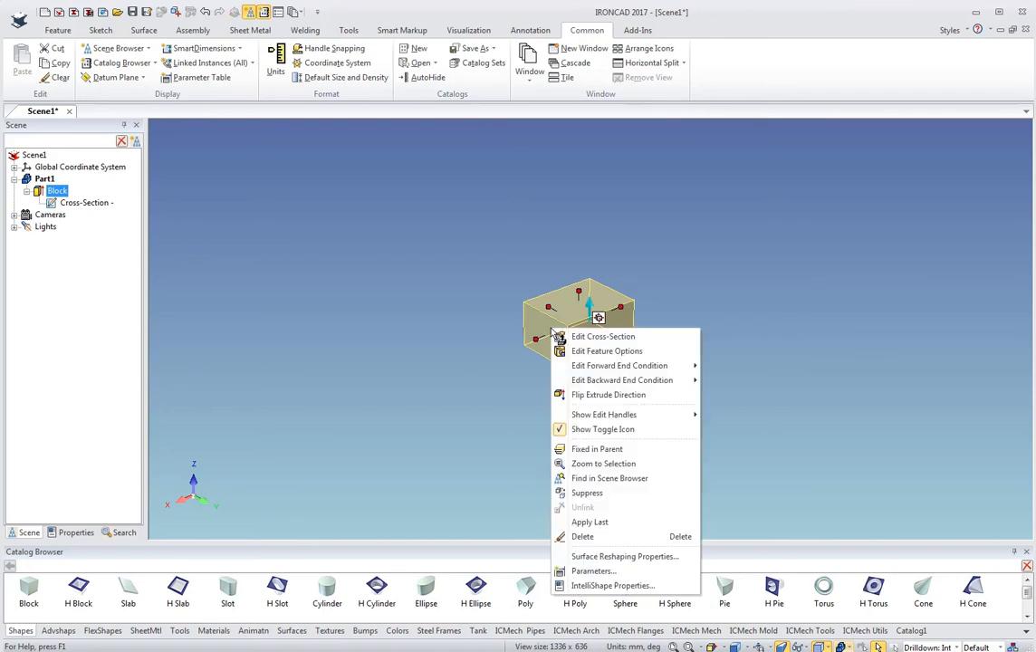
pyautogui.moveTo(603, 336)
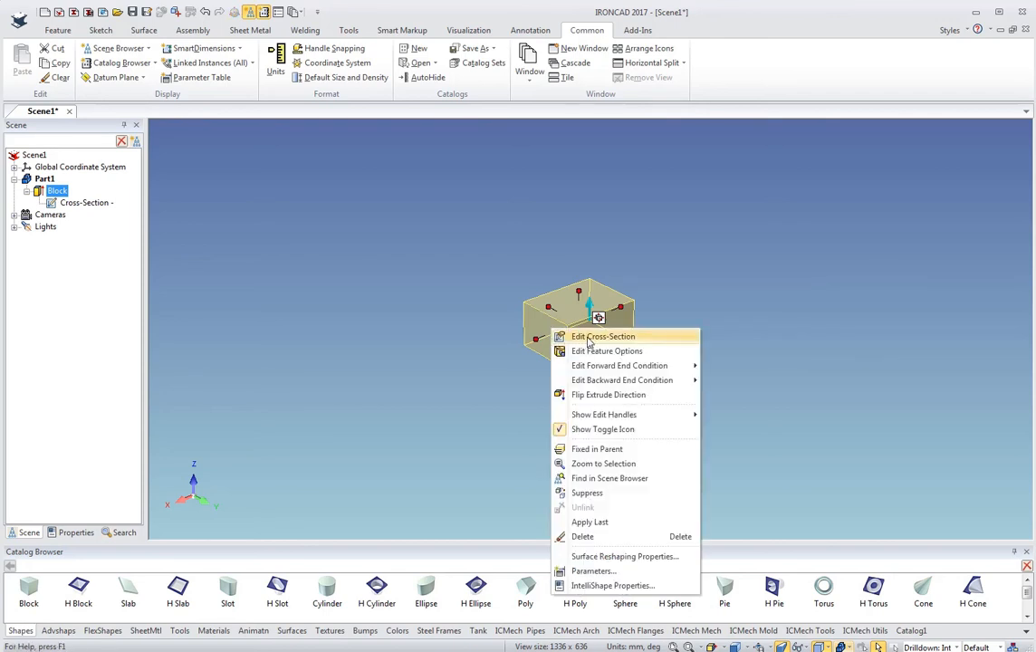
pyautogui.click(603, 335)
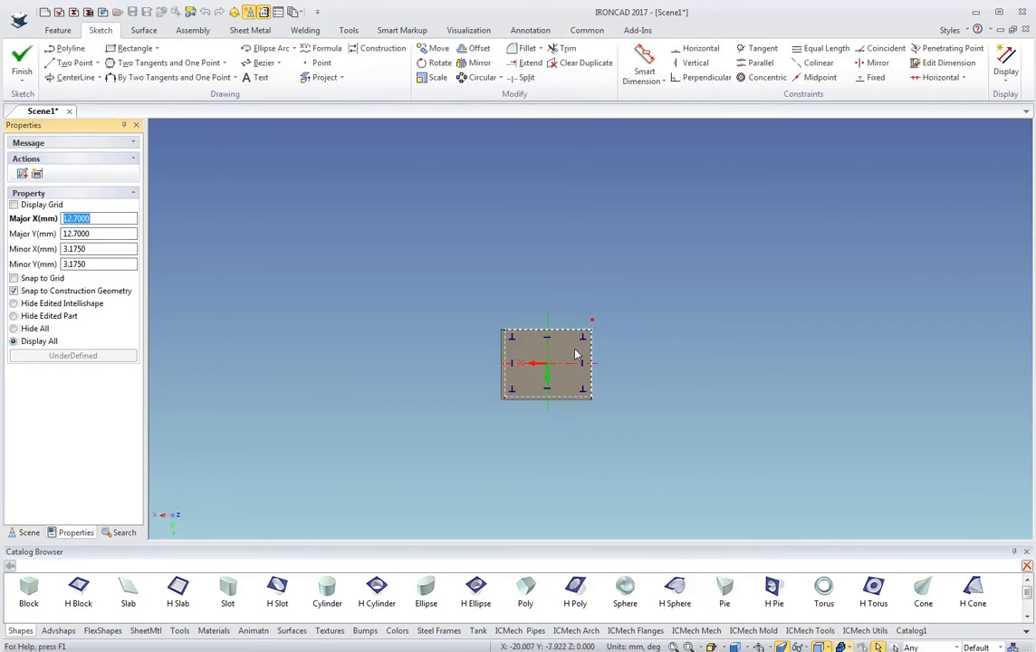
pyautogui.moveTo(546, 363); pyautogui.dragTo(632, 301)
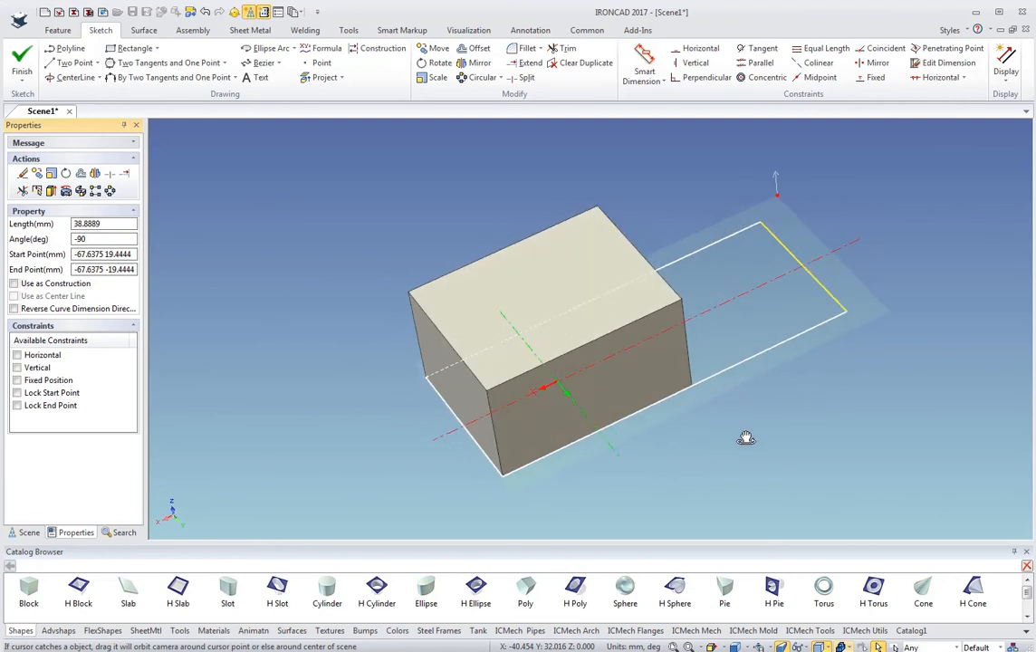
pyautogui.click(22, 63)
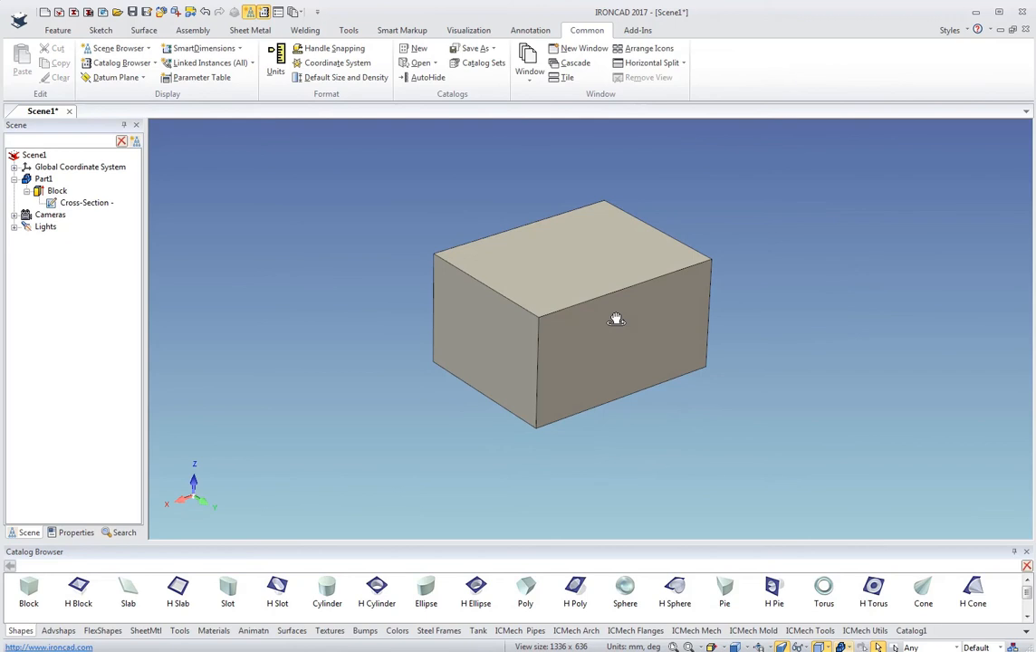
# Resize the Block to length 75 and drag its height down to about 8 mm
pyautogui.click(616, 317)
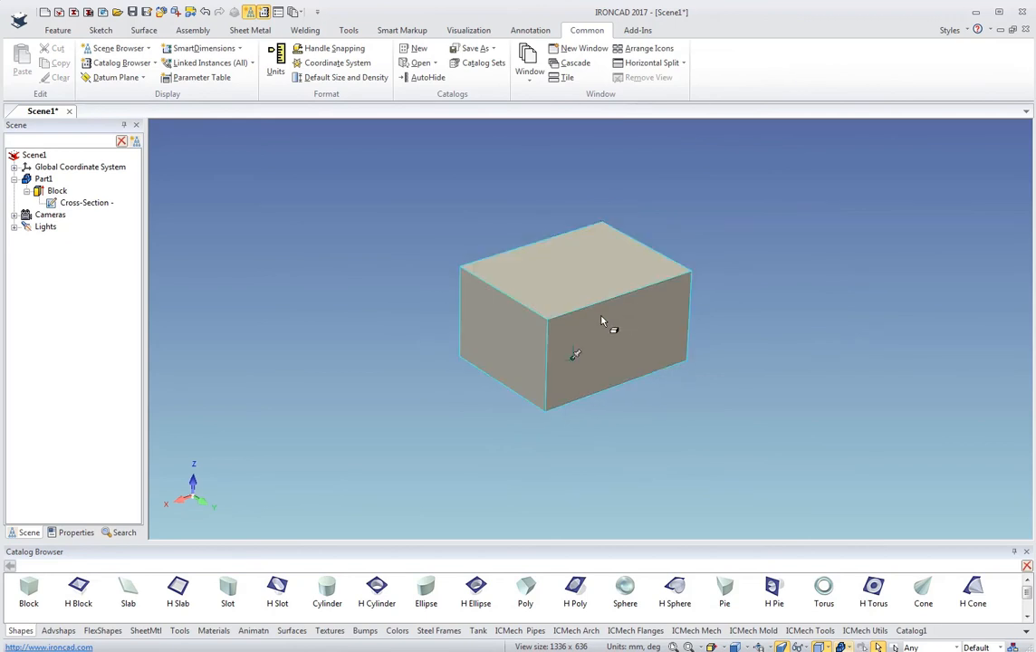
pyautogui.click(589, 326)
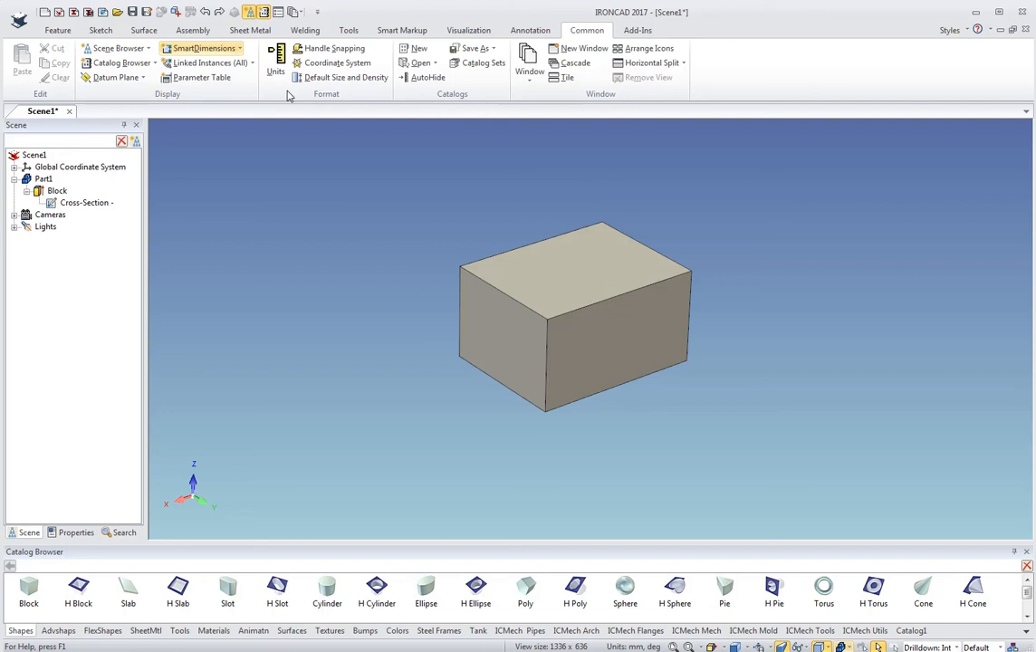
pyautogui.doubleClick(575, 317)
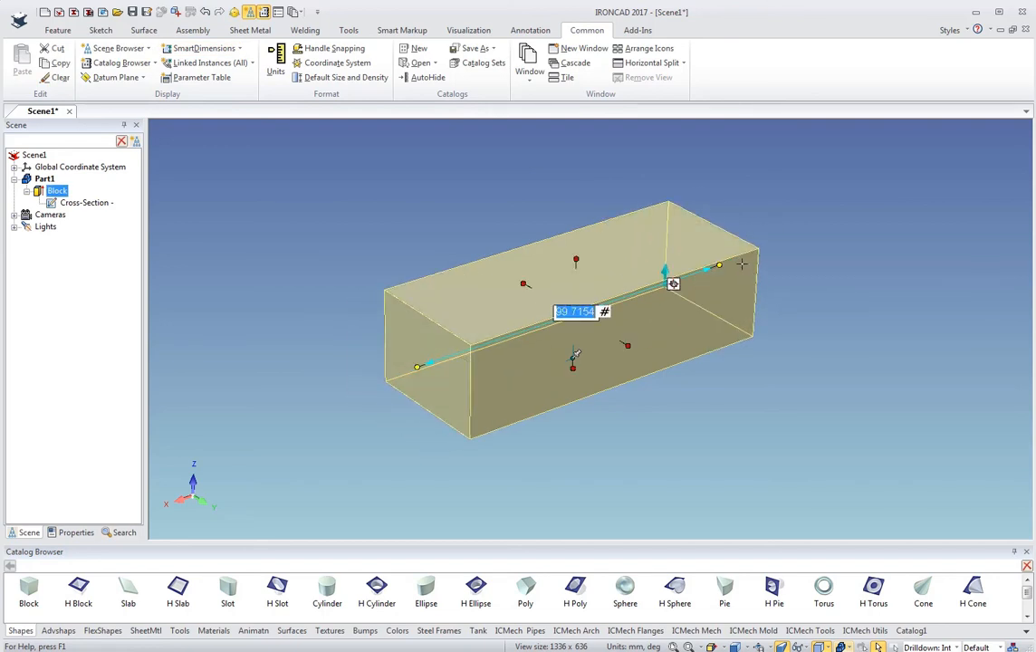
pyautogui.write('75')
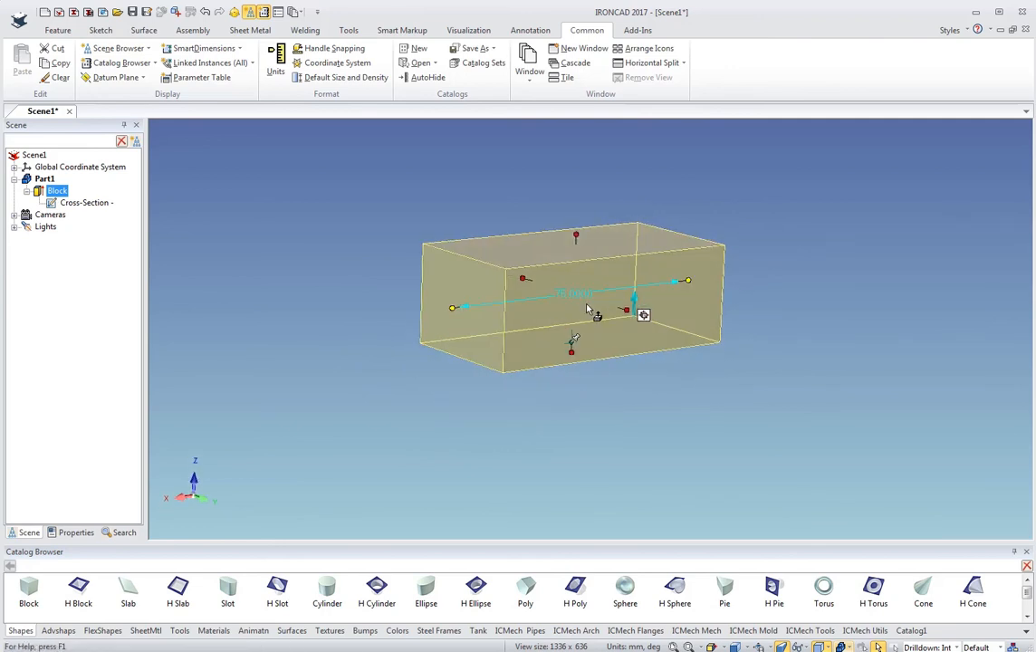
pyautogui.moveTo(575, 298); pyautogui.dragTo(575, 326)
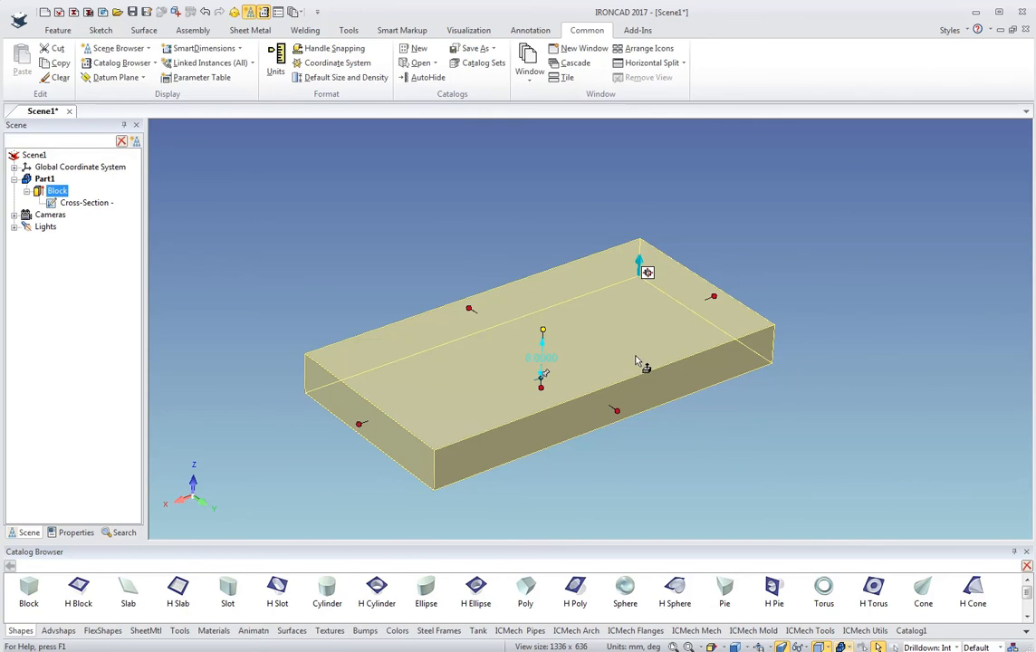
pyautogui.moveTo(441, 524)
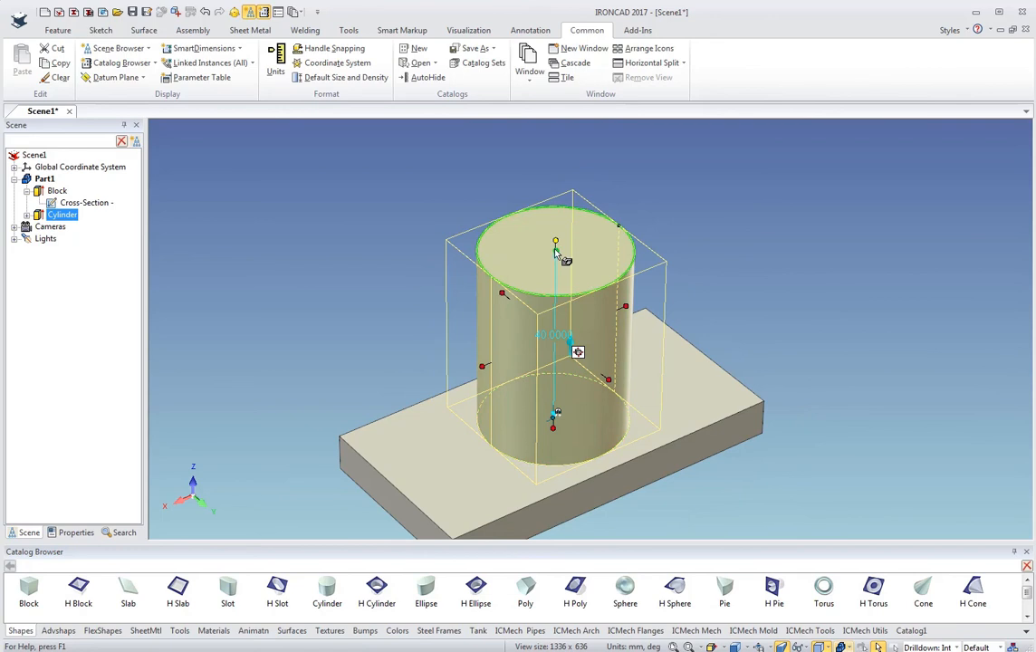
# Set the boss cylinder's height and adjust the view of the part
pyautogui.click(377, 594)
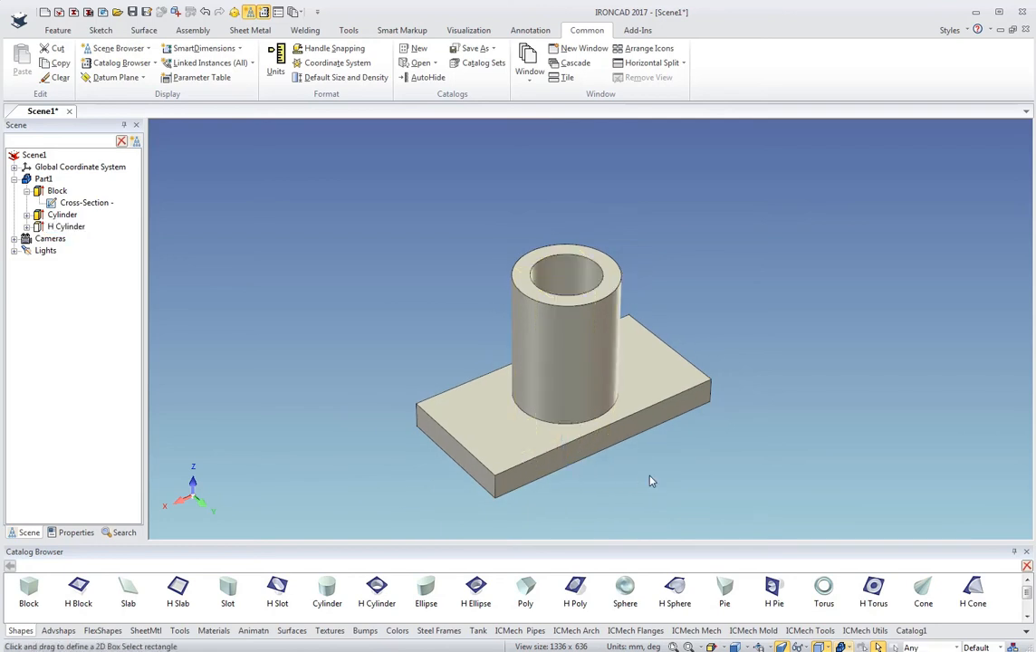
pyautogui.moveTo(650, 481); pyautogui.dragTo(646, 451)
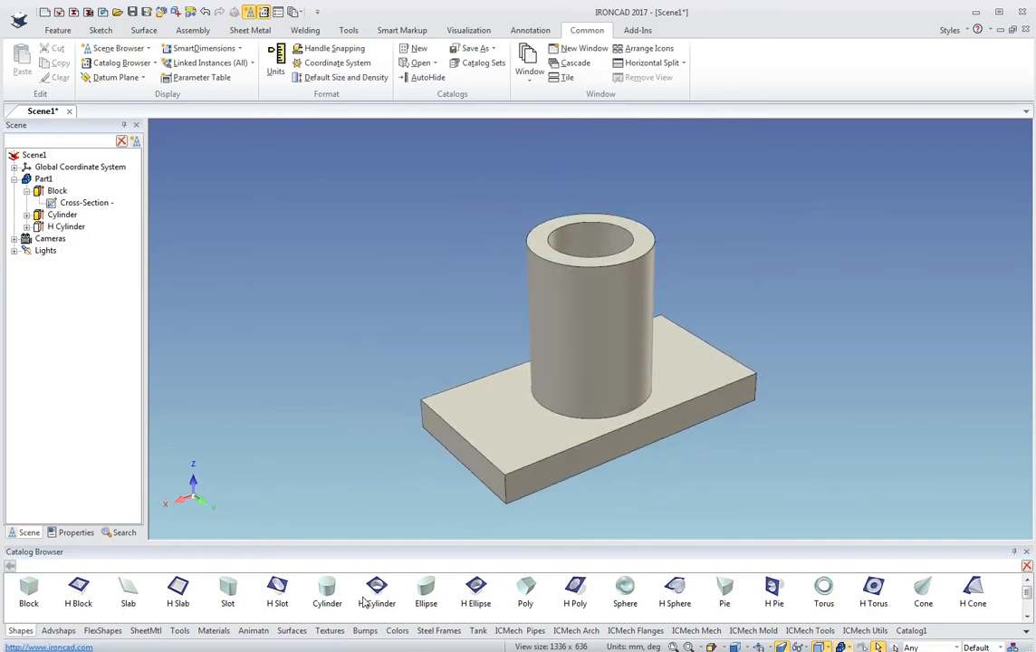
pyautogui.moveTo(716, 352)
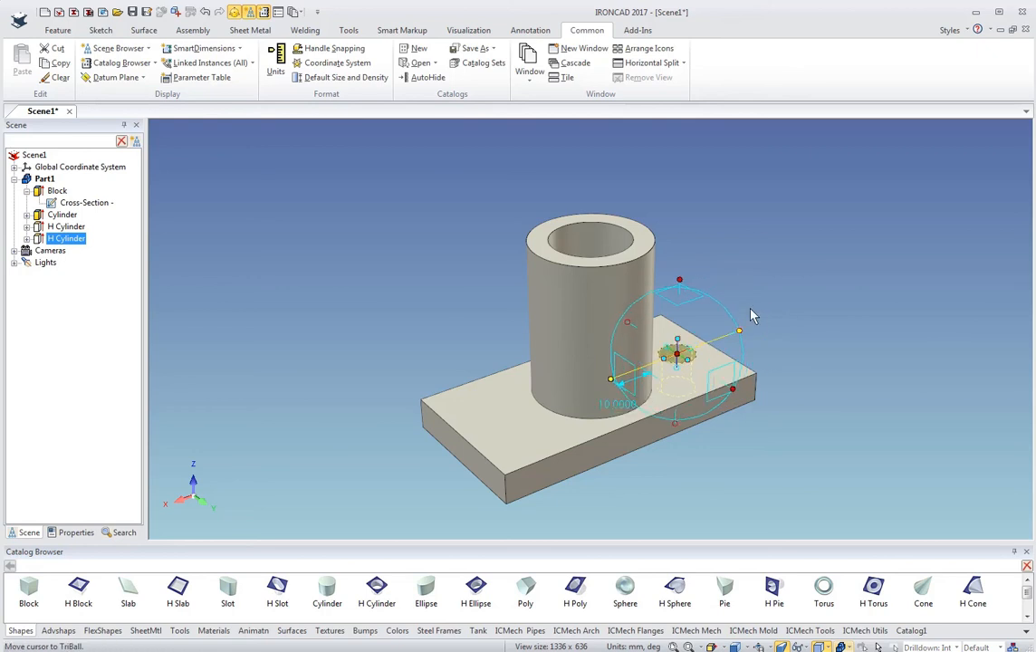
# Open the context menu on a hole cylinder while placing the plate's through-holes
pyautogui.rightClick(677, 353)
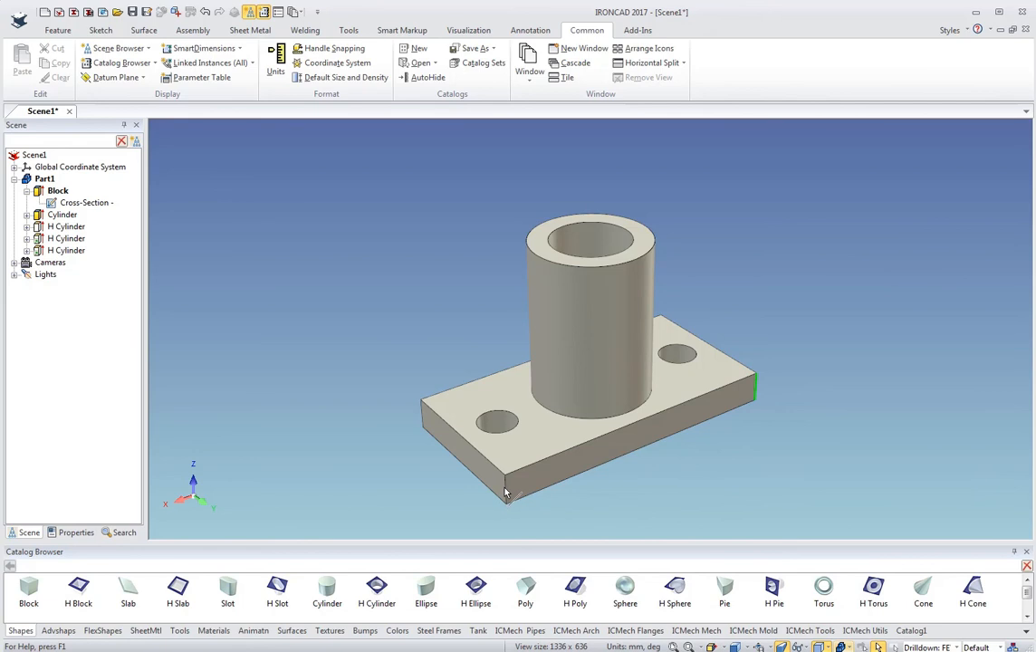
# Blend the plate's four vertical corner edges and orbit and zoom to inspect them
pyautogui.moveTo(505, 492); pyautogui.dragTo(700, 480)
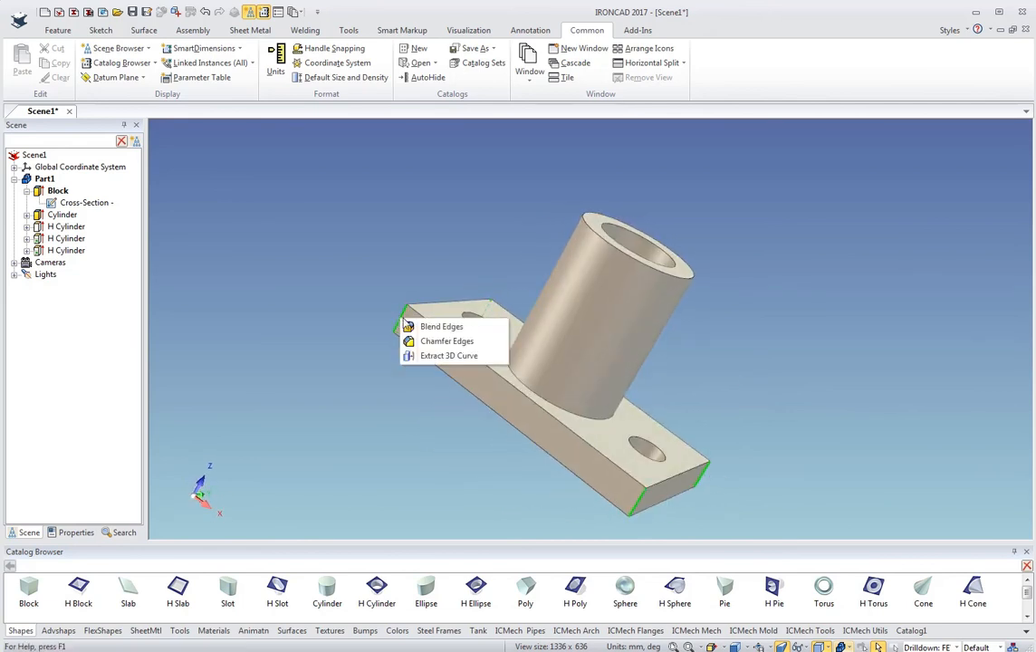
pyautogui.click(442, 325)
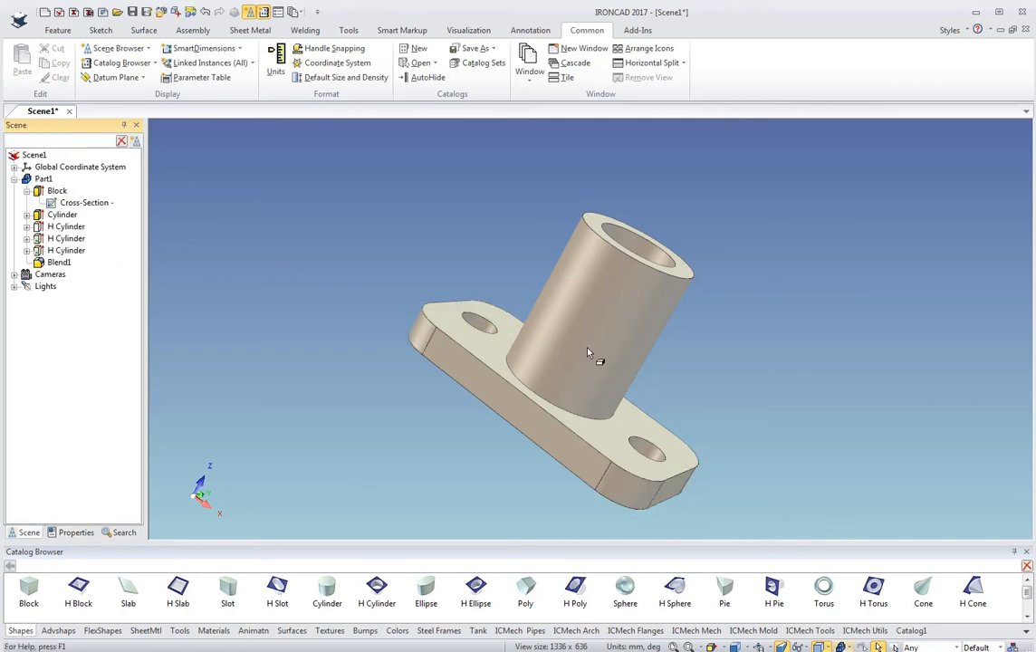
pyautogui.moveTo(588, 353); pyautogui.dragTo(757, 441)
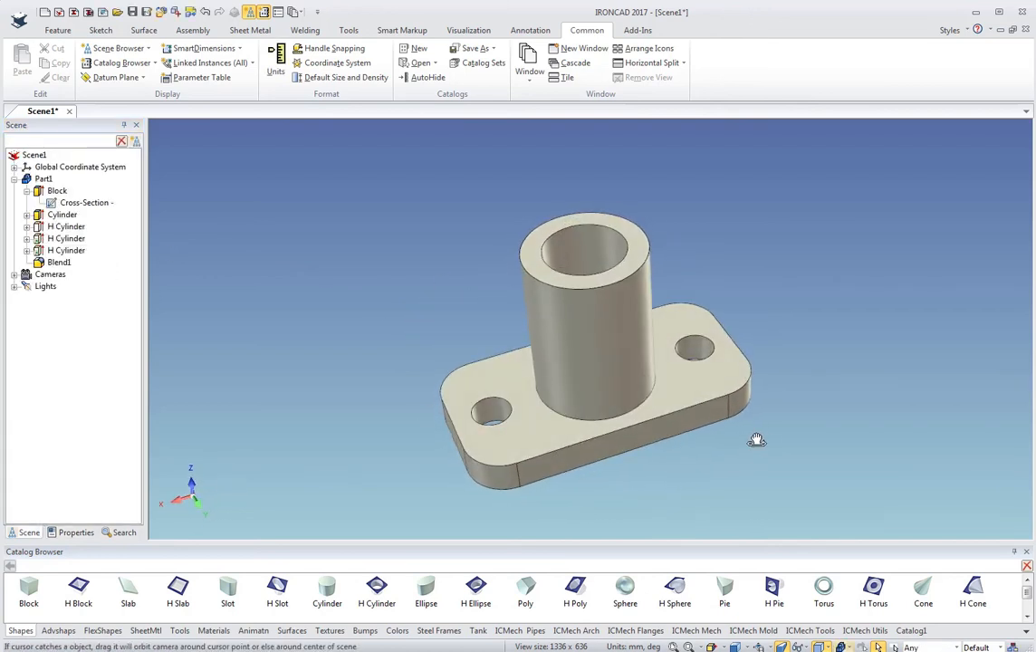
pyautogui.moveTo(756, 441); pyautogui.dragTo(622, 351)
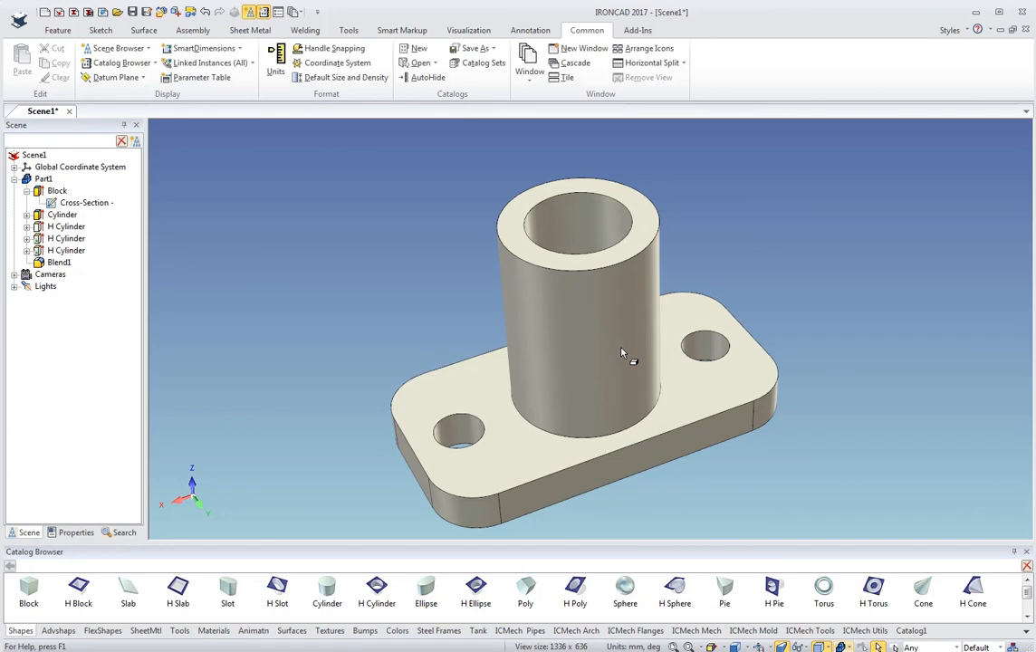
pyautogui.moveTo(650, 396)
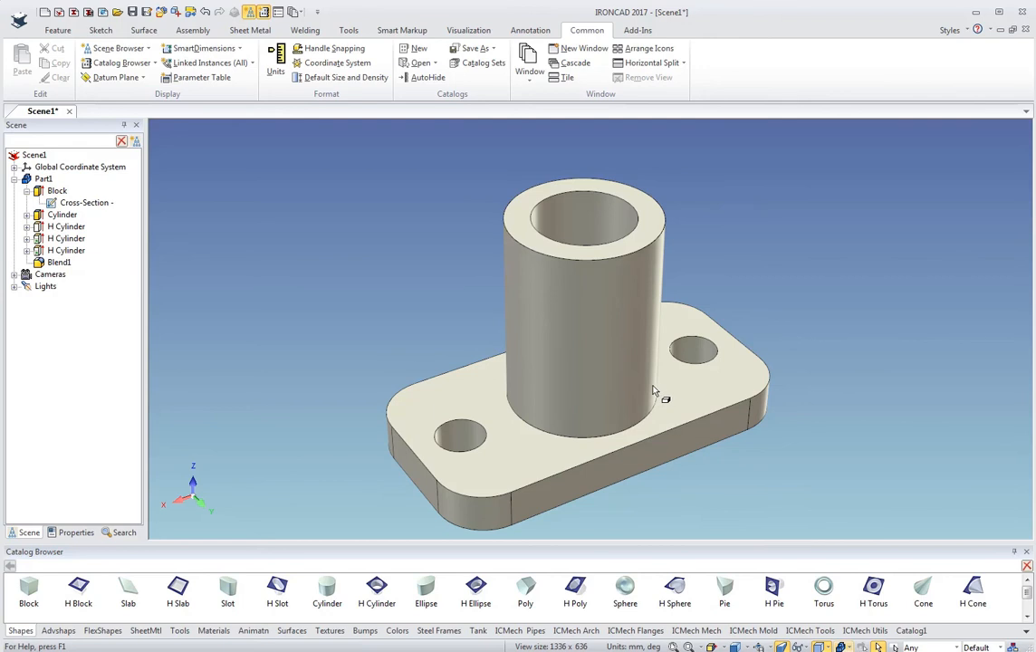
pyautogui.moveTo(652, 394); pyautogui.dragTo(634, 339)
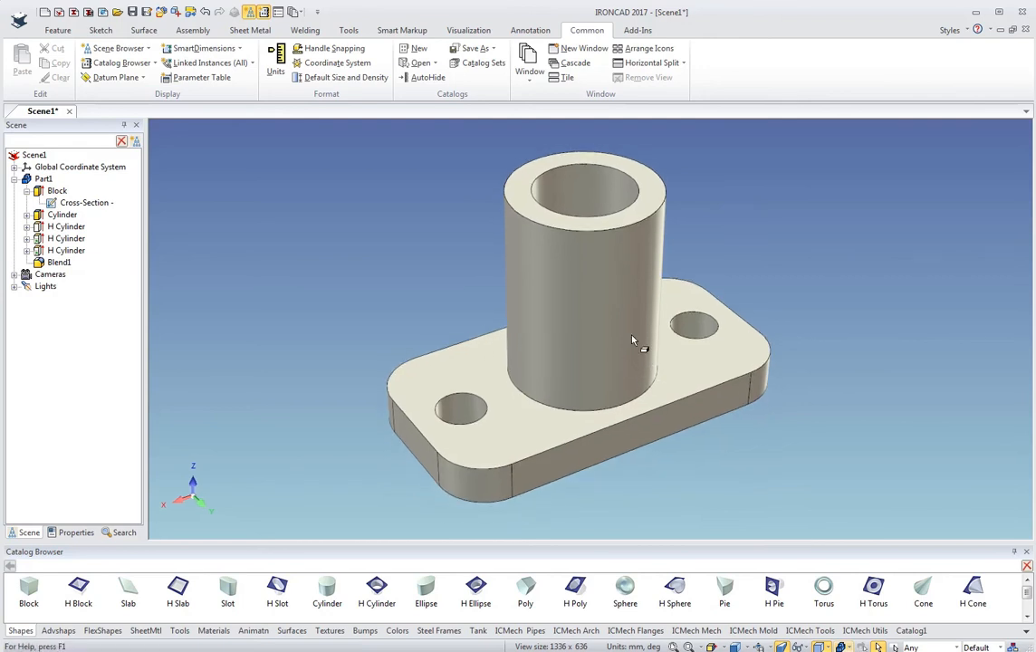
pyautogui.moveTo(564, 326)
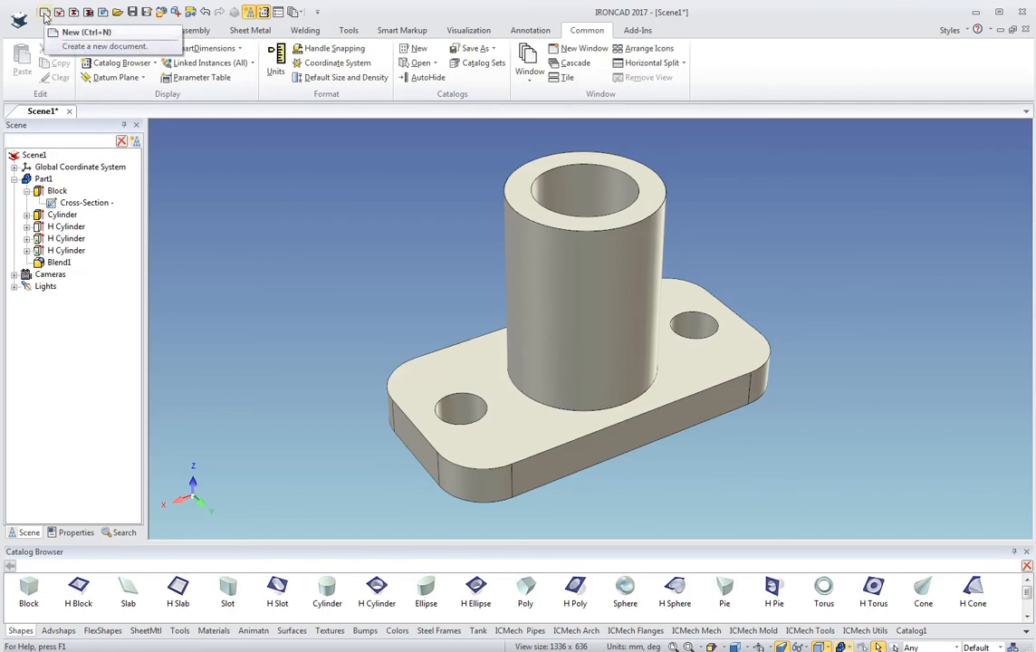
# Create Drawing2 as a new drawing from the ISO A2 template
pyautogui.click(84, 32)
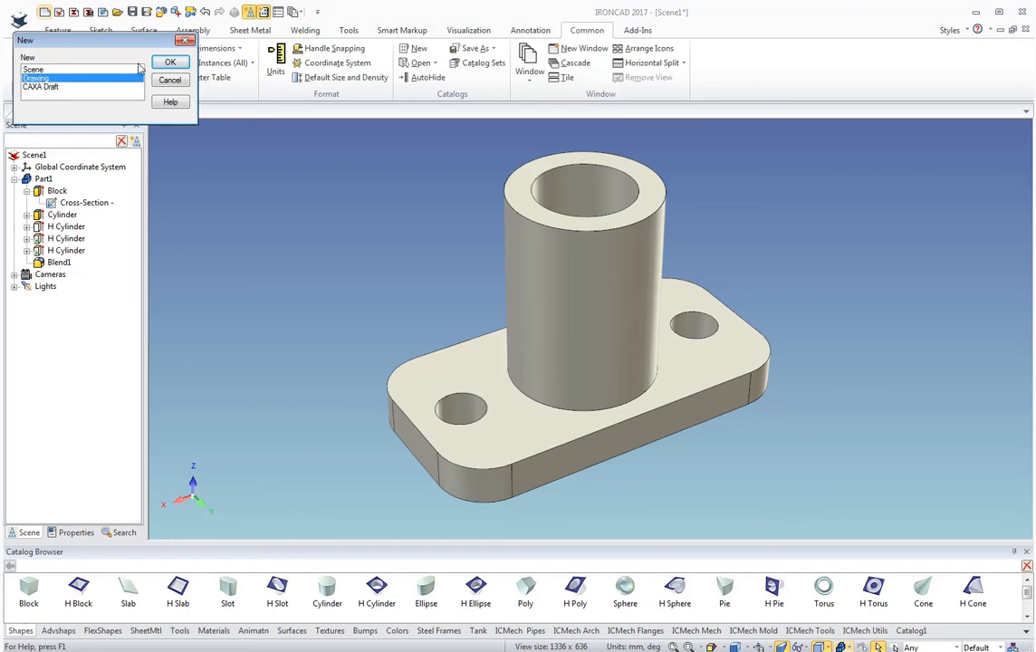
pyautogui.click(171, 62)
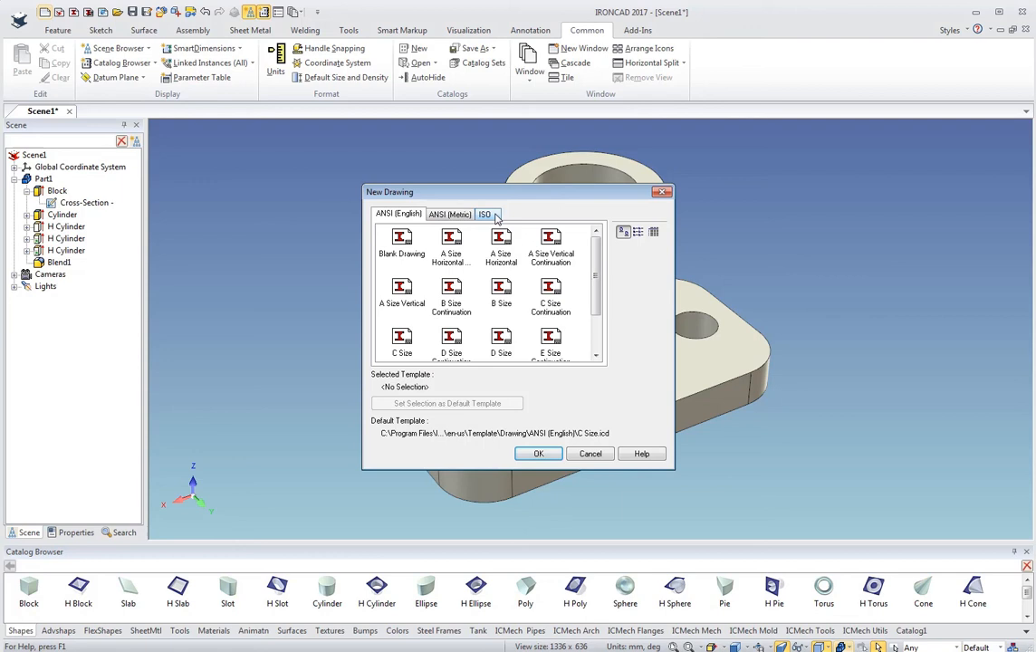
pyautogui.click(484, 213)
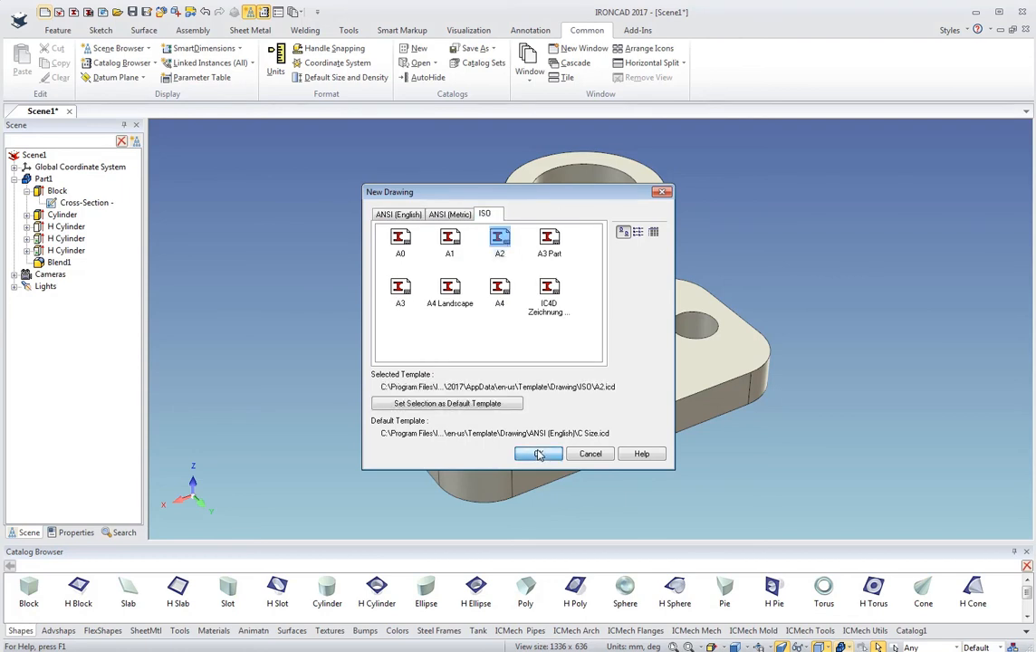
pyautogui.click(538, 454)
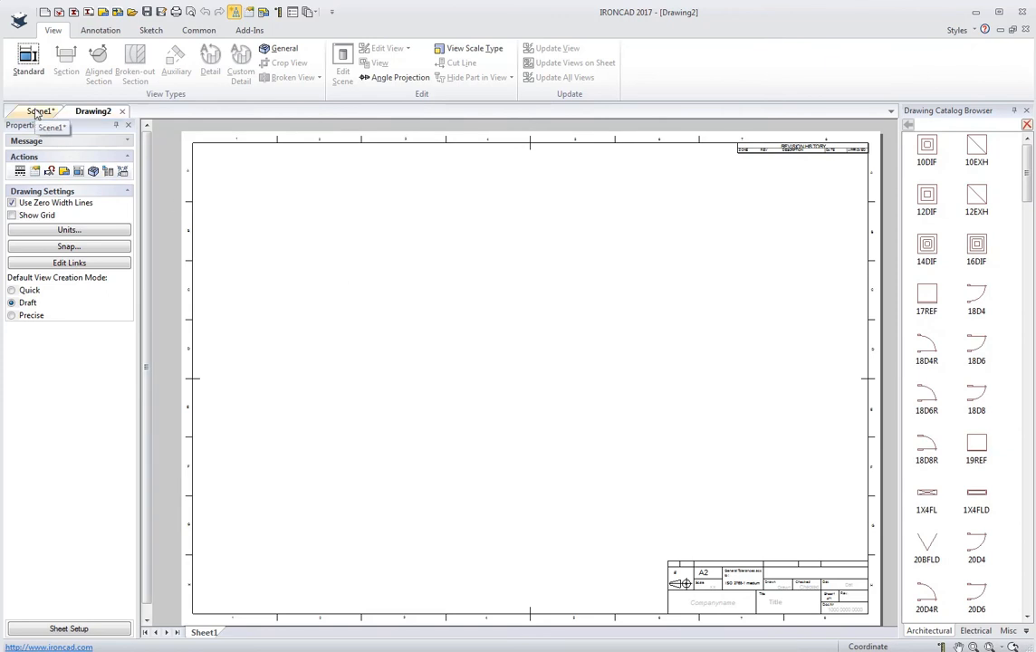
# Save the part as Part1.ics, return to Drawing2 and browse Annotation commands
pyautogui.click(38, 110)
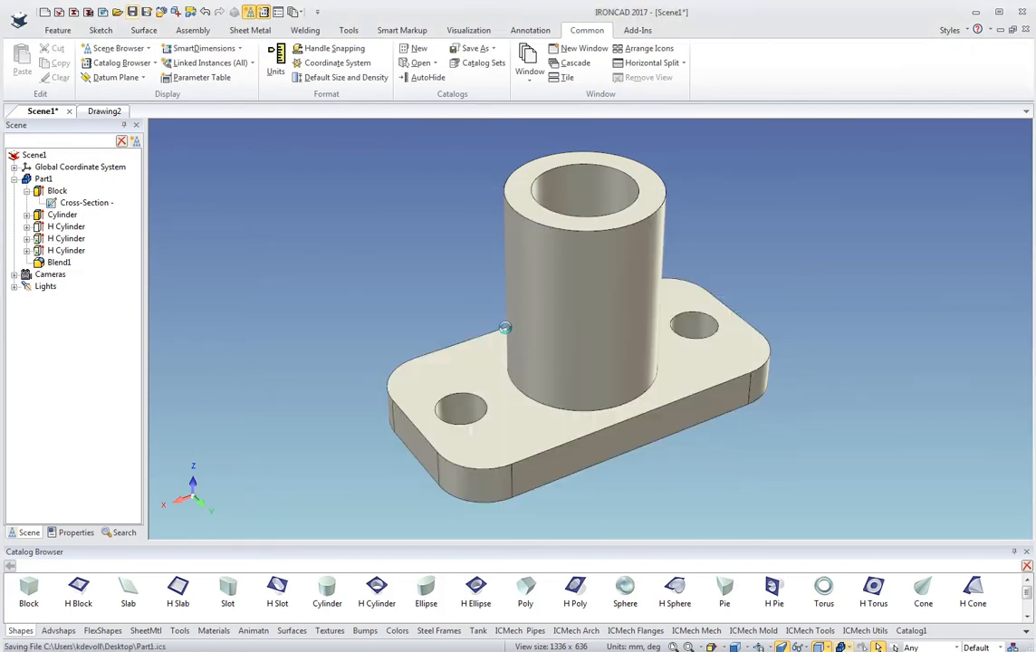
pyautogui.click(103, 111)
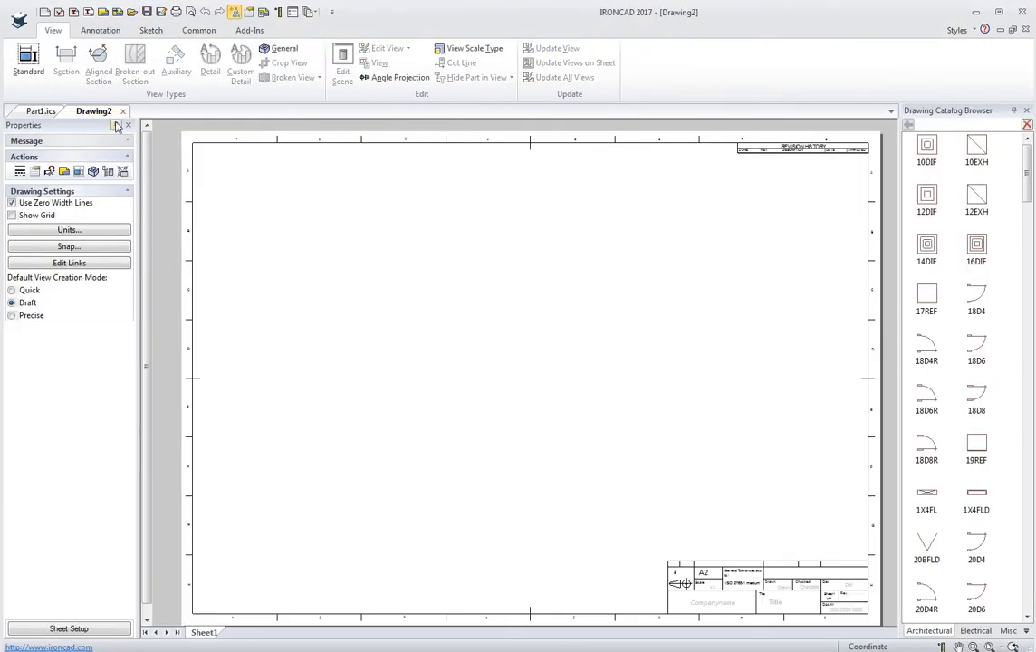
pyautogui.moveTo(387, 270)
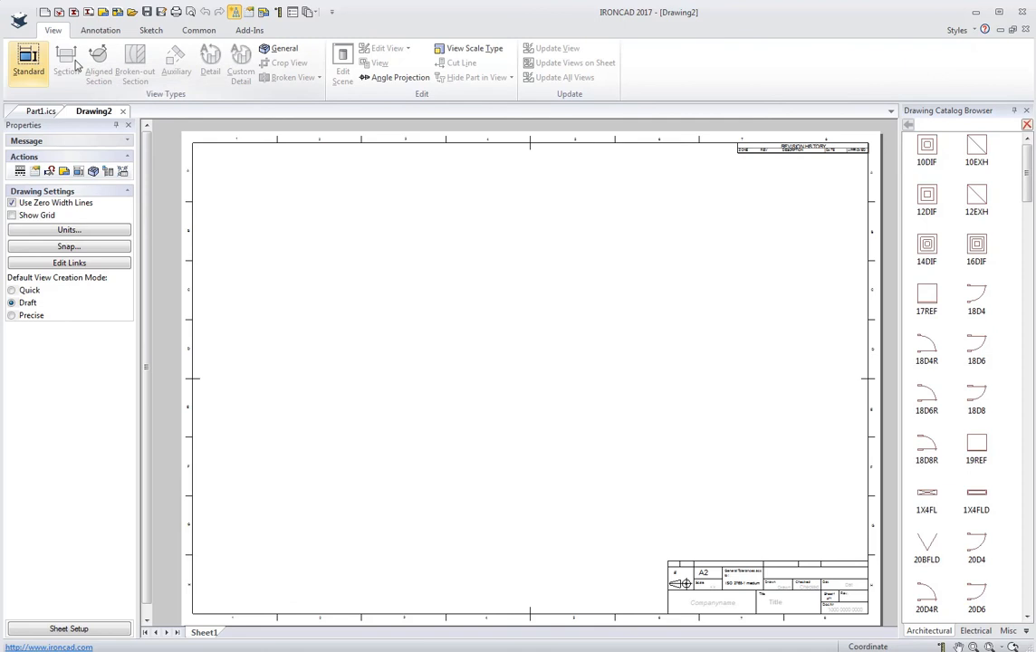
pyautogui.click(99, 30)
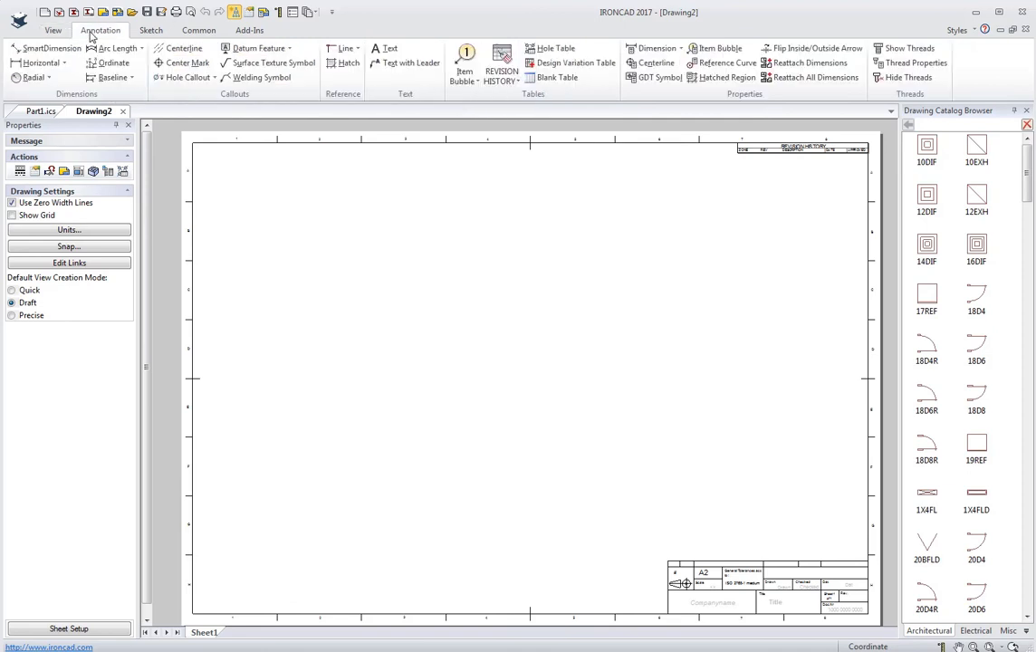
pyautogui.click(573, 62)
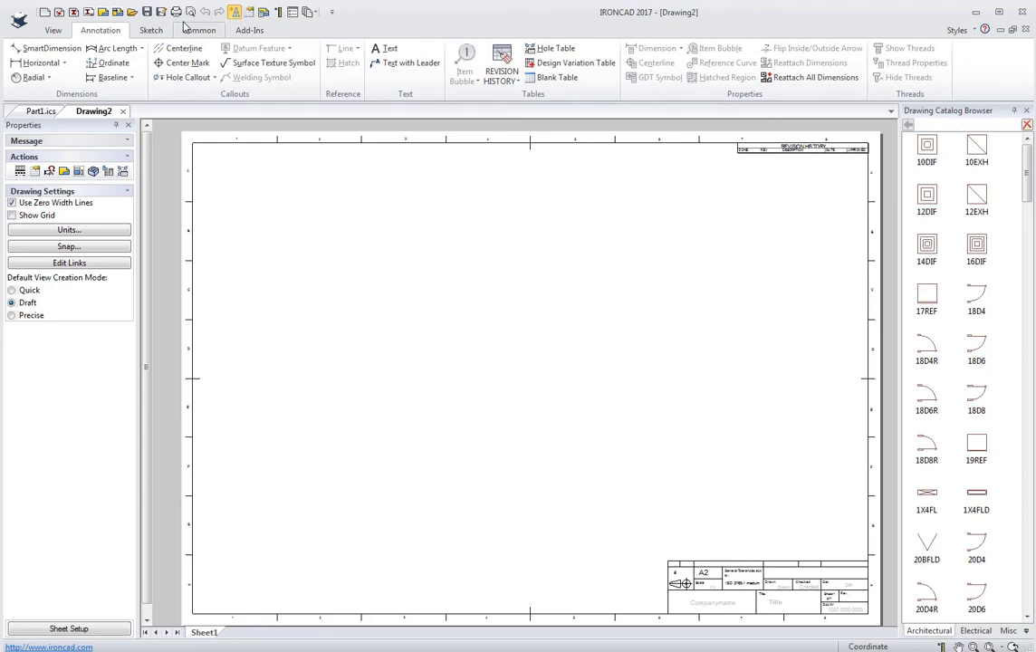
# Browse the Sketch, Common and Add-Ins commands, ending on the View commands
pyautogui.click(150, 30)
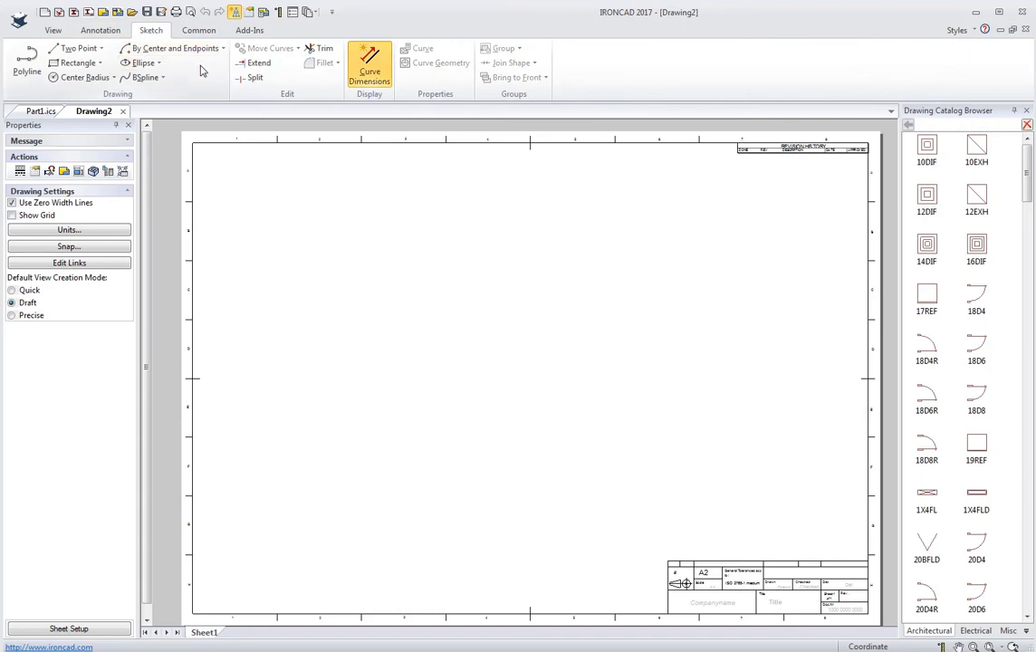
pyautogui.moveTo(295, 78)
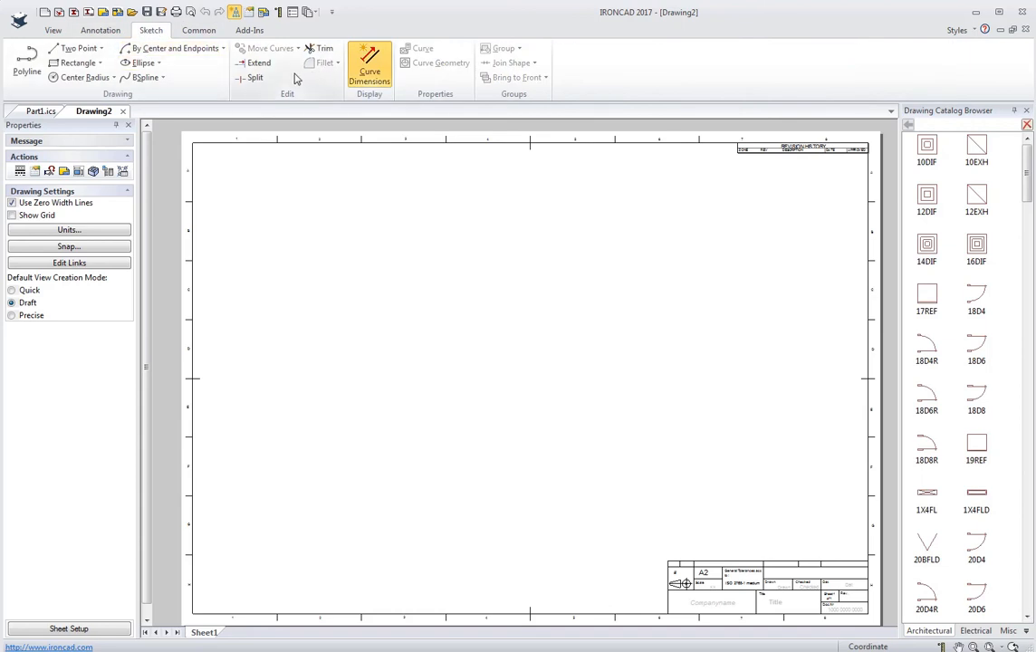
pyautogui.click(198, 30)
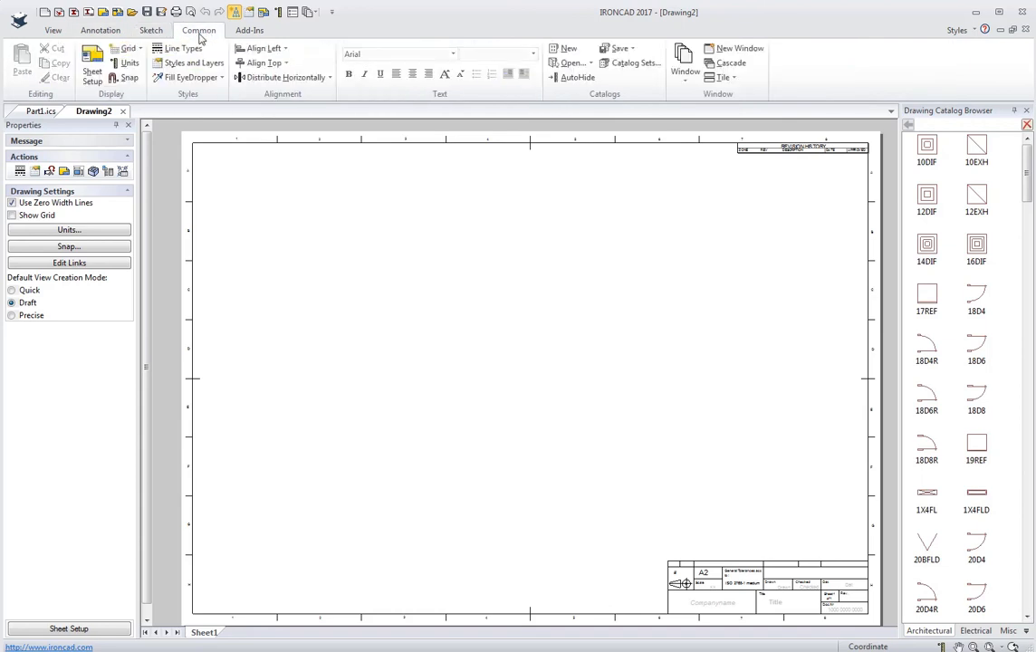
pyautogui.moveTo(187, 63)
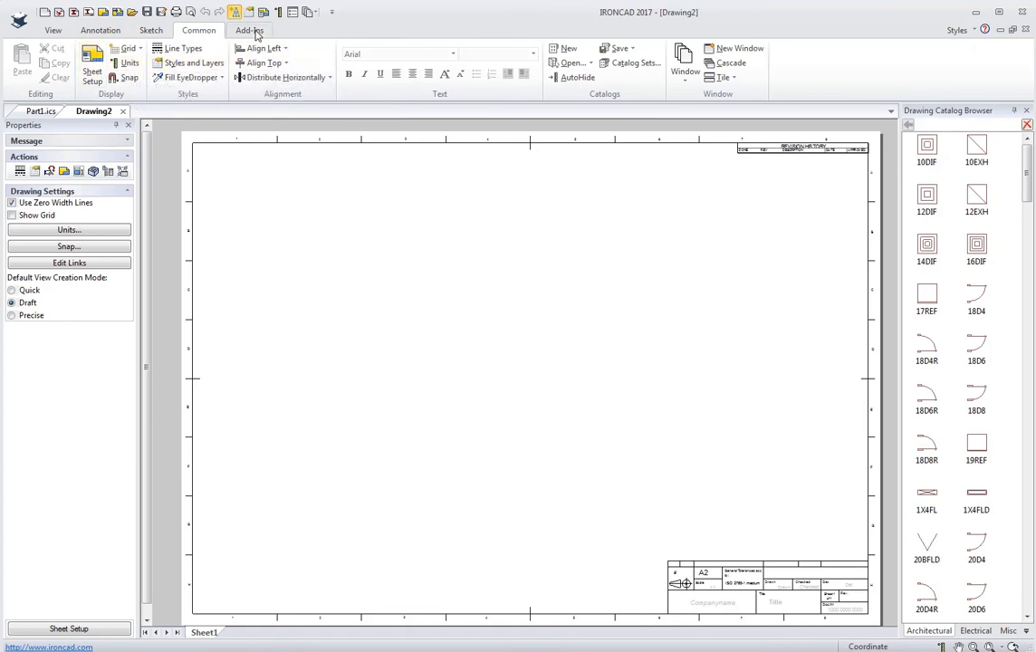
pyautogui.click(249, 29)
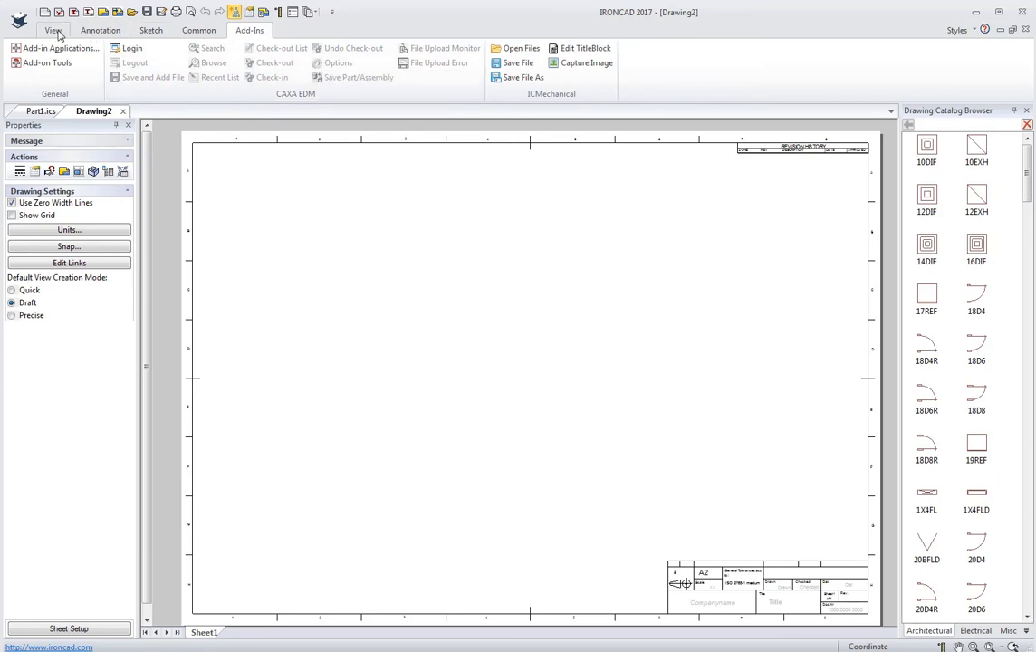
pyautogui.click(53, 30)
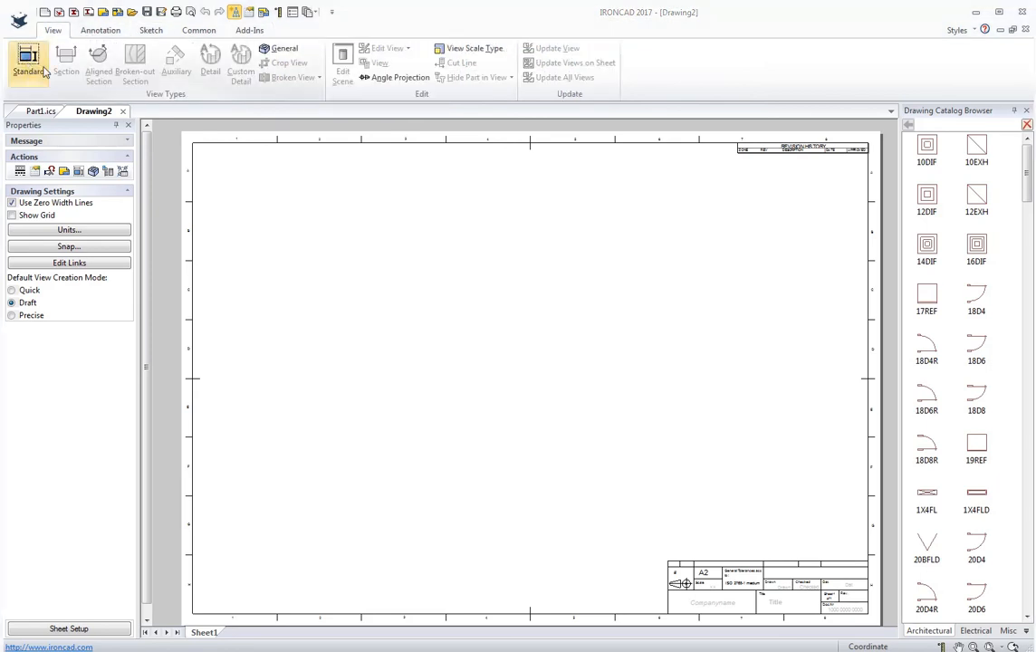
# Generate top, front, left and isometric standard views of Part1.ics
pyautogui.click(28, 60)
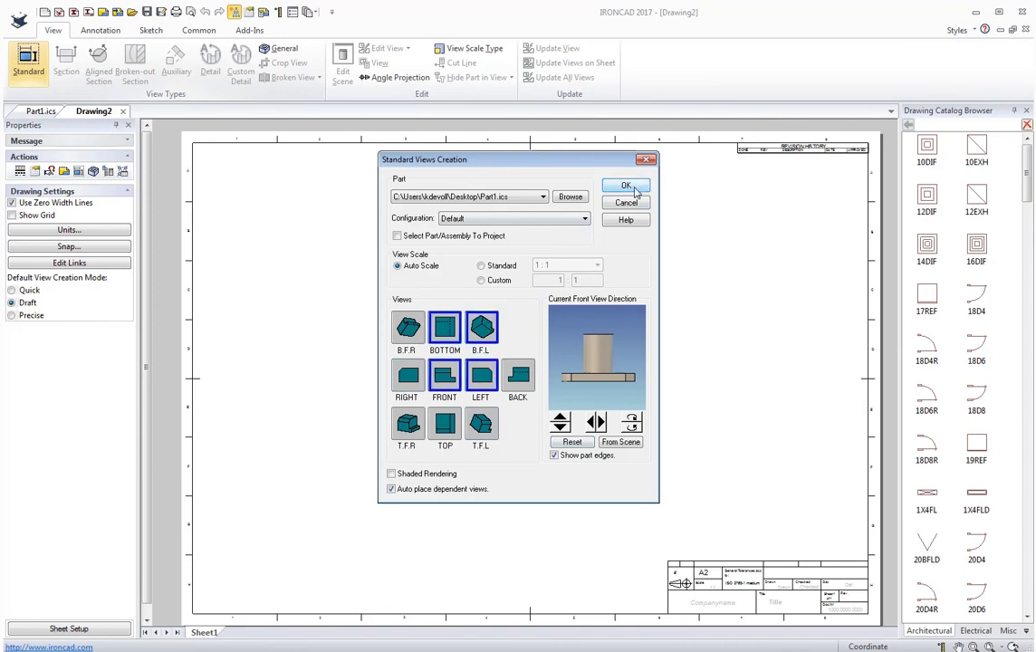
pyautogui.click(626, 185)
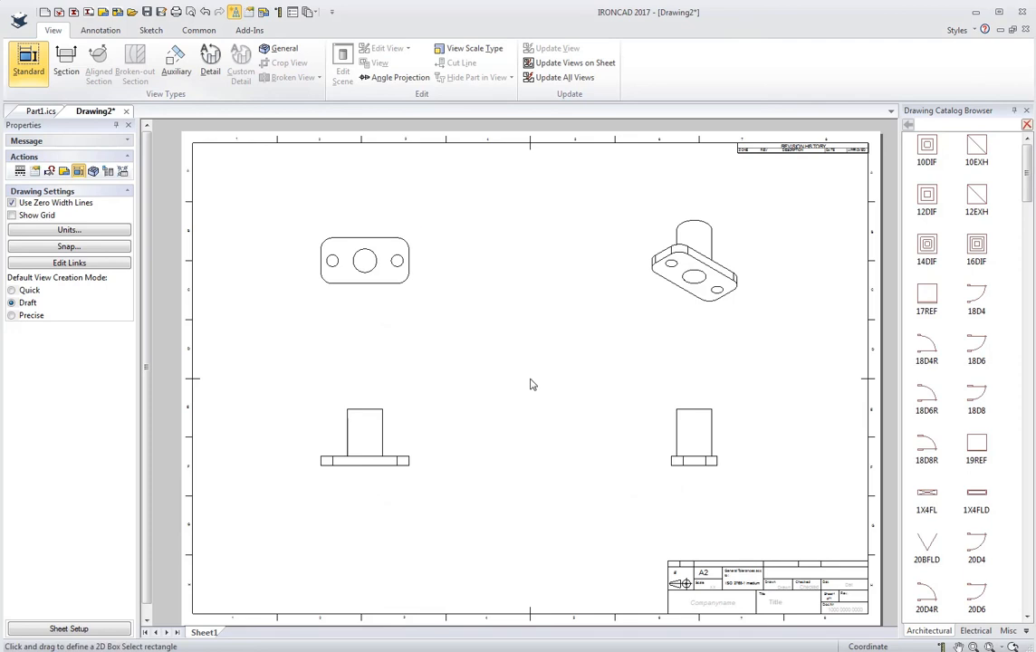
pyautogui.moveTo(457, 347)
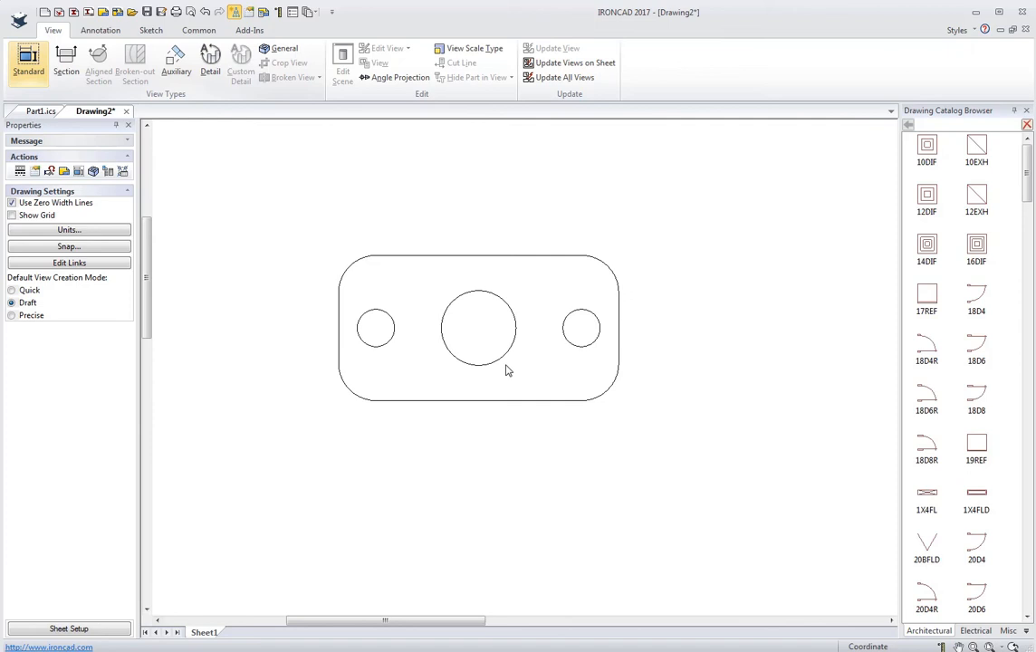
# Dimension the top view with SmartDimension: Ø20, Ø10, R10, 18.9 and 75
pyautogui.click(101, 30)
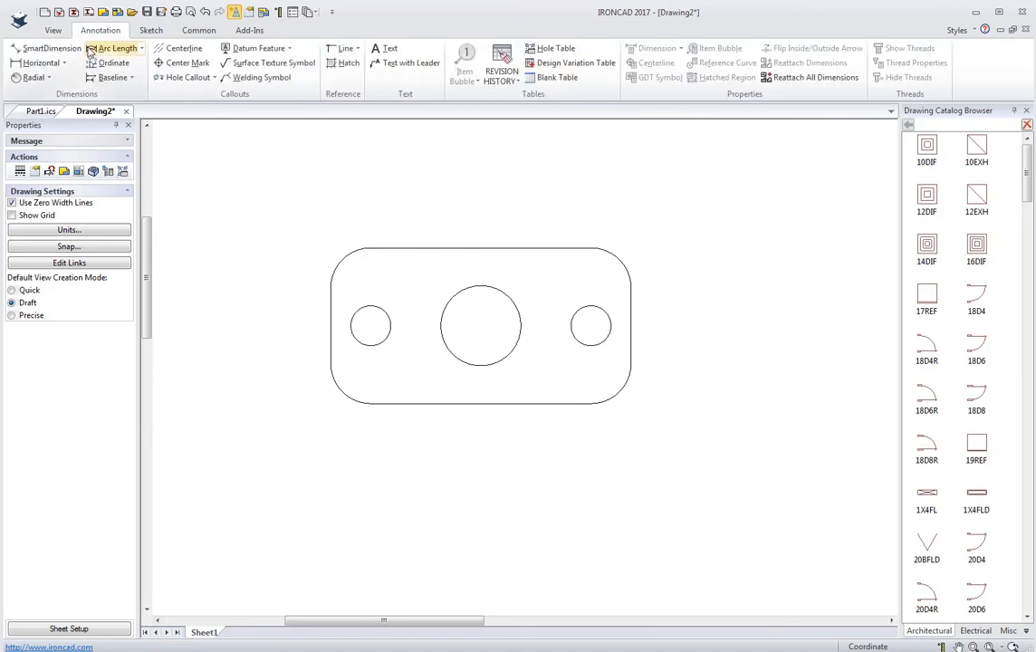
pyautogui.click(46, 48)
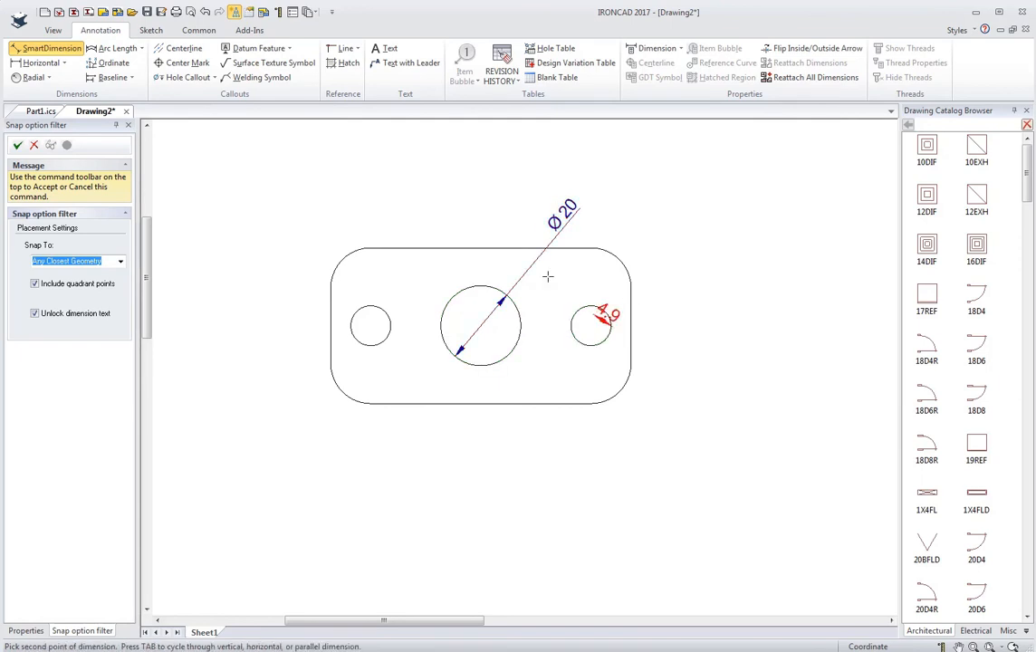
pyautogui.click(624, 317)
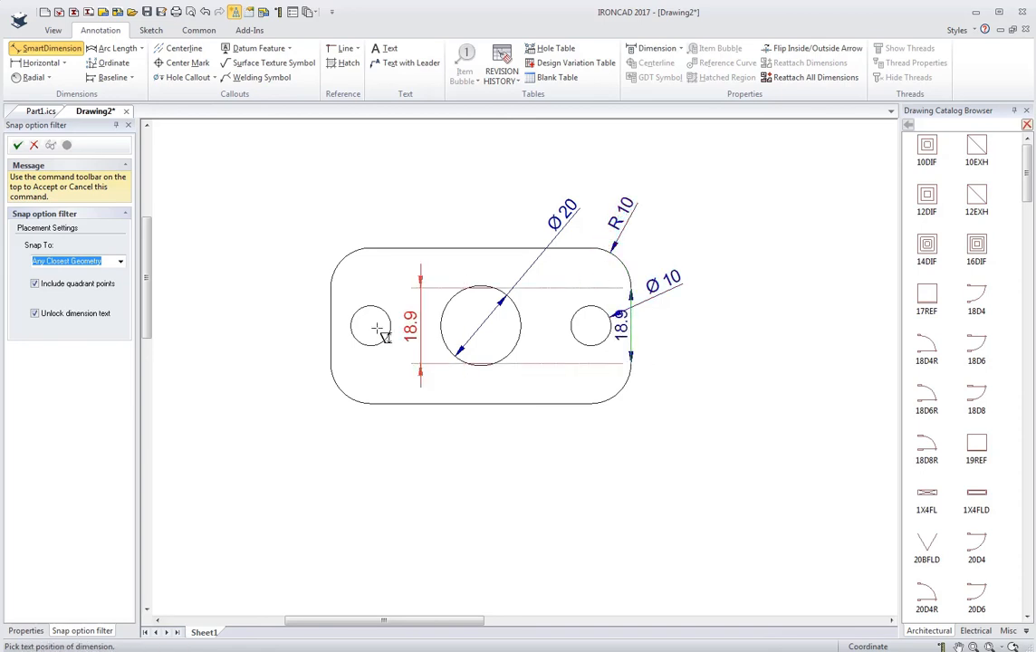
pyautogui.click(330, 326)
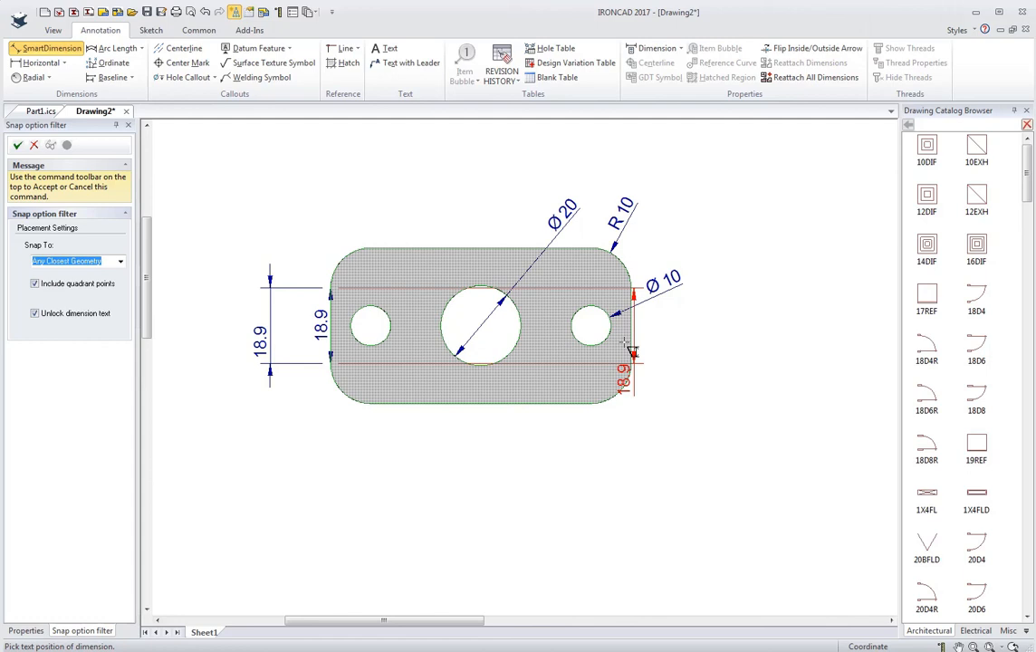
pyautogui.click(450, 163)
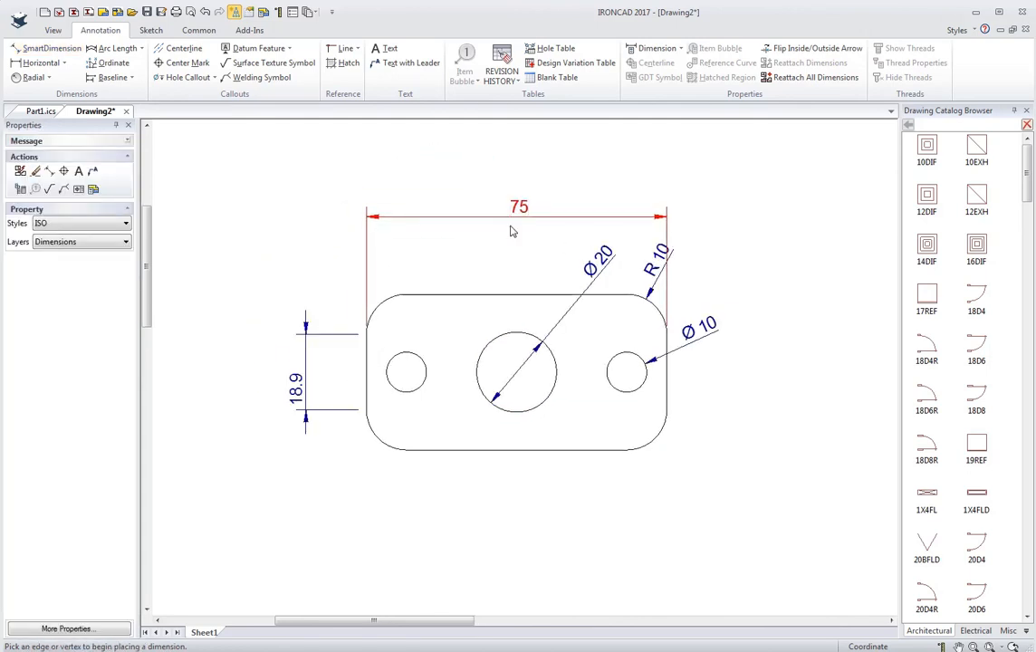
pyautogui.click(41, 111)
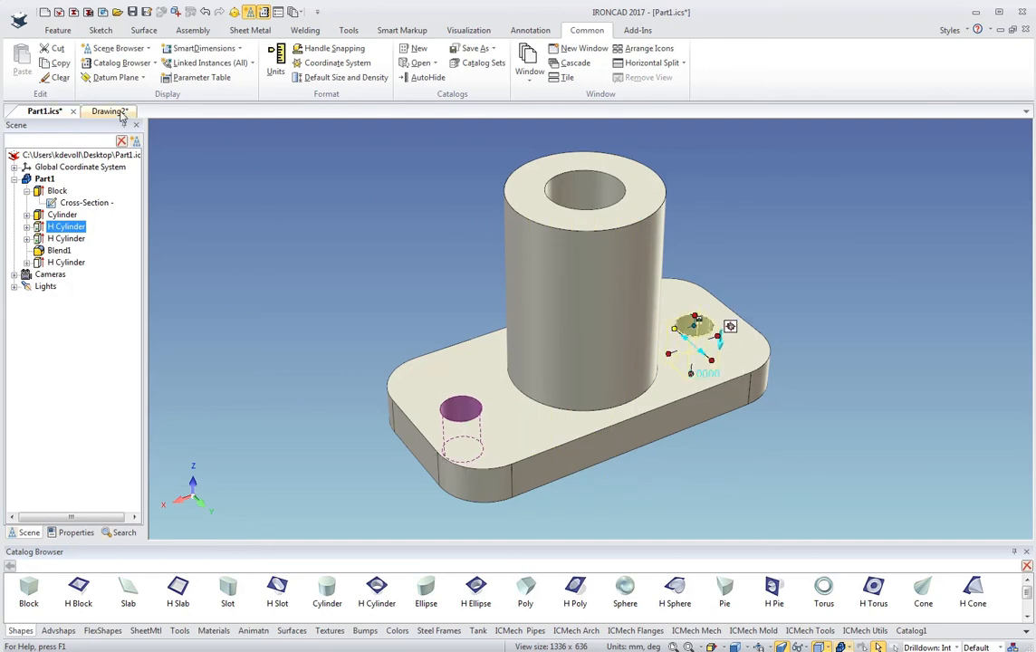
# Return to Drawing2 after the hole edit, bringing up the View(s) Need Update dialog
pyautogui.click(102, 110)
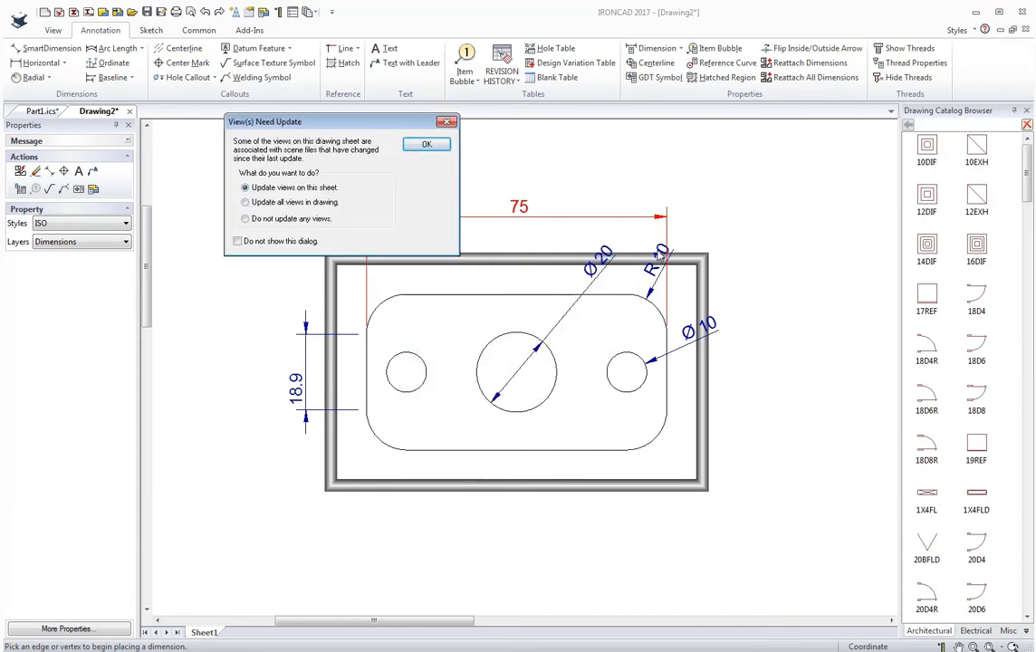
# Update the views on this sheet so Drawing2 reflects the modified Part1
pyautogui.click(426, 144)
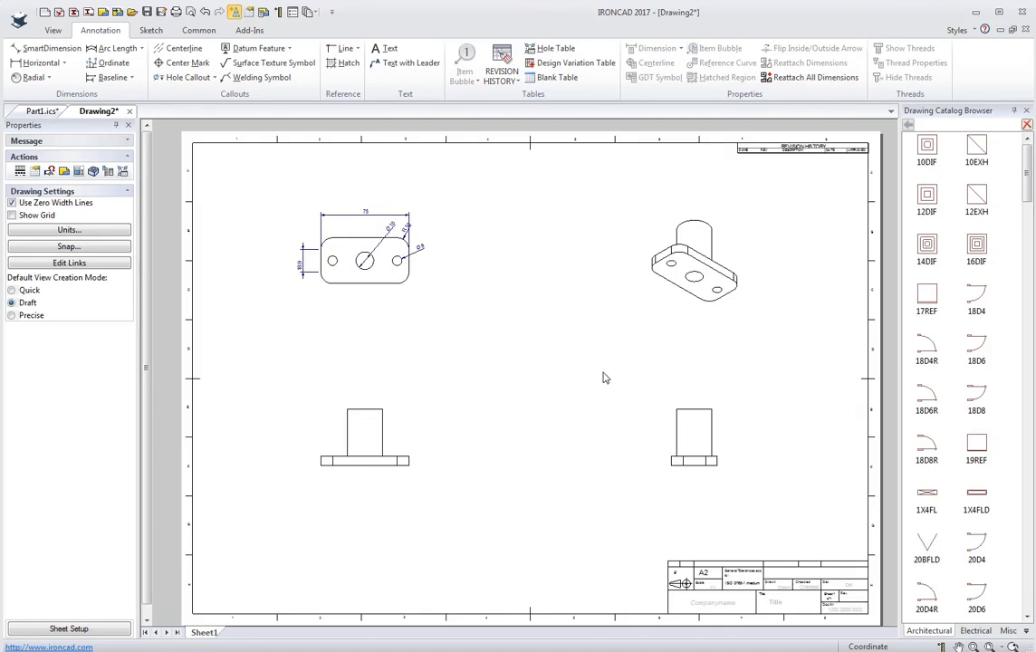
pyautogui.moveTo(590, 345)
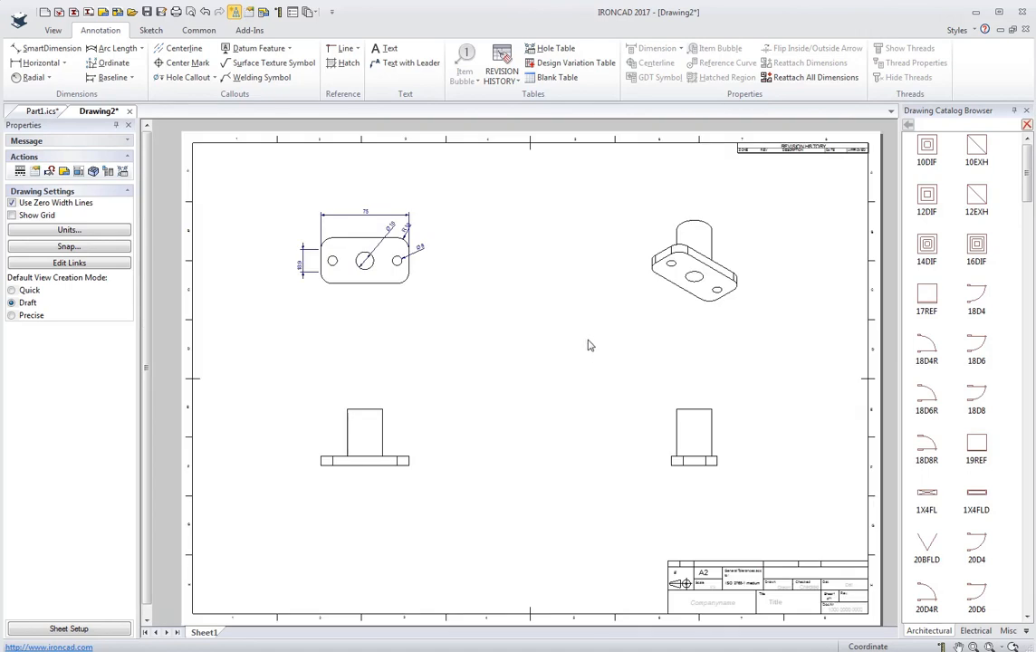